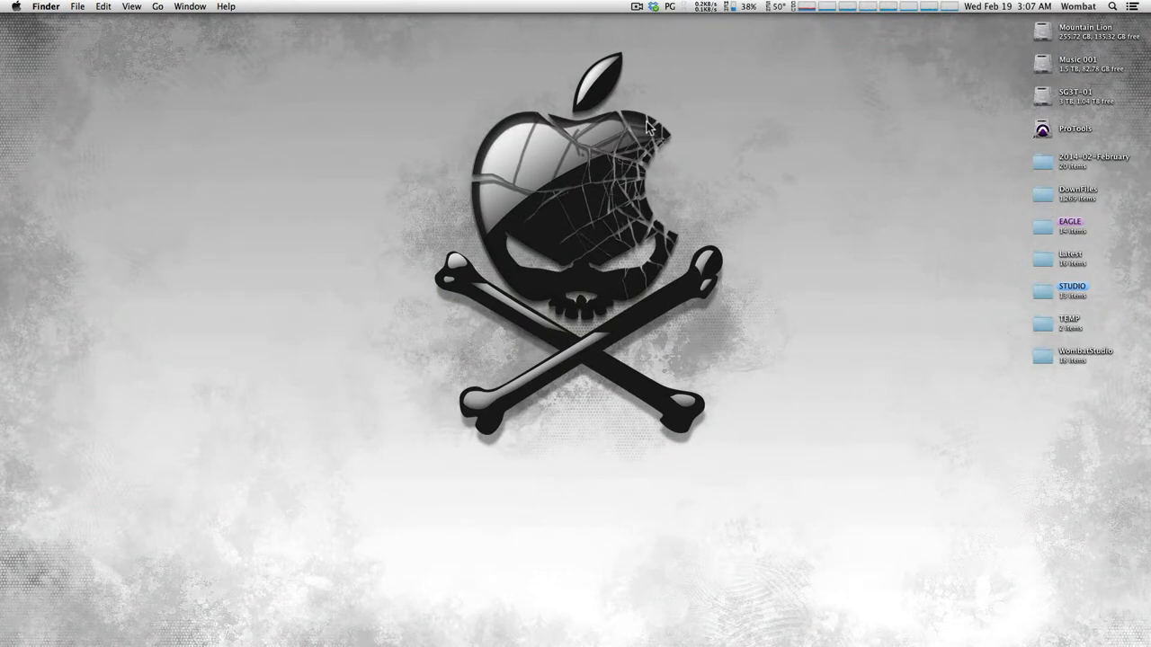
mouse_move(429, 250)
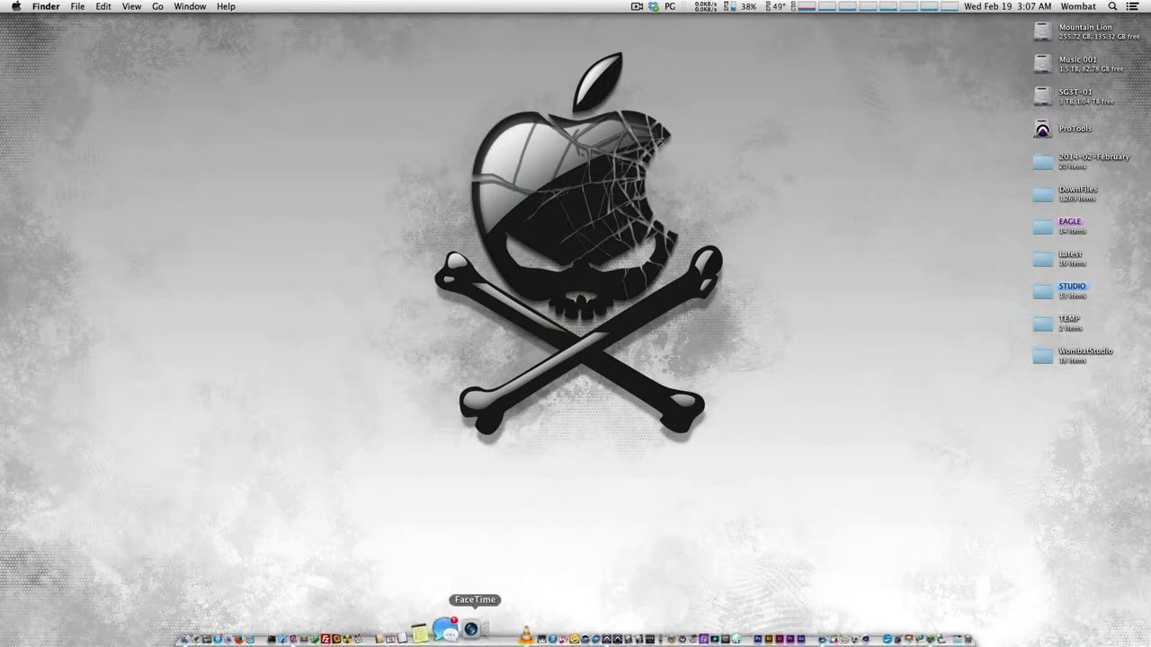
mouse_move(334, 629)
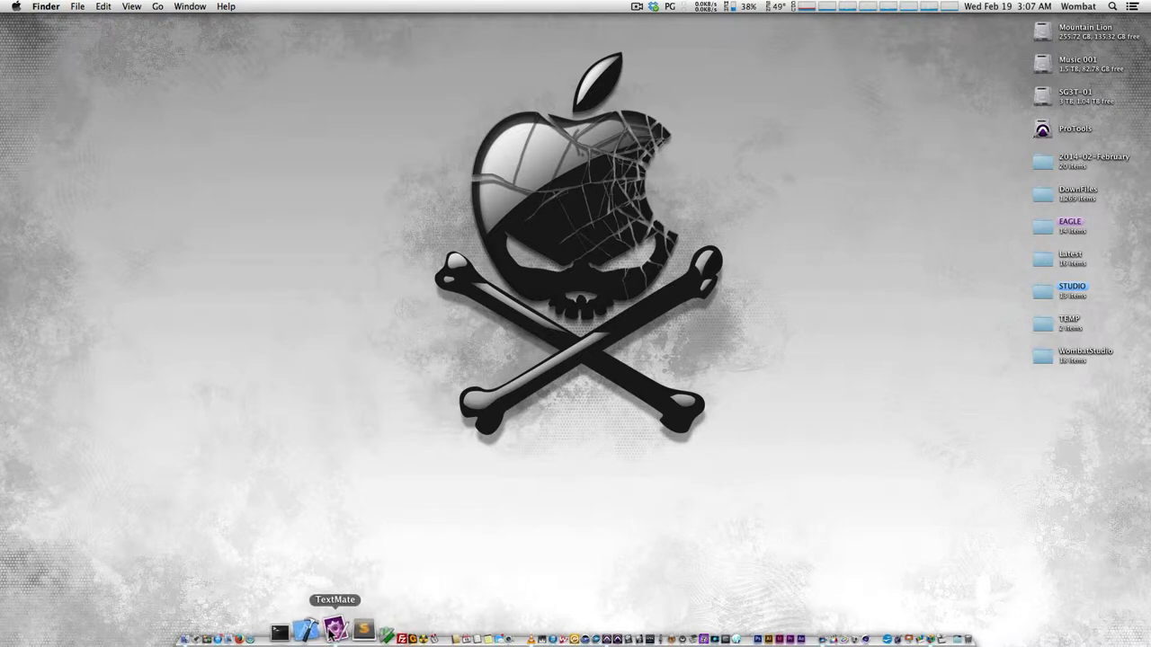
Bring up Hologram.txt with the client's timestamped mix notes in TextMate
click(335, 632)
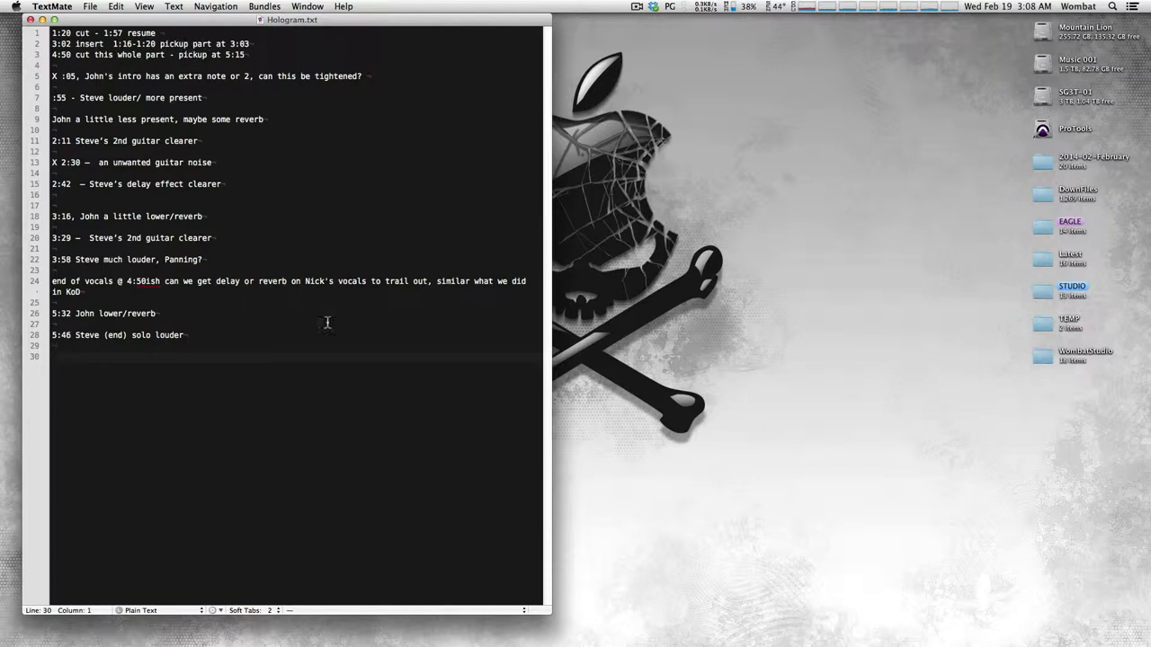
mouse_move(565, 629)
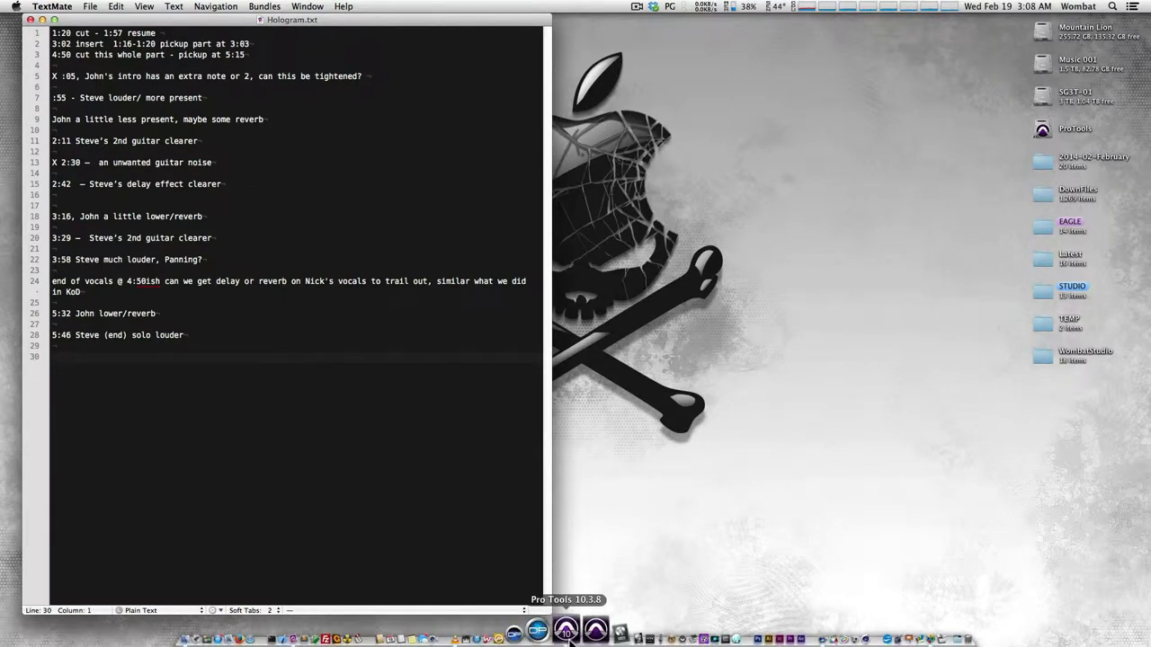
Bring Pro Tools forward and show Hologram-015's Edit window instead of the mixer
click(565, 629)
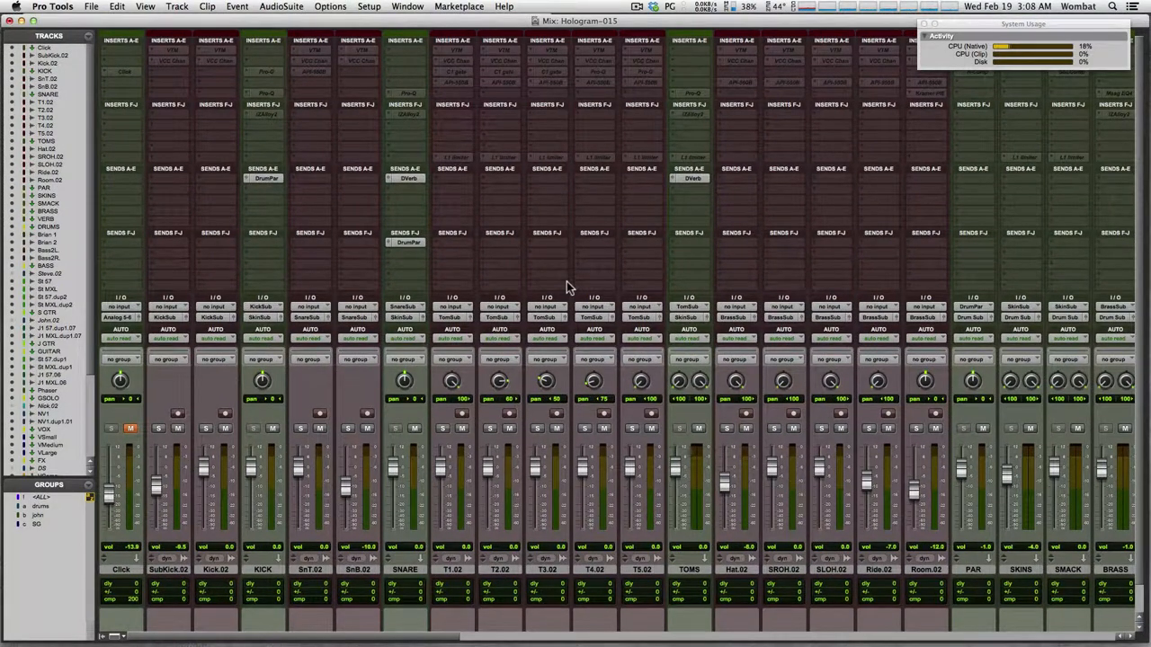
key(cmd+=)
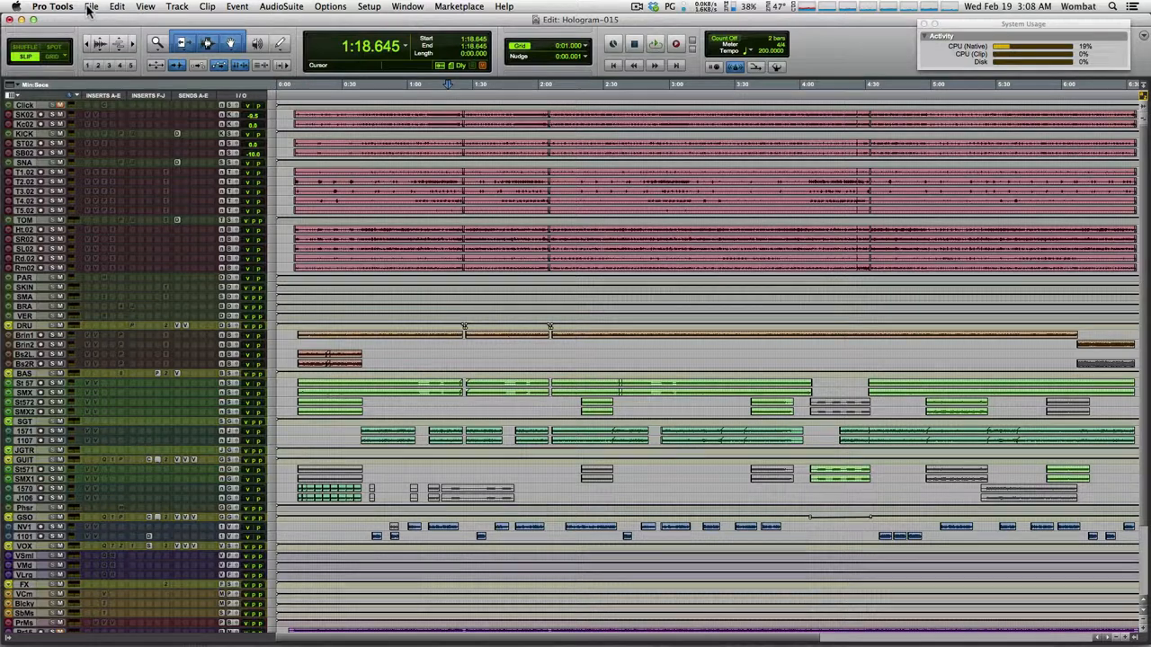
Save the session as a new version named Hologram-016
click(89, 6)
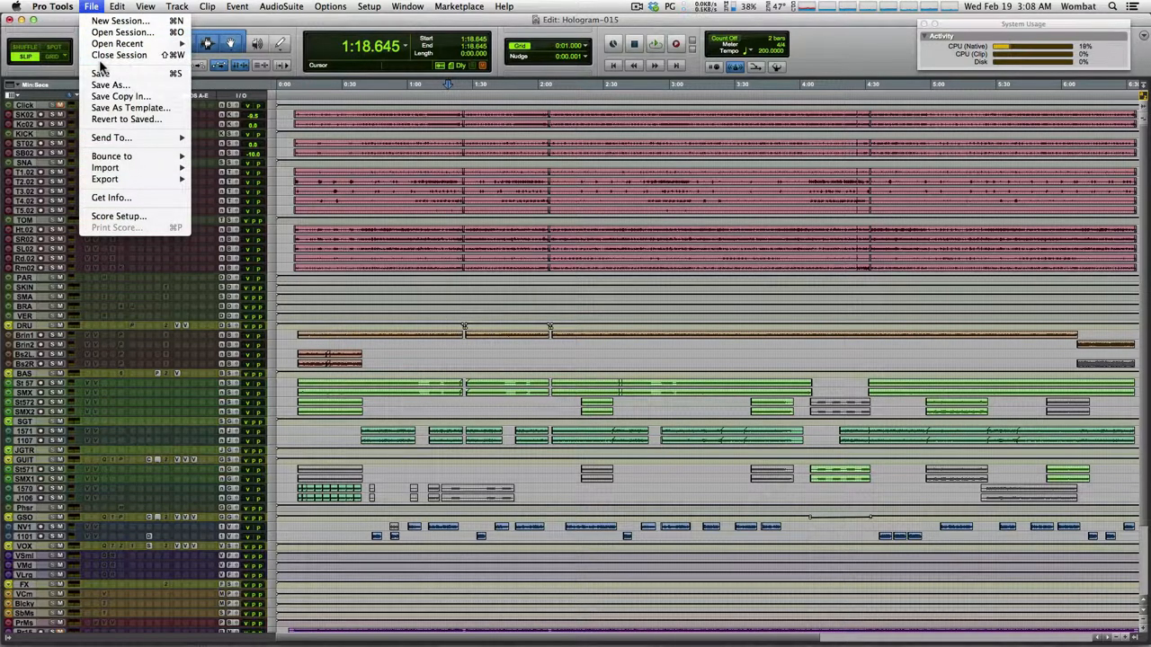
click(110, 84)
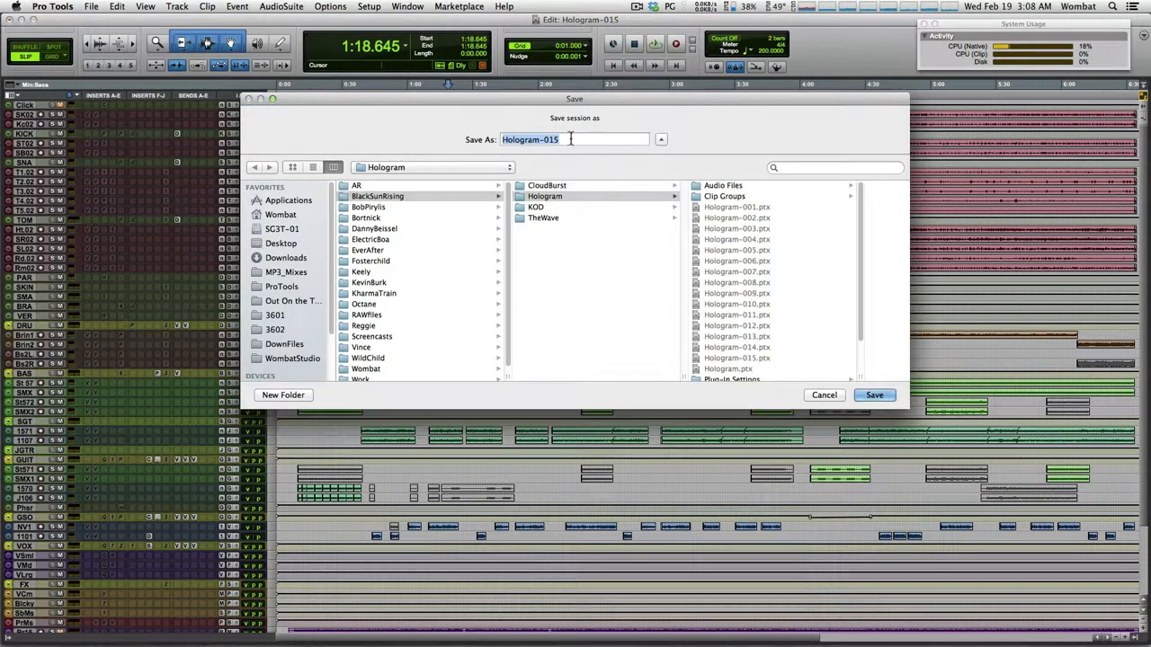
key(backspace)
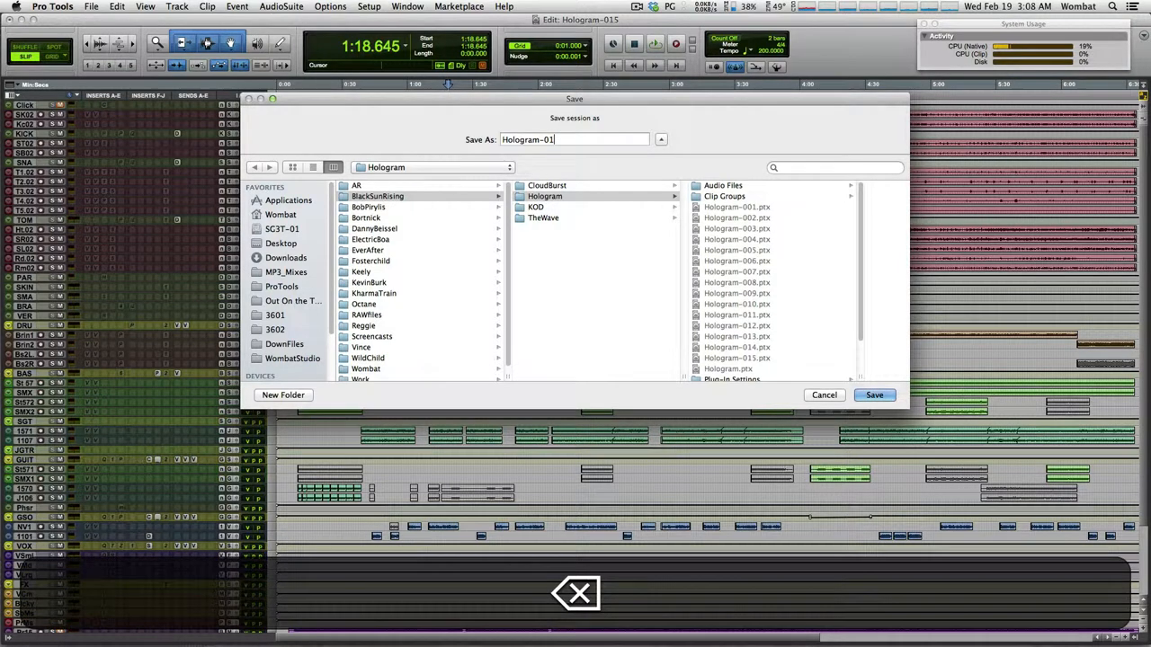
click(873, 394)
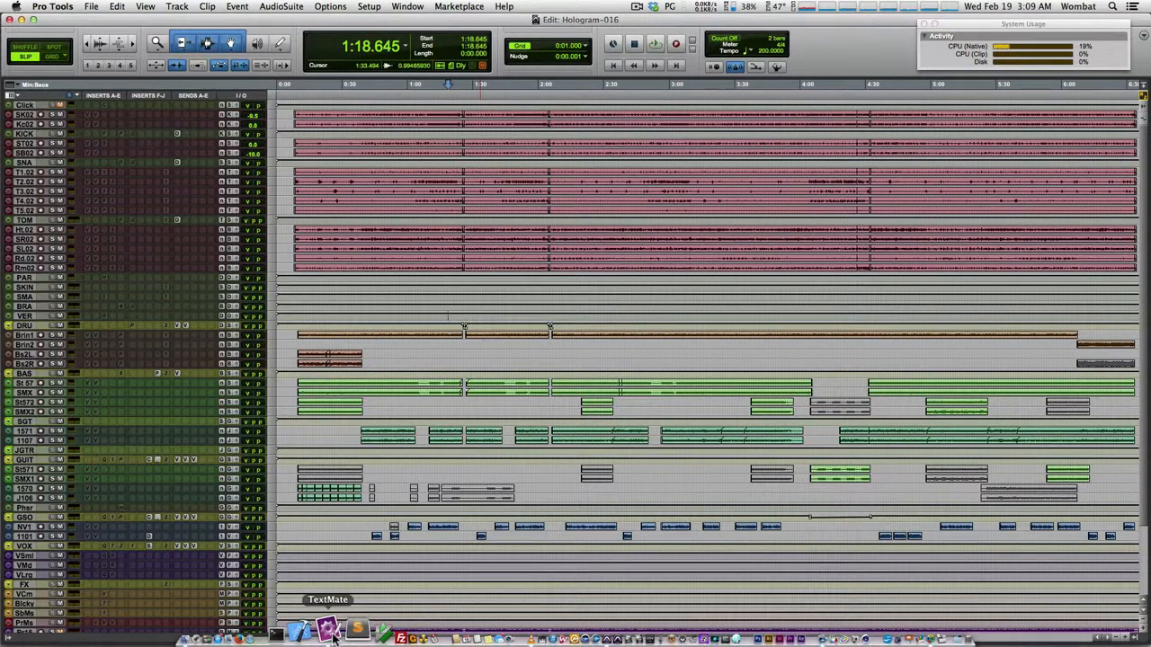
Zoom the timeline into the song's opening seconds and bring TextMate's notes back up
click(328, 628)
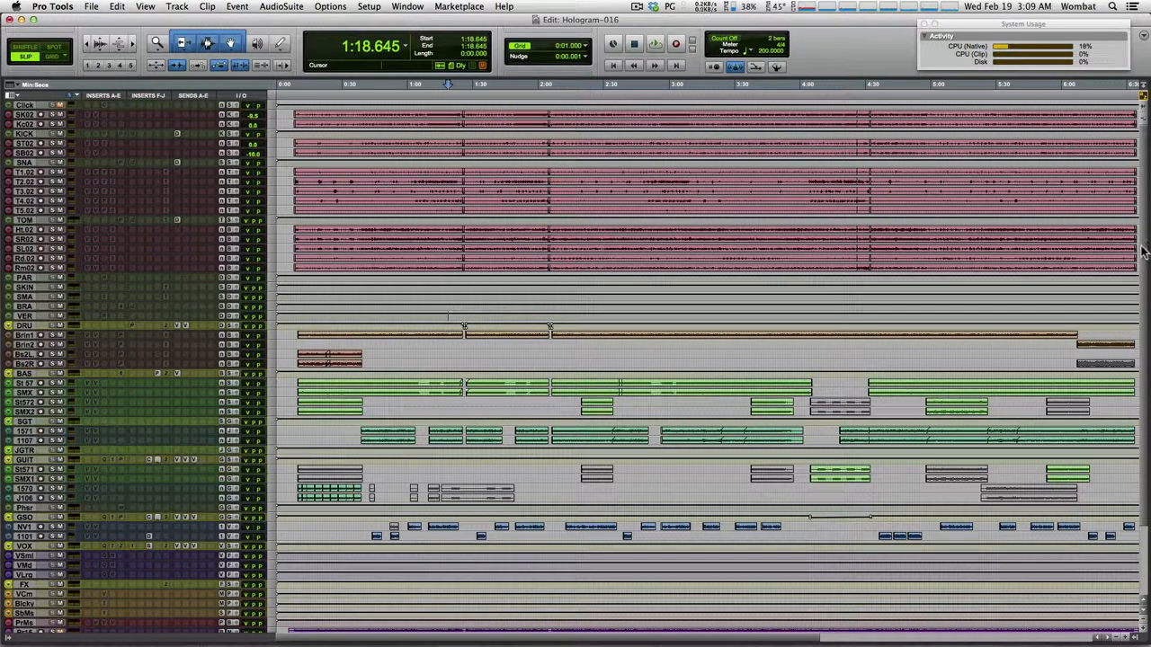
scroll(down, 3)
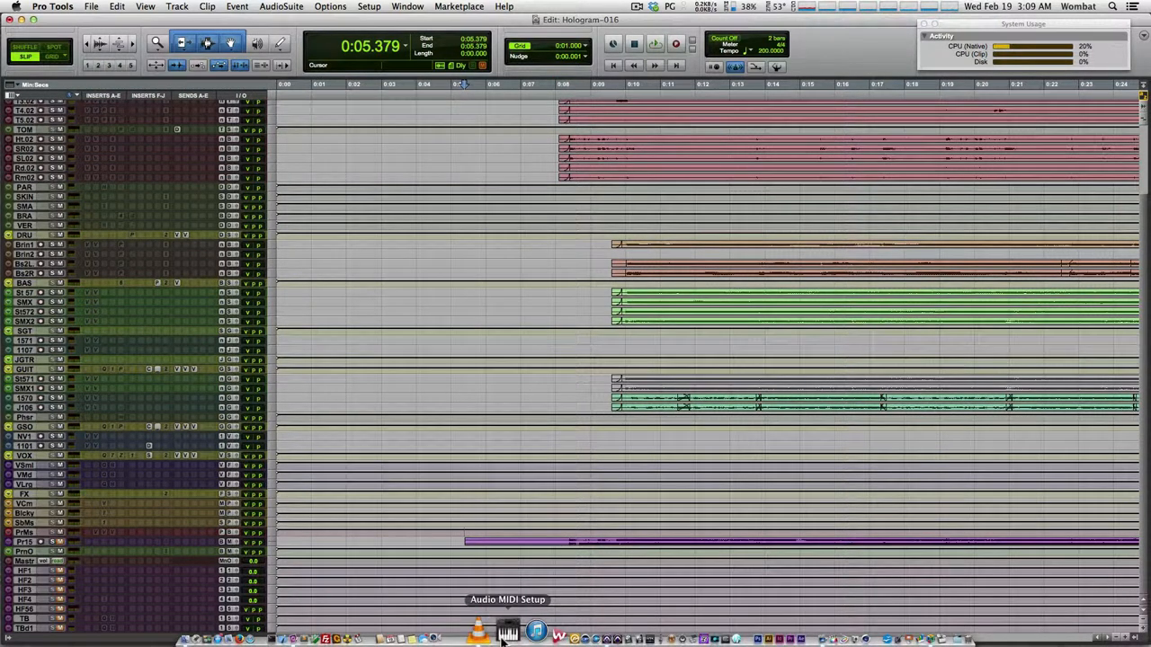
click(536, 634)
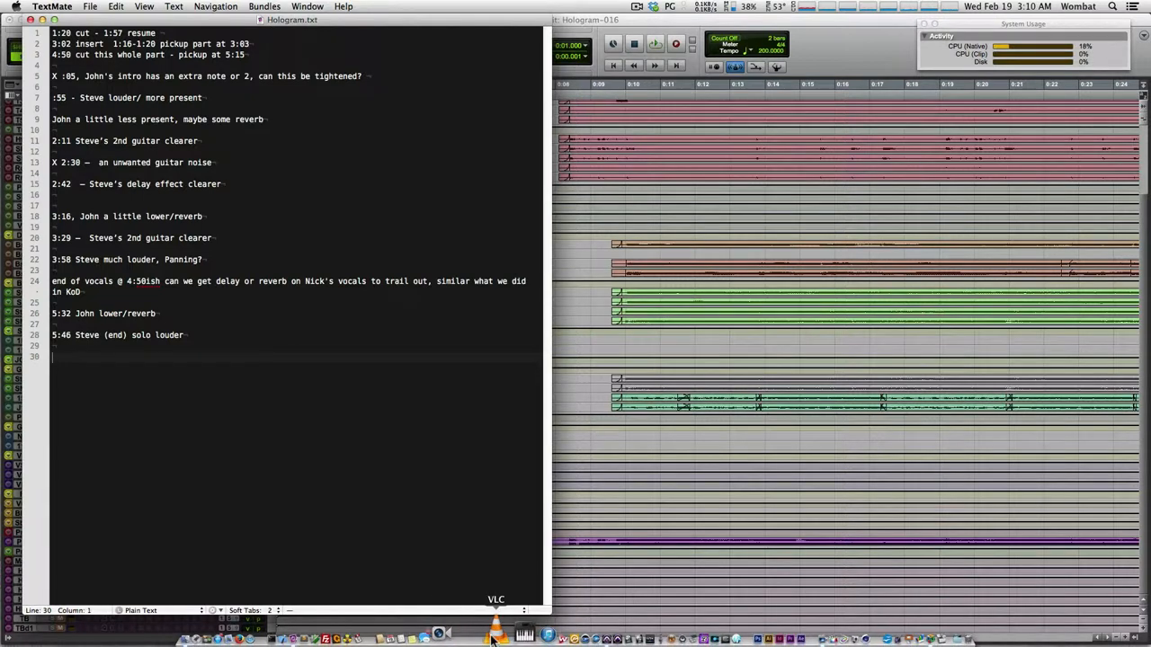
Audition the Hologram reference mp3 in VLC from about 1:06 to 1:54
click(495, 634)
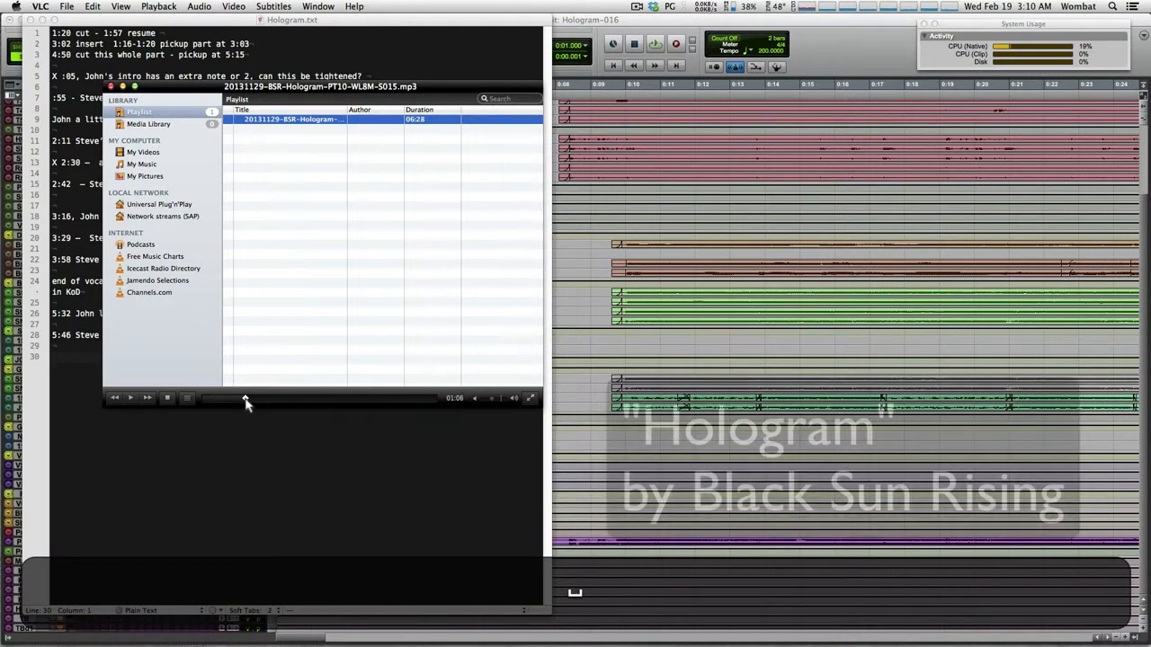
click(129, 397)
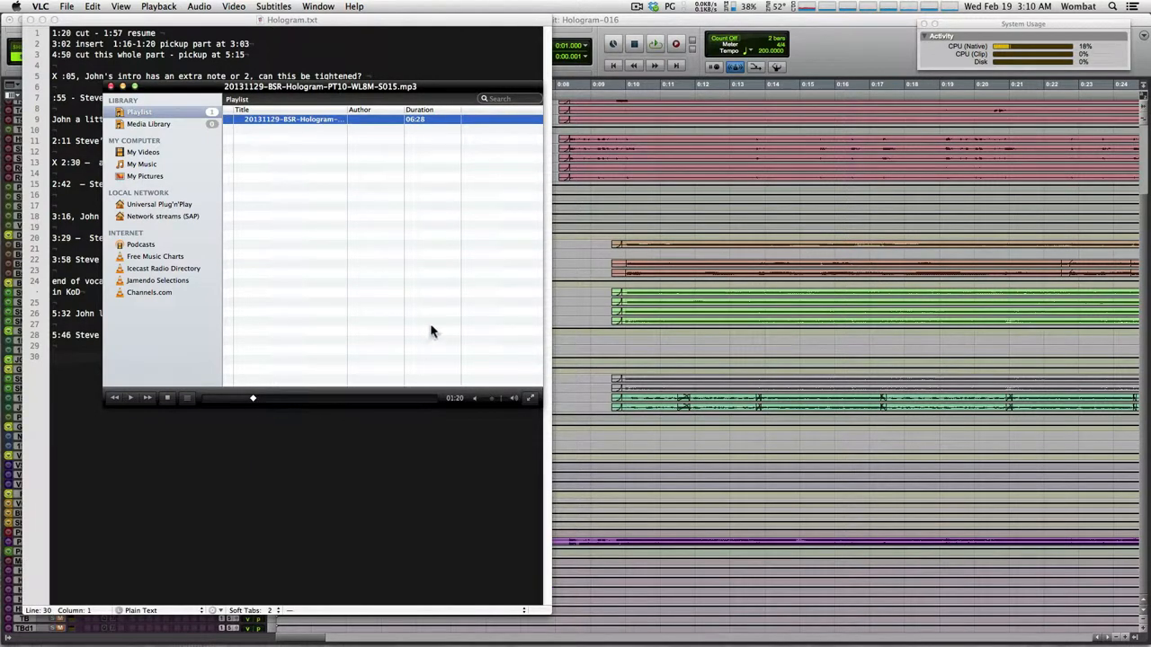
mouse_move(453, 375)
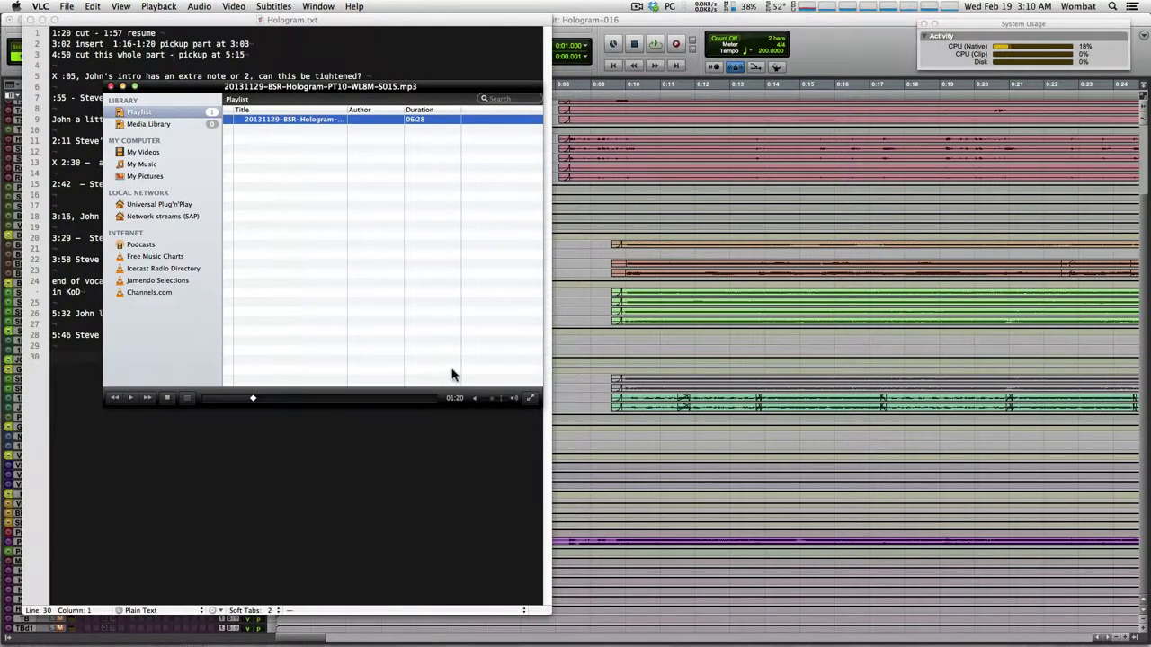
mouse_move(253, 405)
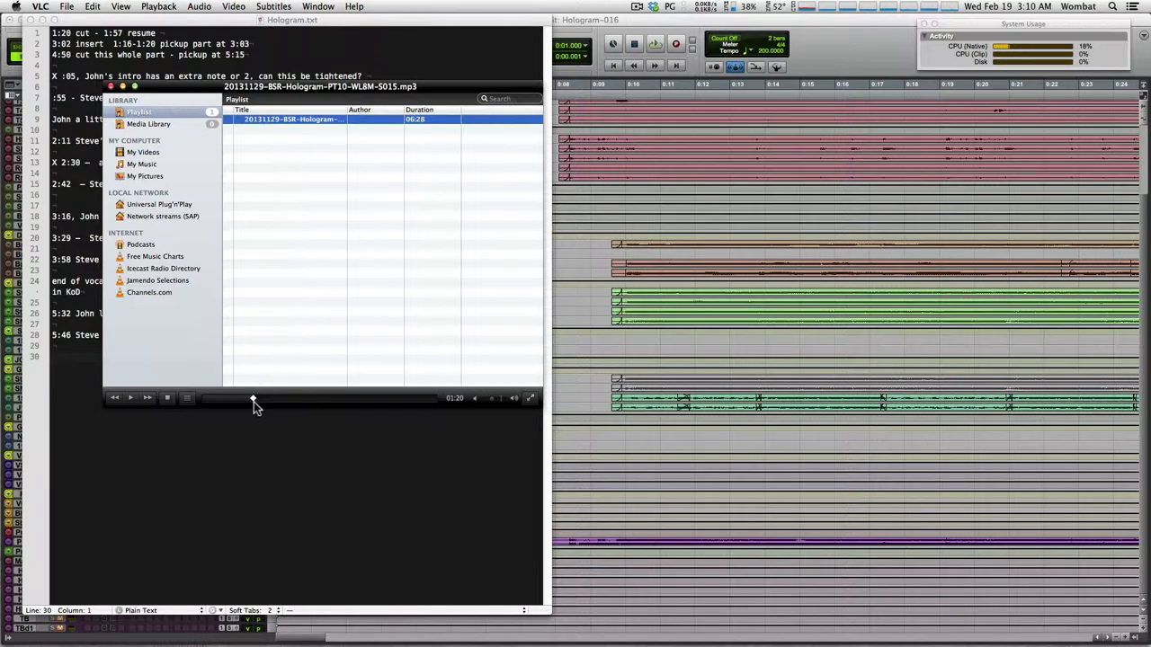
mouse_move(255, 402)
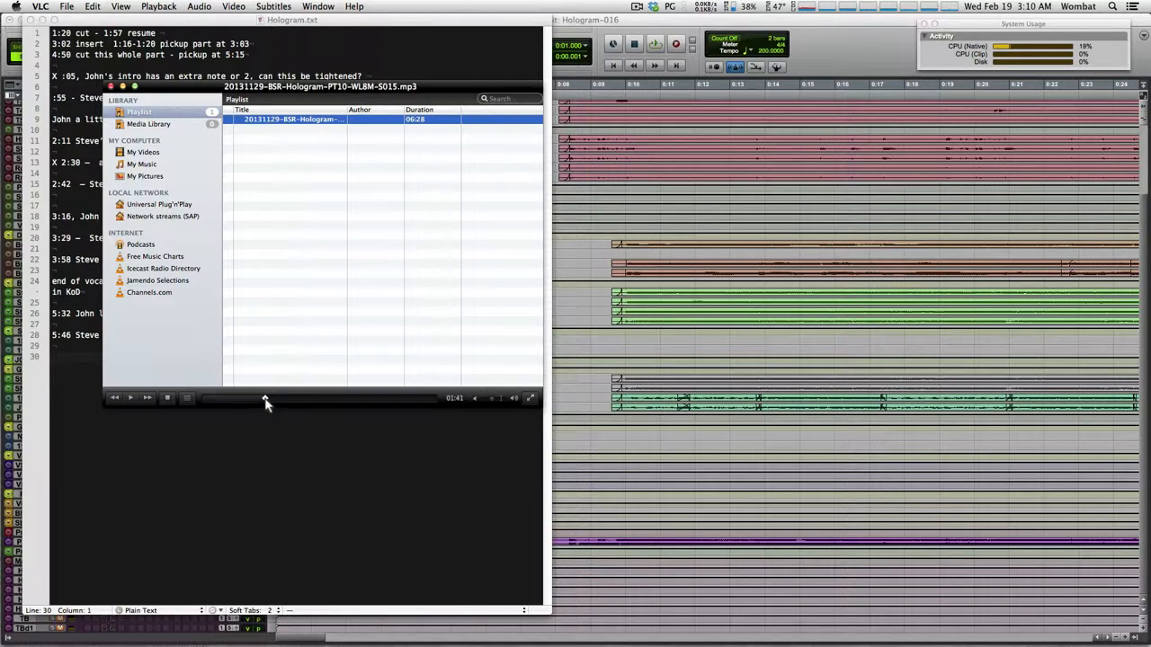
drag(265, 398, 273, 398)
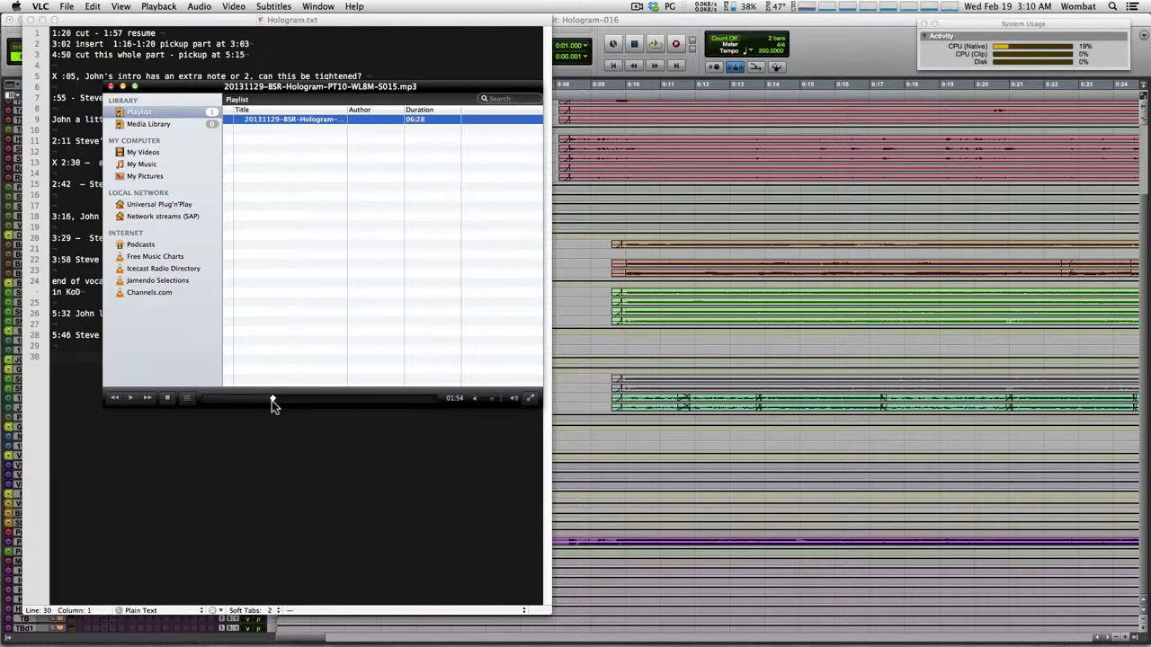
click(129, 397)
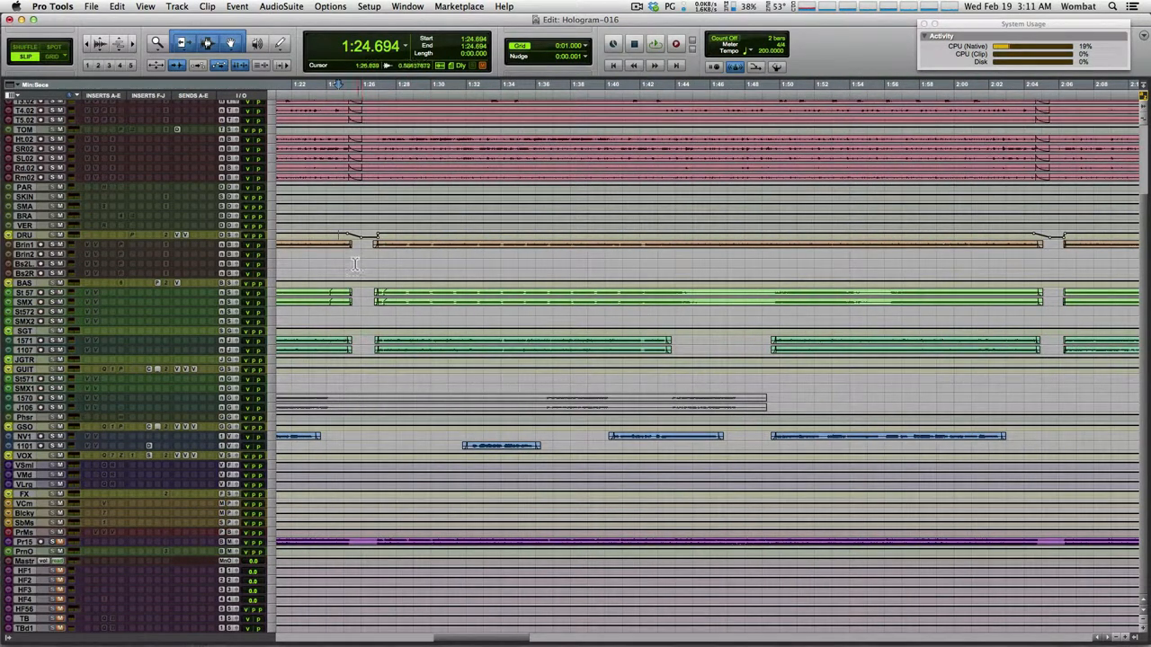
Play Hologram-016 briefly from 1:24, stop, and switch to the mixer
click(653, 43)
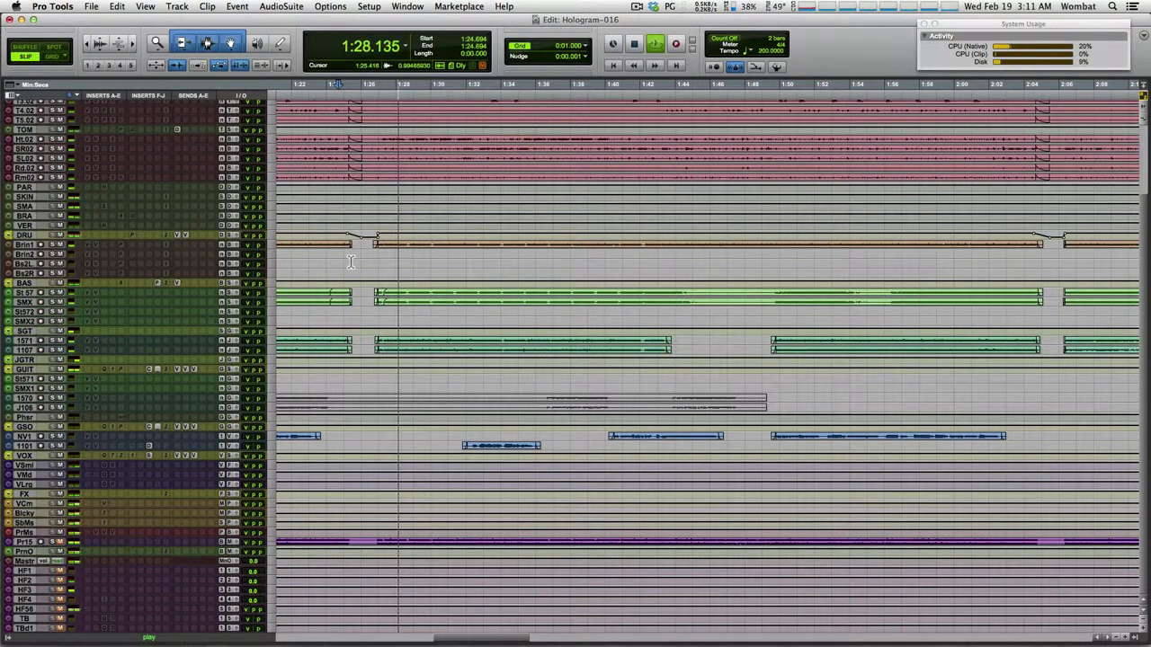
click(634, 43)
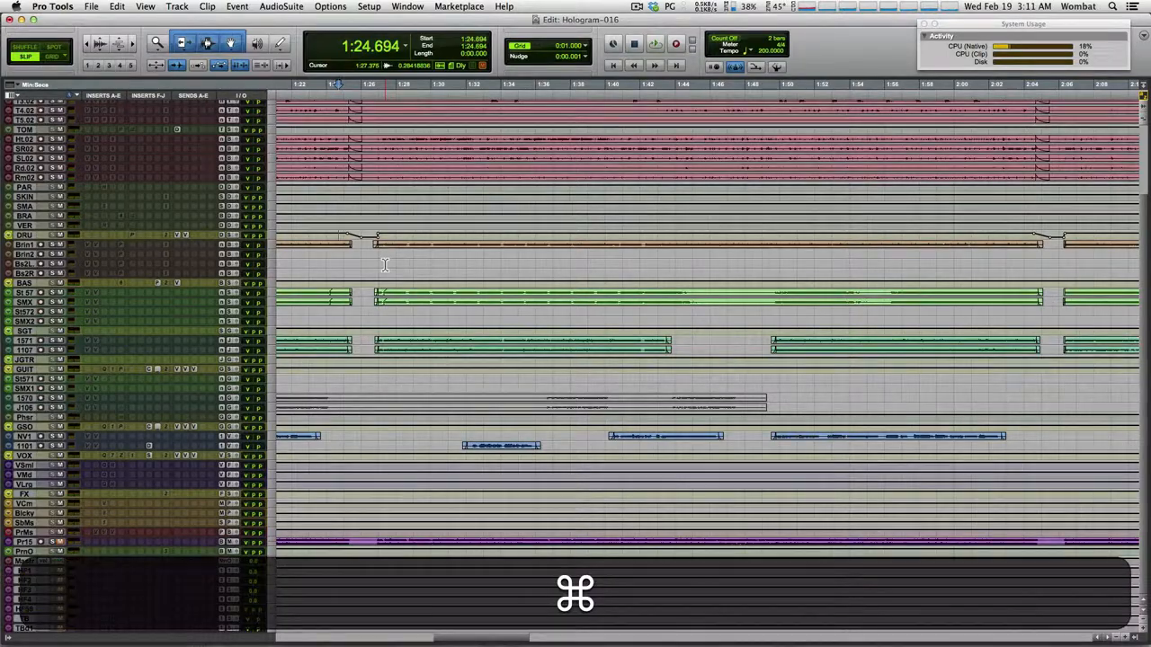
key(cmd+=)
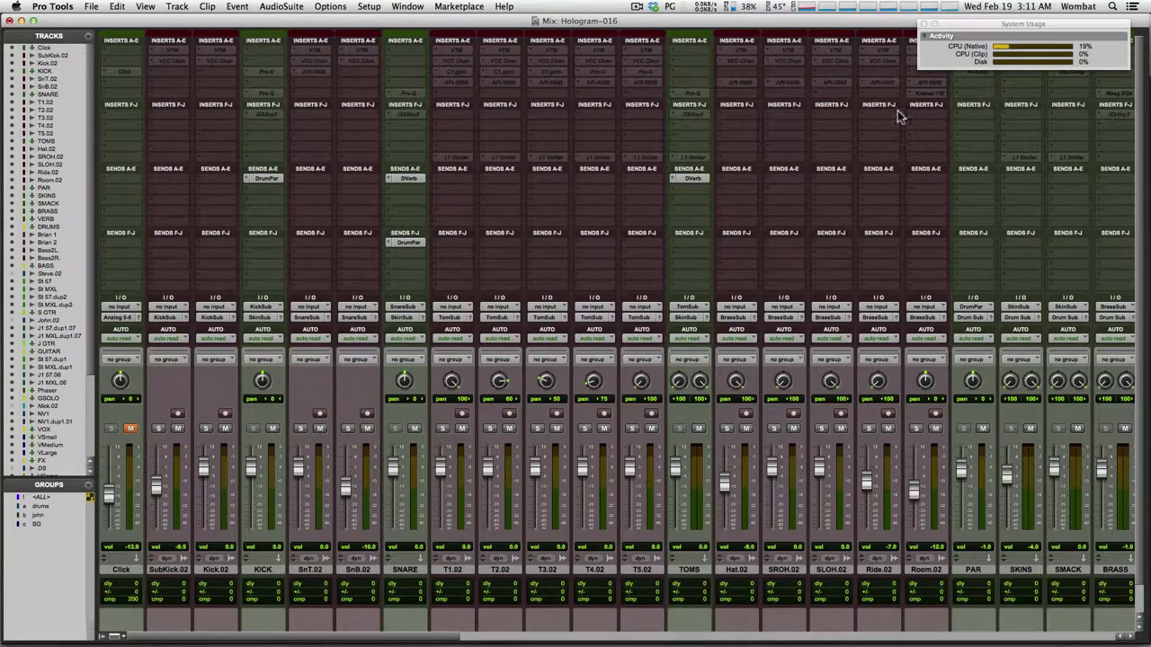
mouse_move(777, 79)
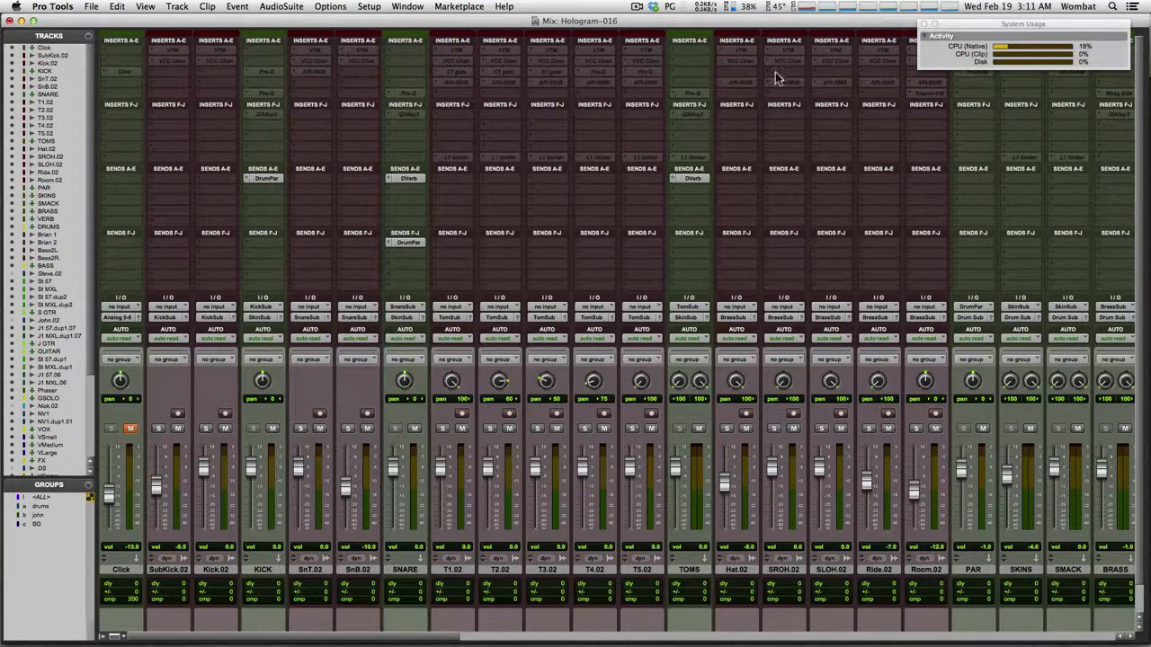
mouse_move(616, 172)
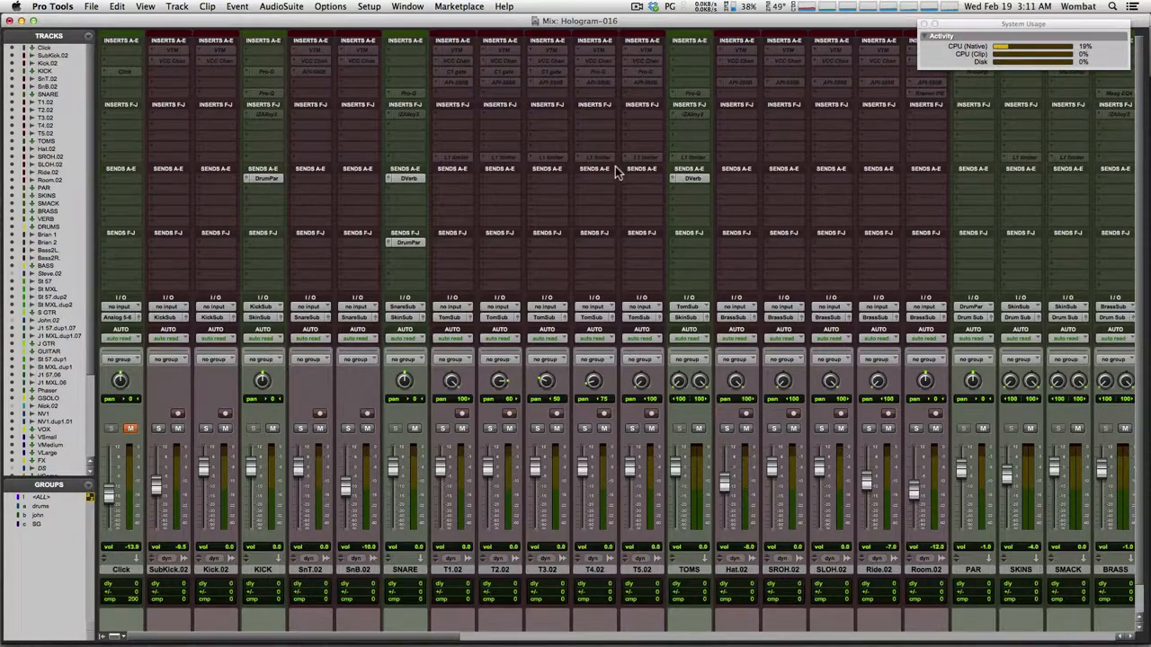
Return to the Edit window and review the drum track clips near 1:24
key(cmd+=)
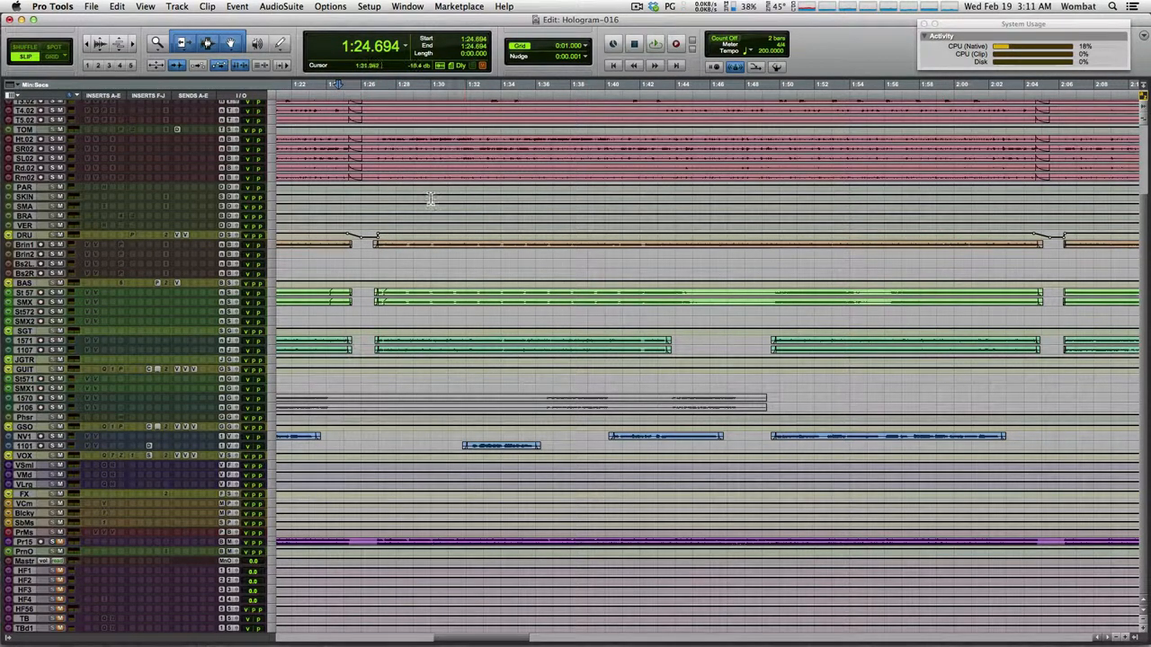
mouse_move(944, 244)
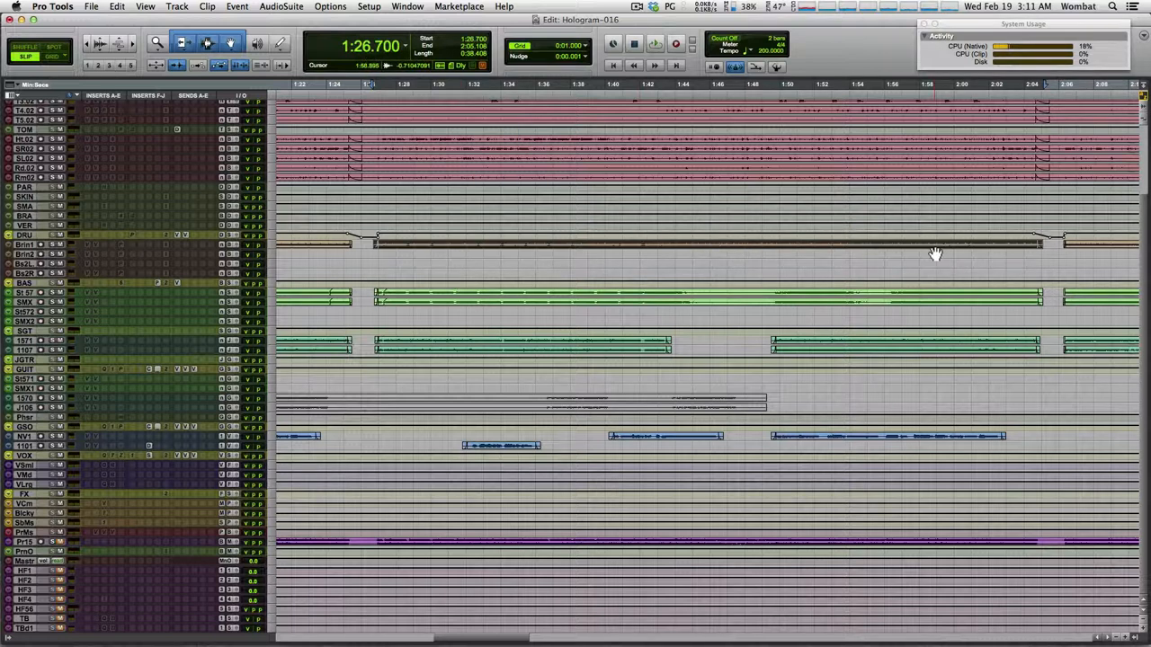
mouse_move(1062, 244)
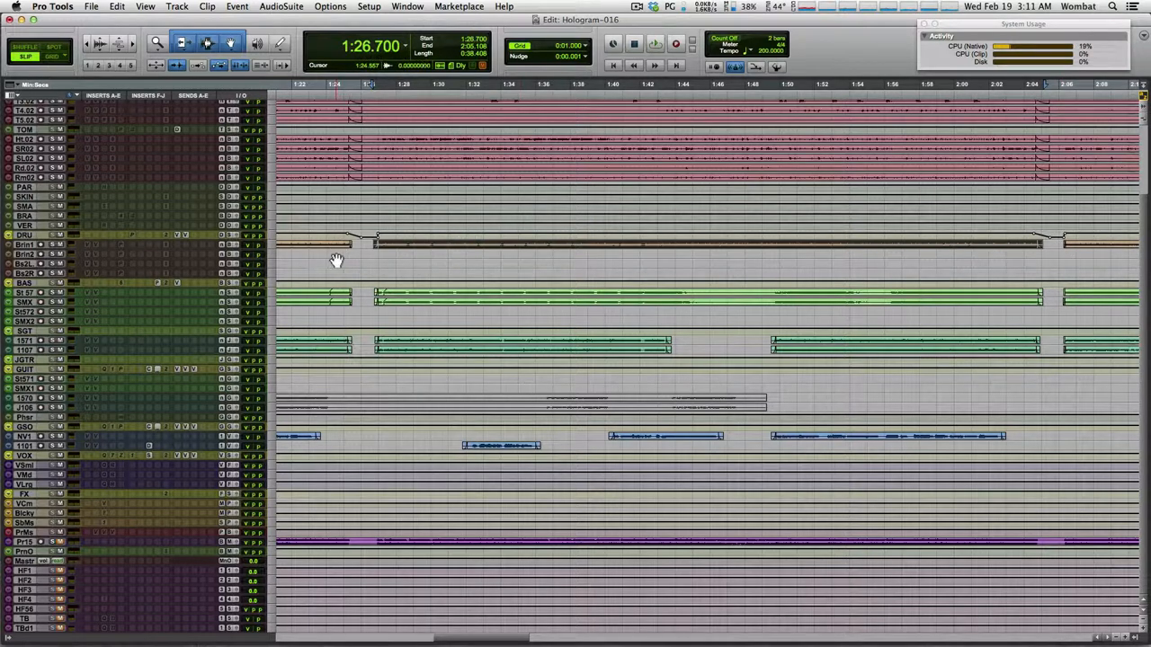
click(654, 44)
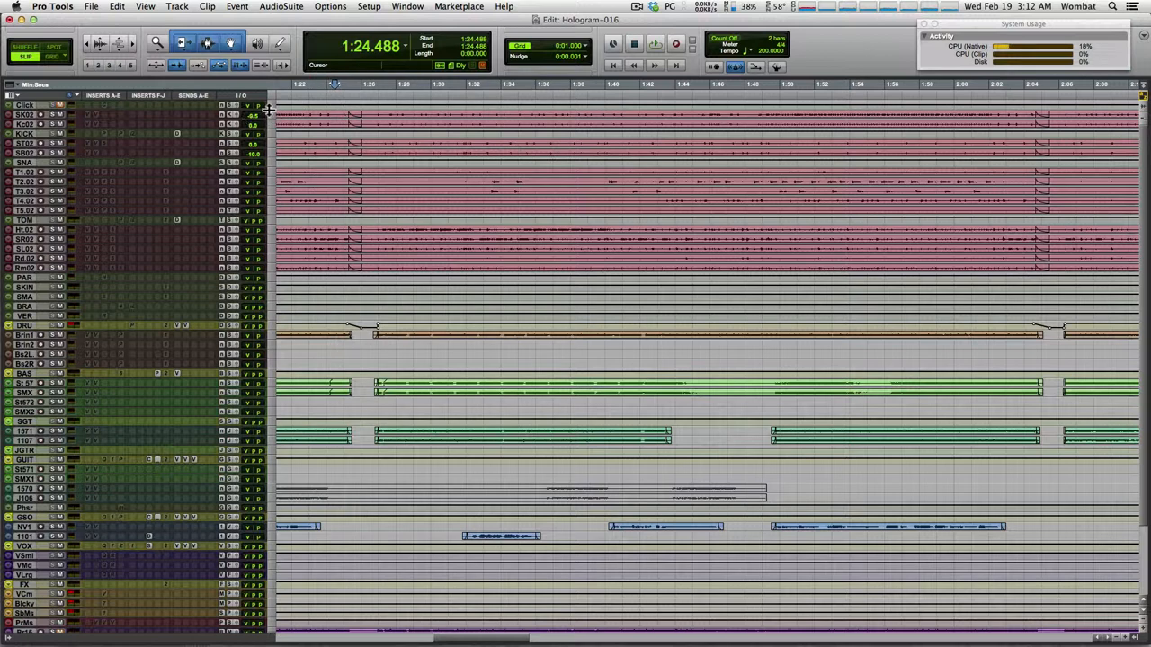
Enlarge the SubKick.02 track and start a selection near the 1:25.017 kick hit
click(265, 110)
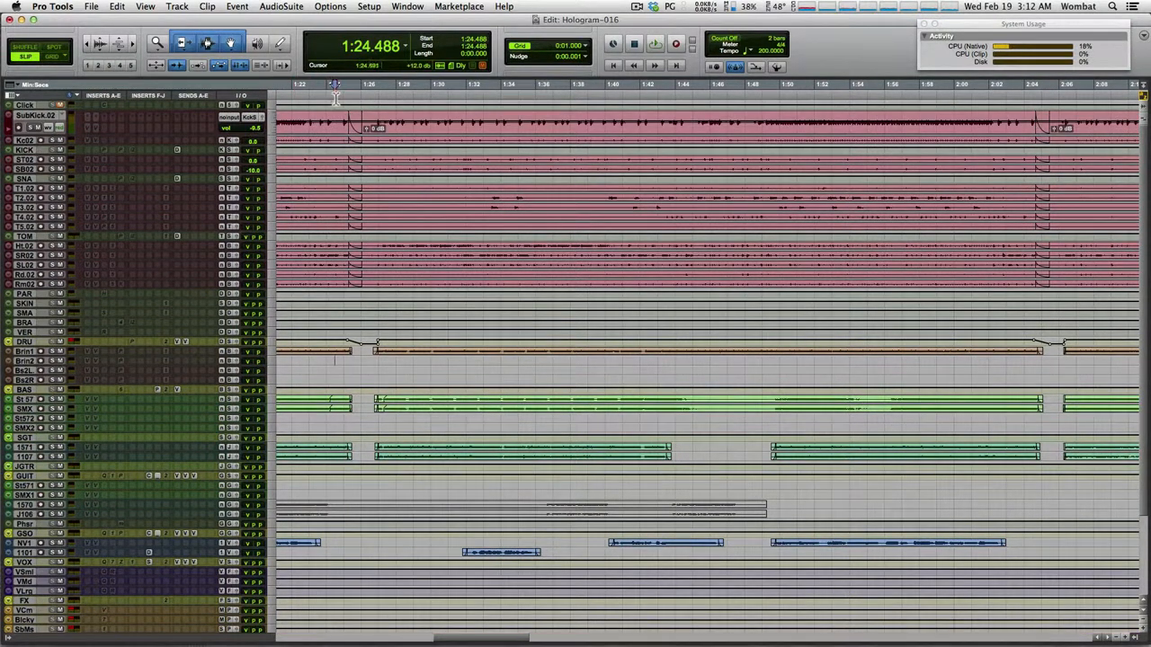
click(654, 43)
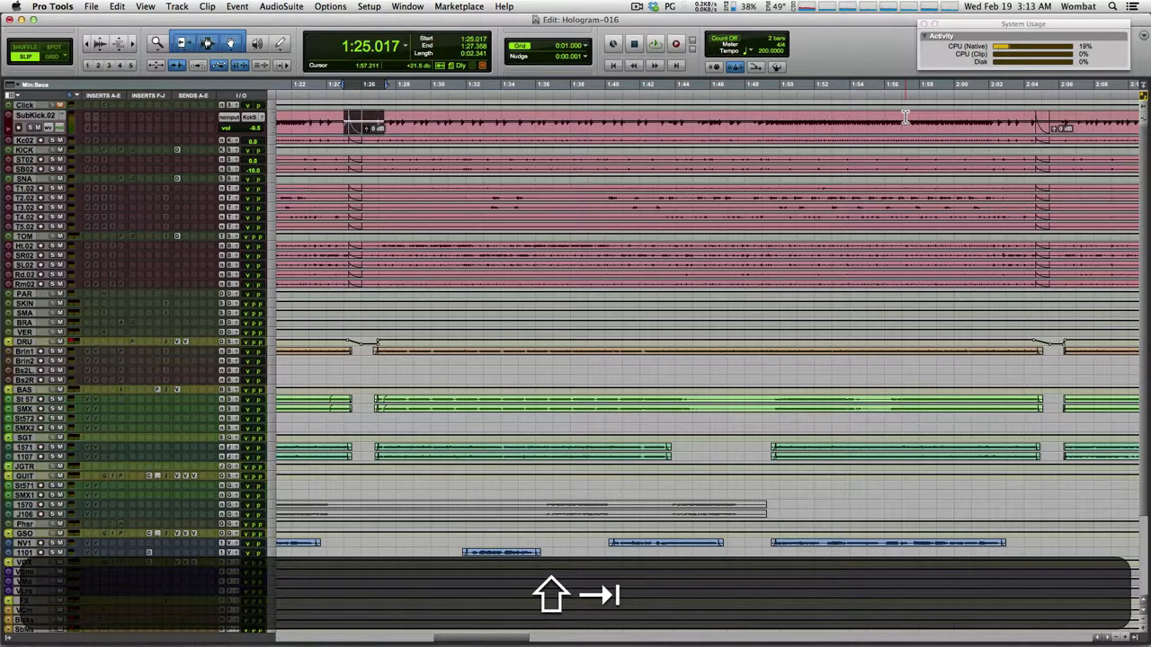
Extend the SubKick.02 selection to end at 2:04.471
drag(347, 123, 458, 123)
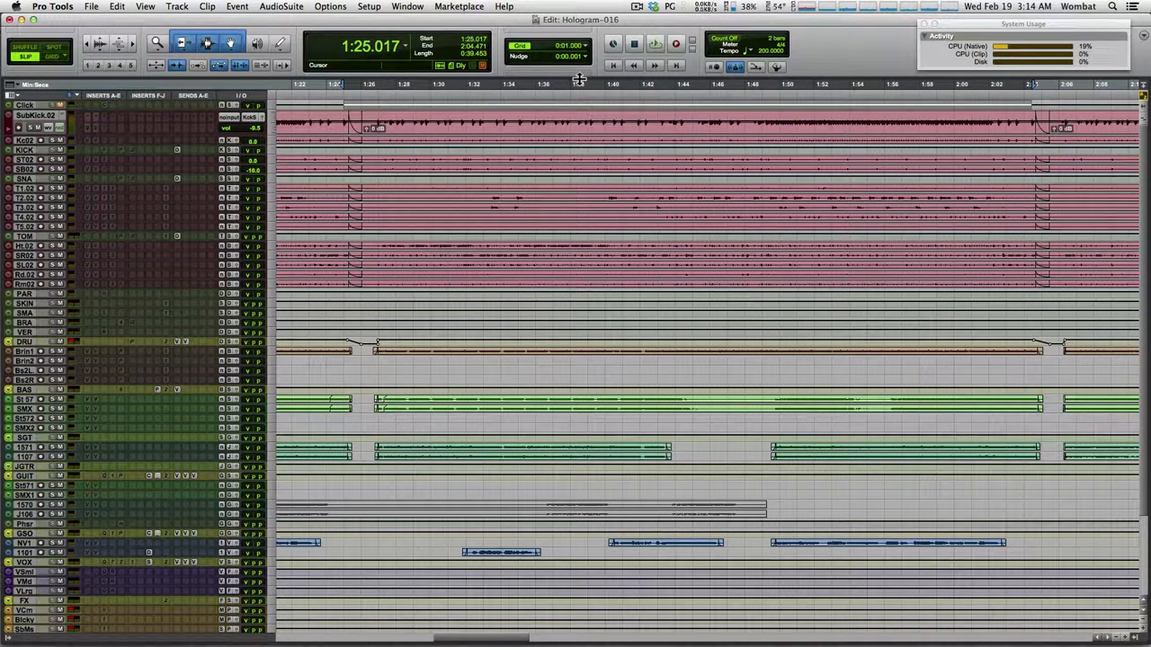
Visit the mixer for the ALL group and return to the timeline, keeping the selection
key(cmd+=)
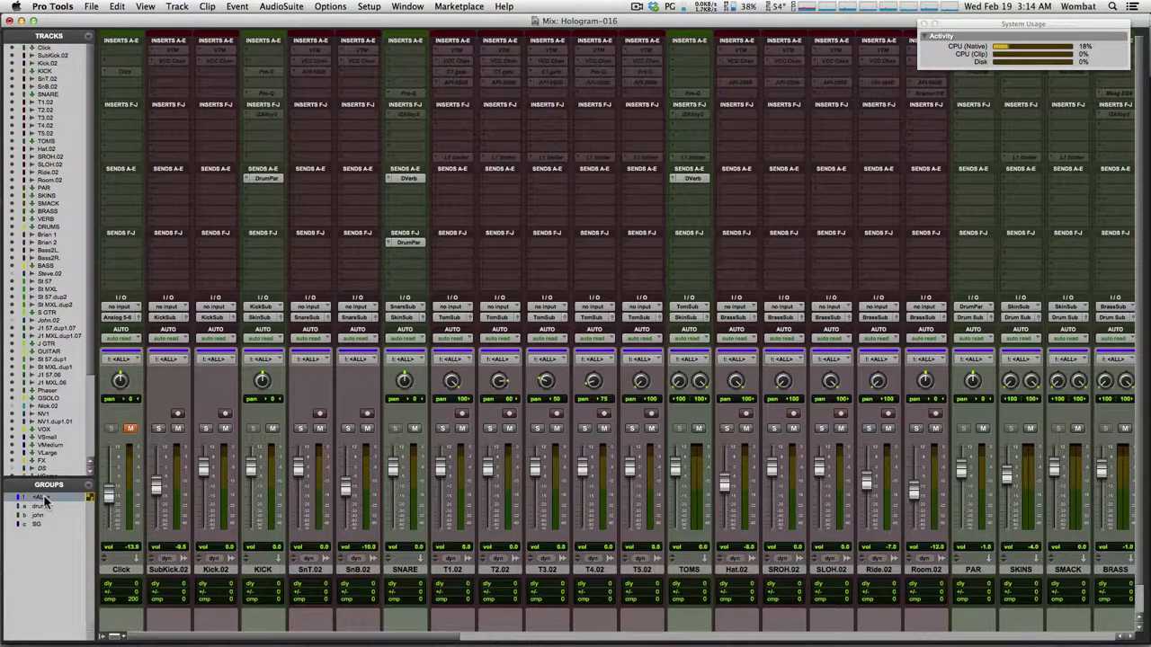
key(cmd+=)
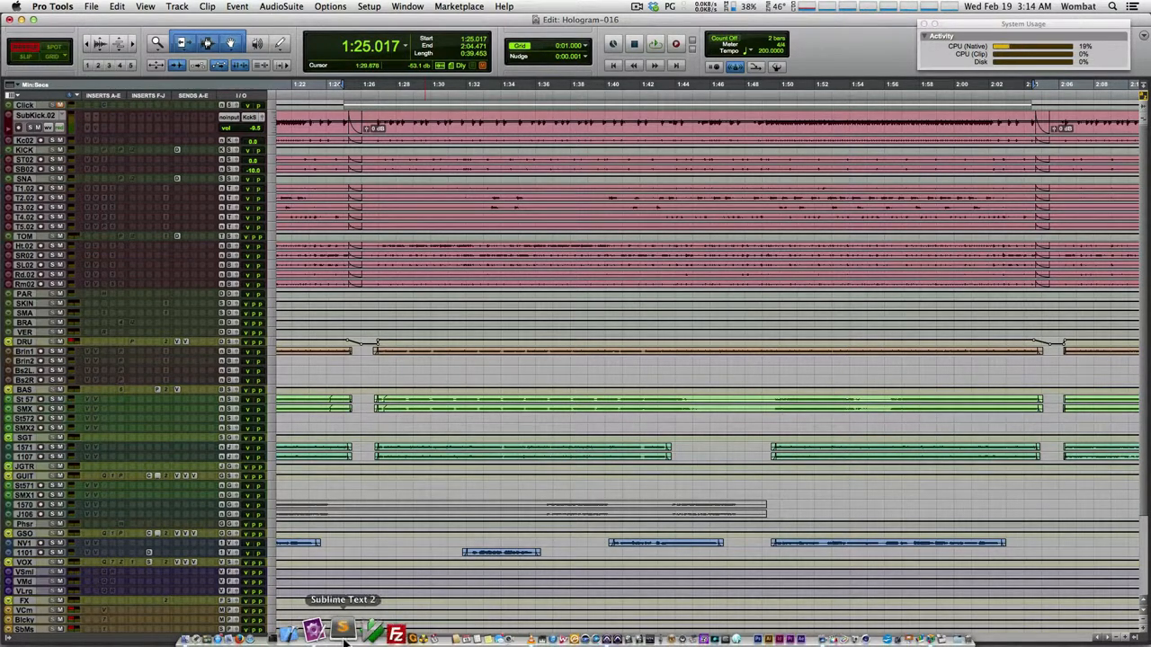
Append the times 1:25.017 and 2:04.471 as new lines at the bottom of Hologram.txt
click(341, 634)
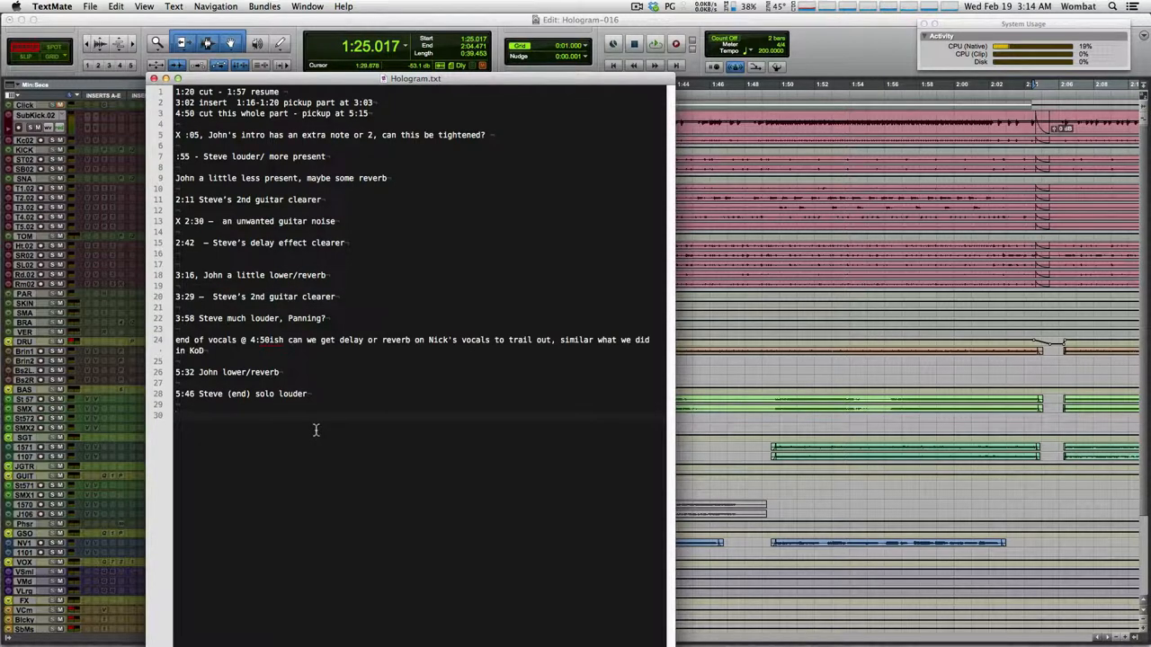
text(1)
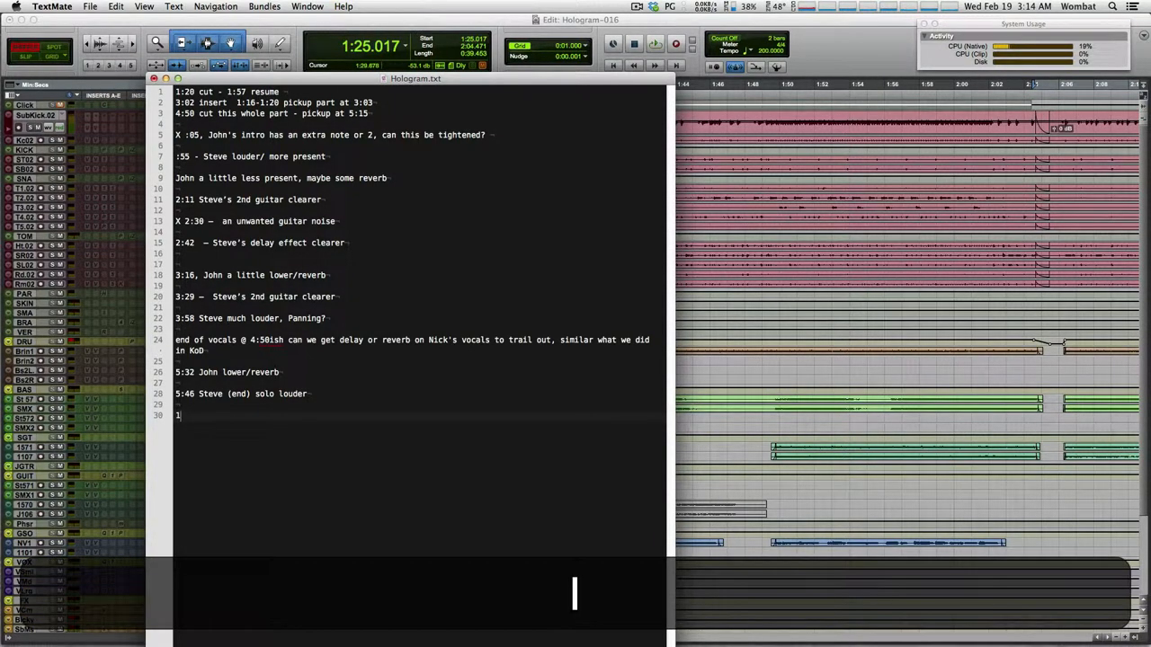
text(:25)
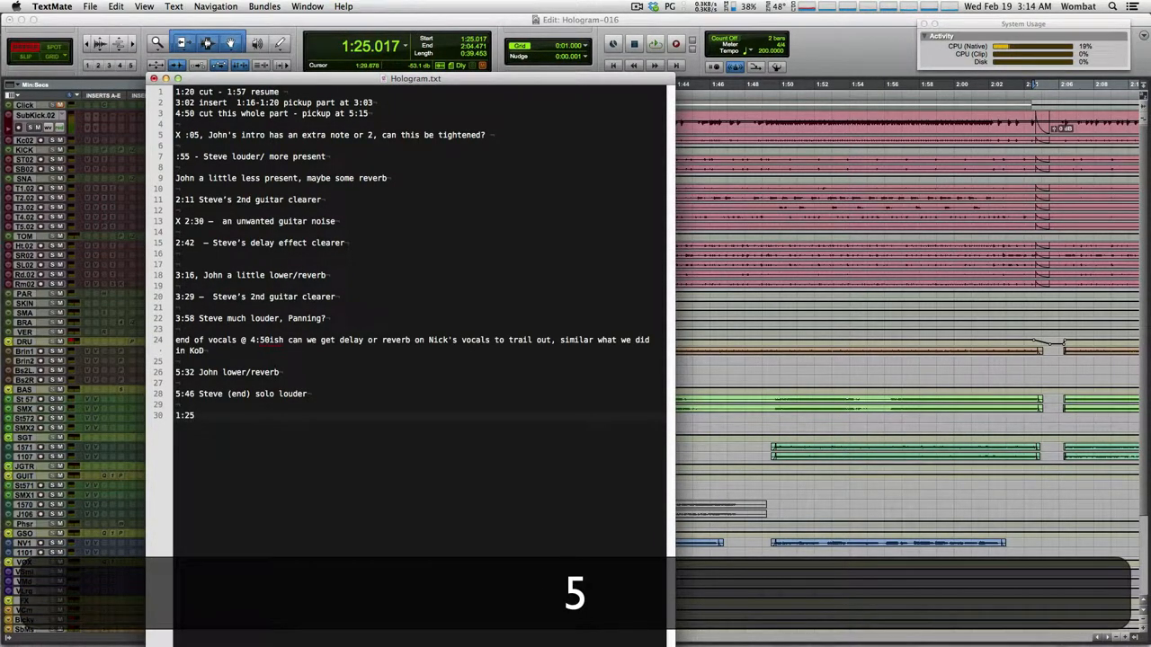
text(.017)
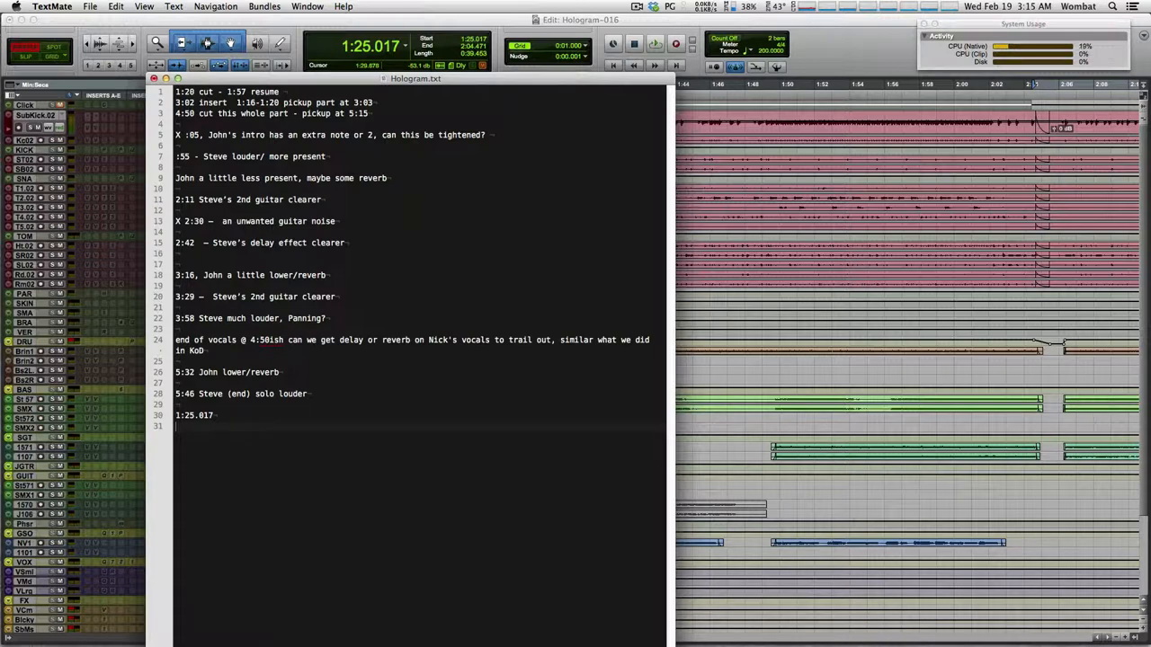
text(2)
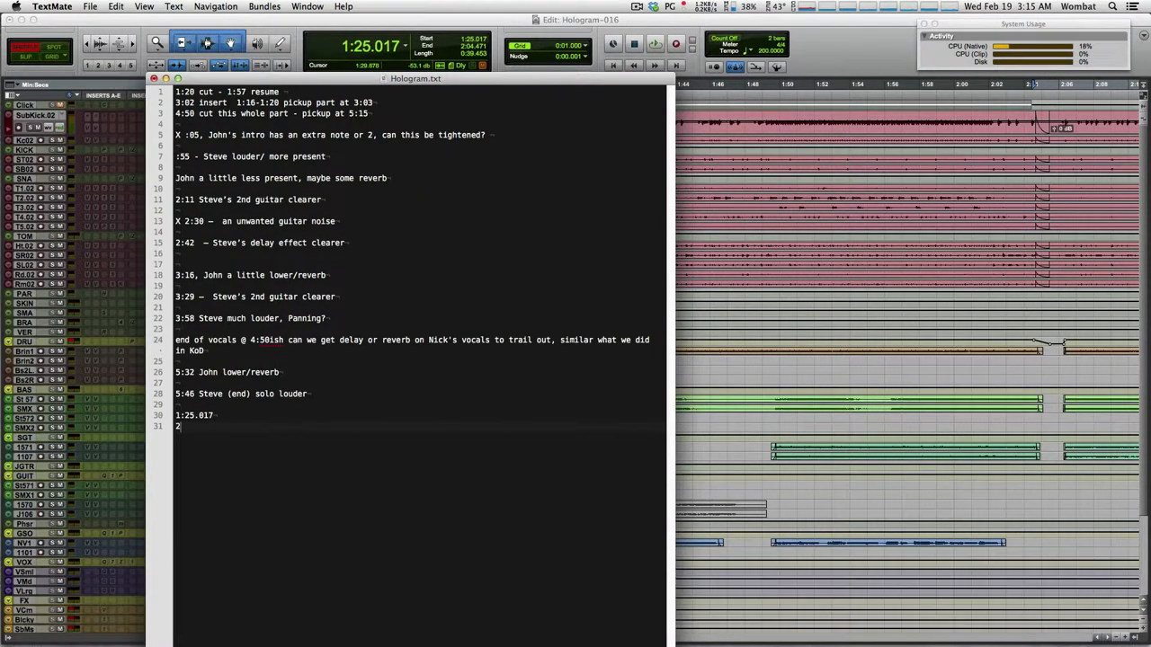
text(:04)
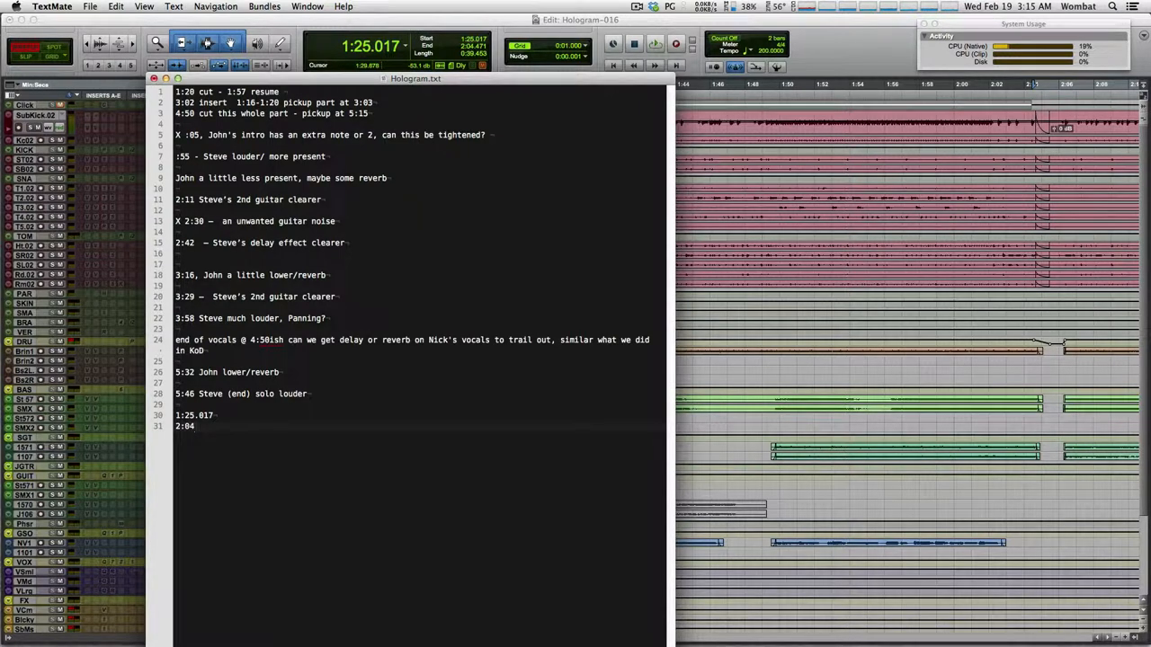
text(471)
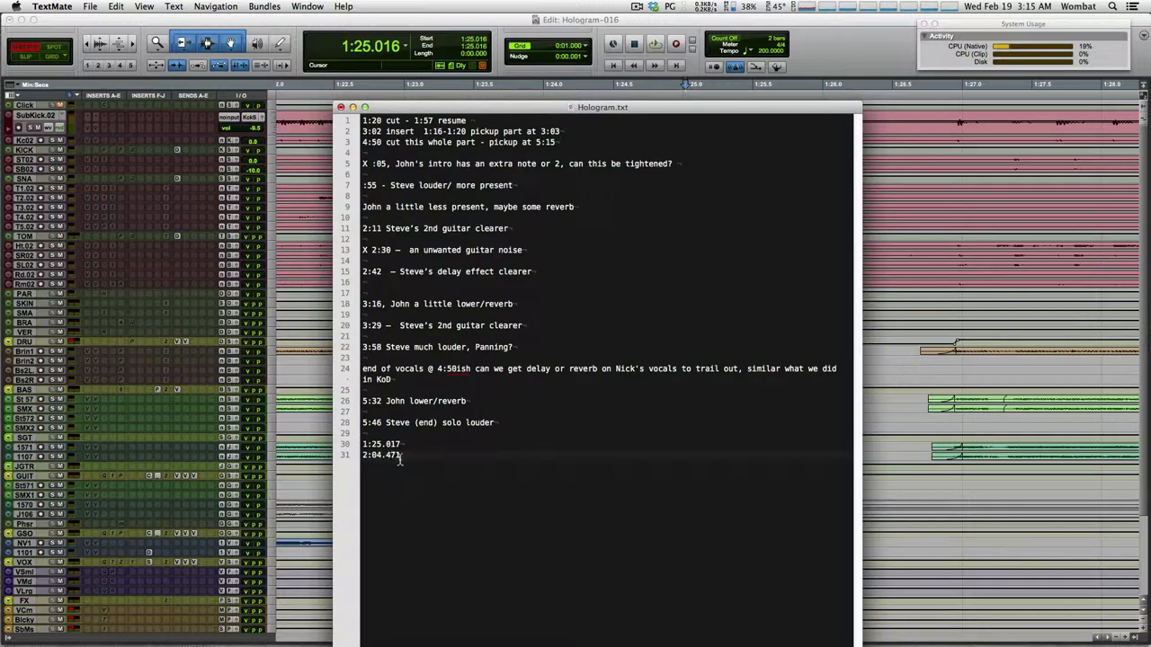
mouse_move(561, 121)
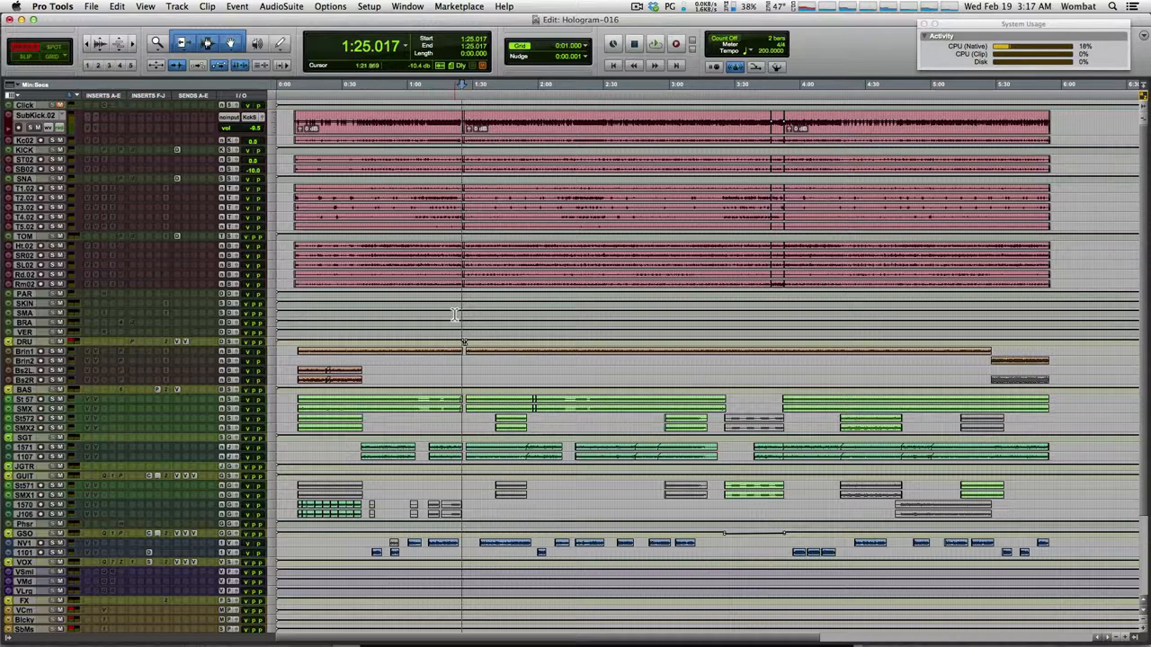
Place the Pro Tools edit cursor at 1:21.291 in the timeline
click(656, 43)
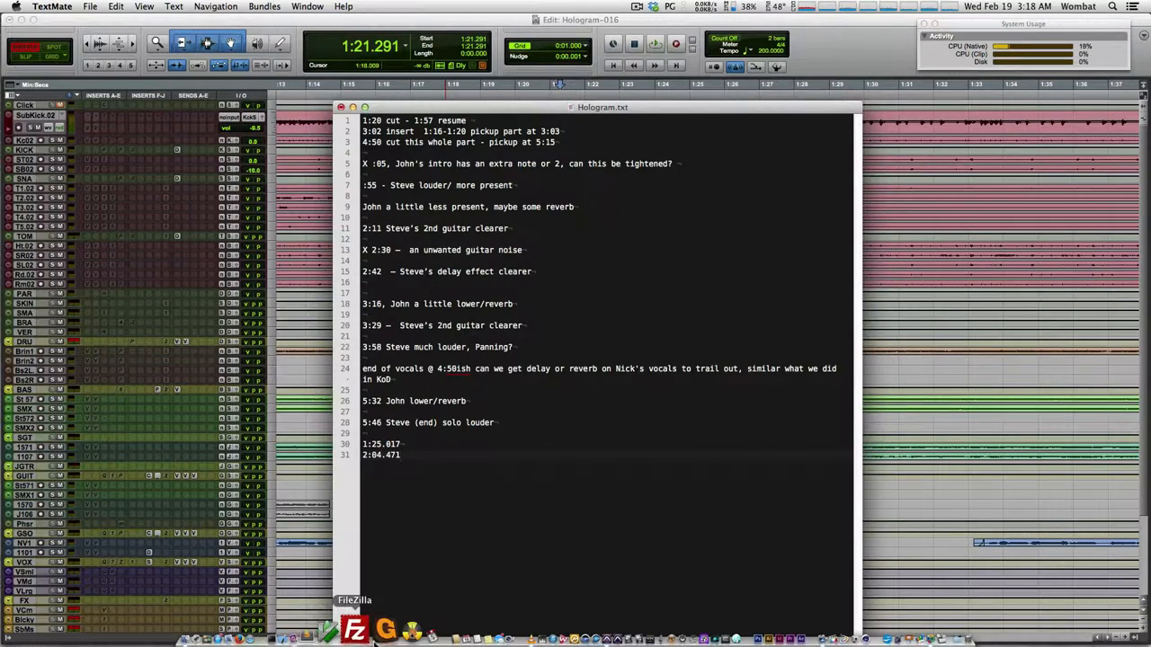
mouse_move(495, 629)
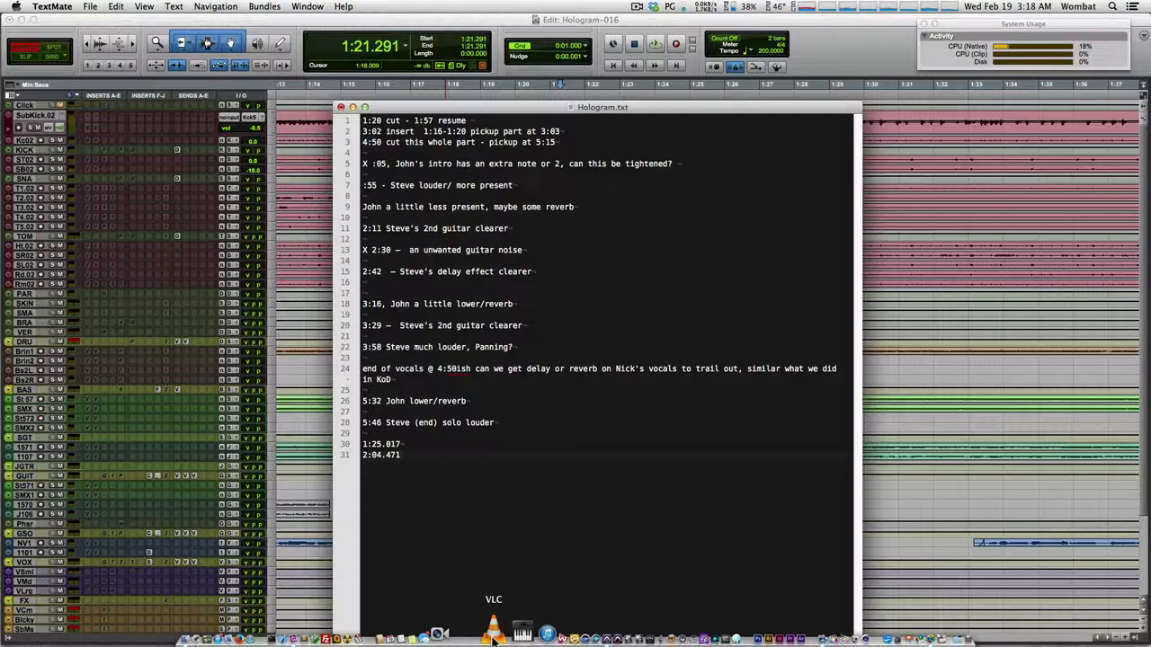
Scrub the VLC reference Hologram mp3 to around 4:43 and 5:15 and listen
click(492, 634)
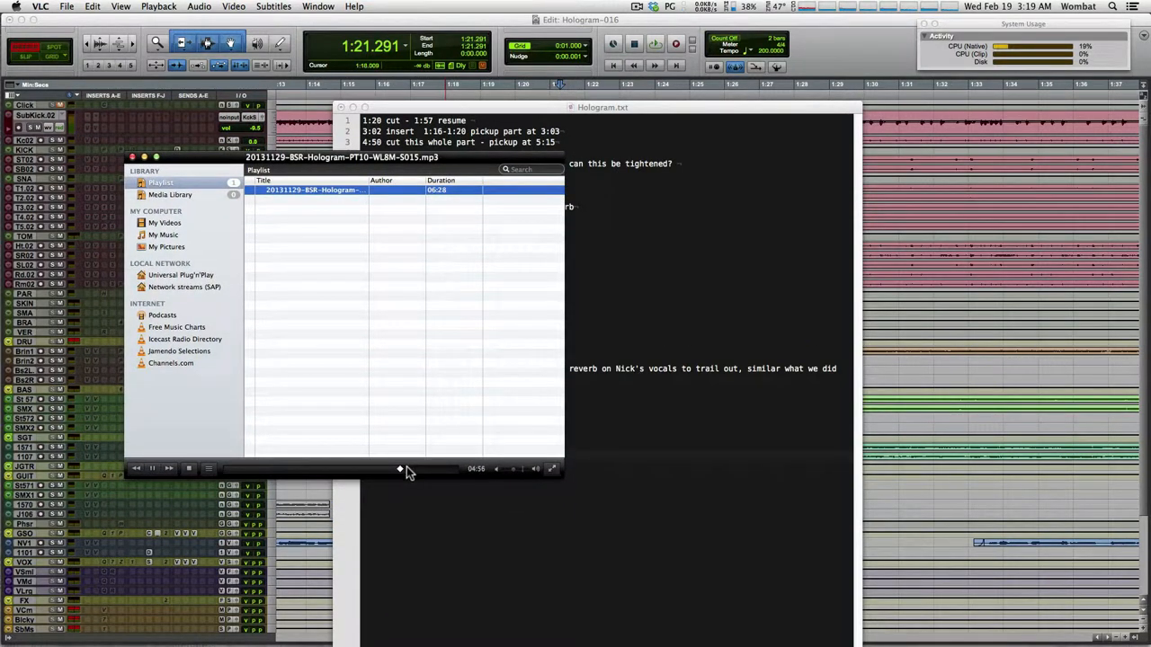
drag(400, 468, 408, 468)
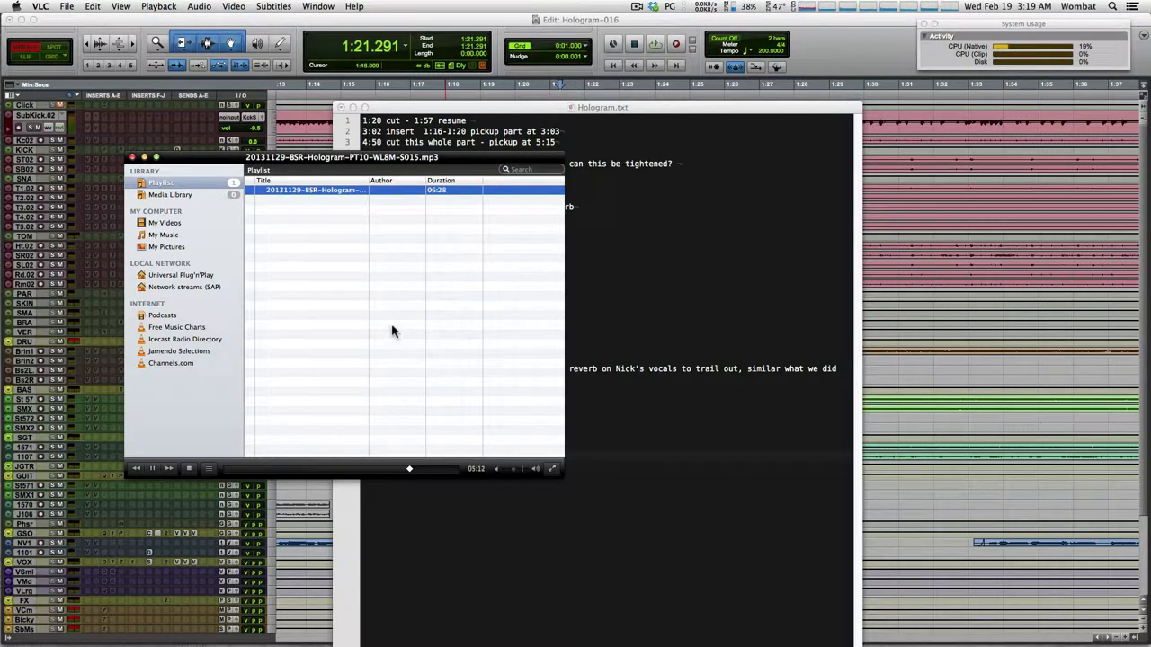
mouse_move(382, 334)
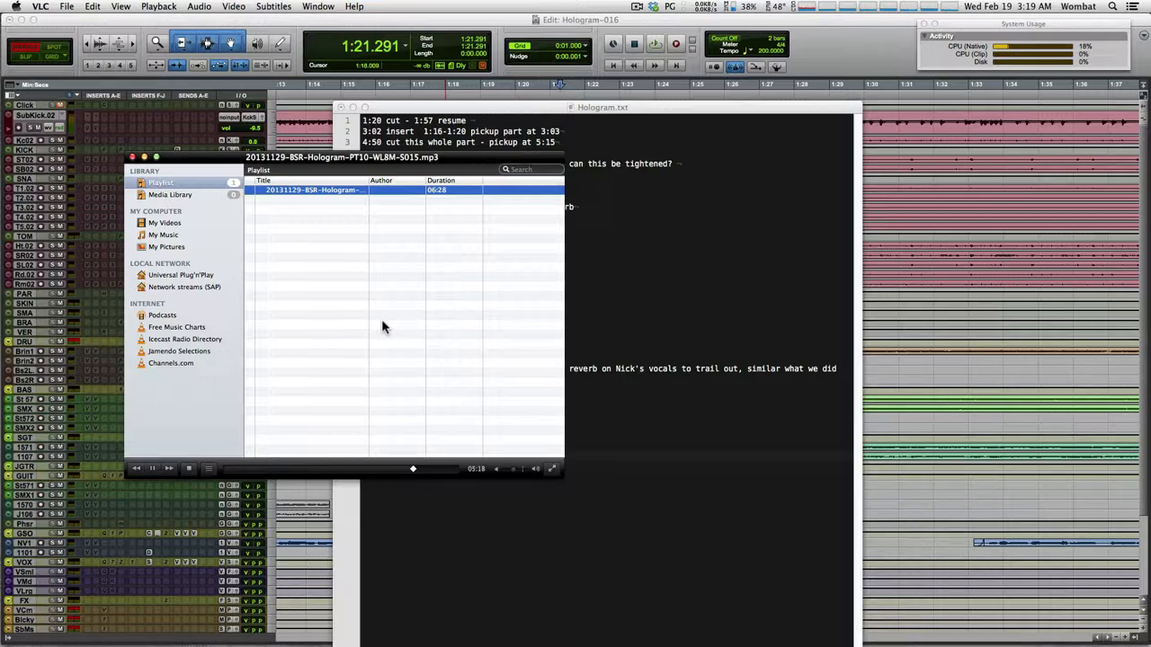
mouse_move(379, 337)
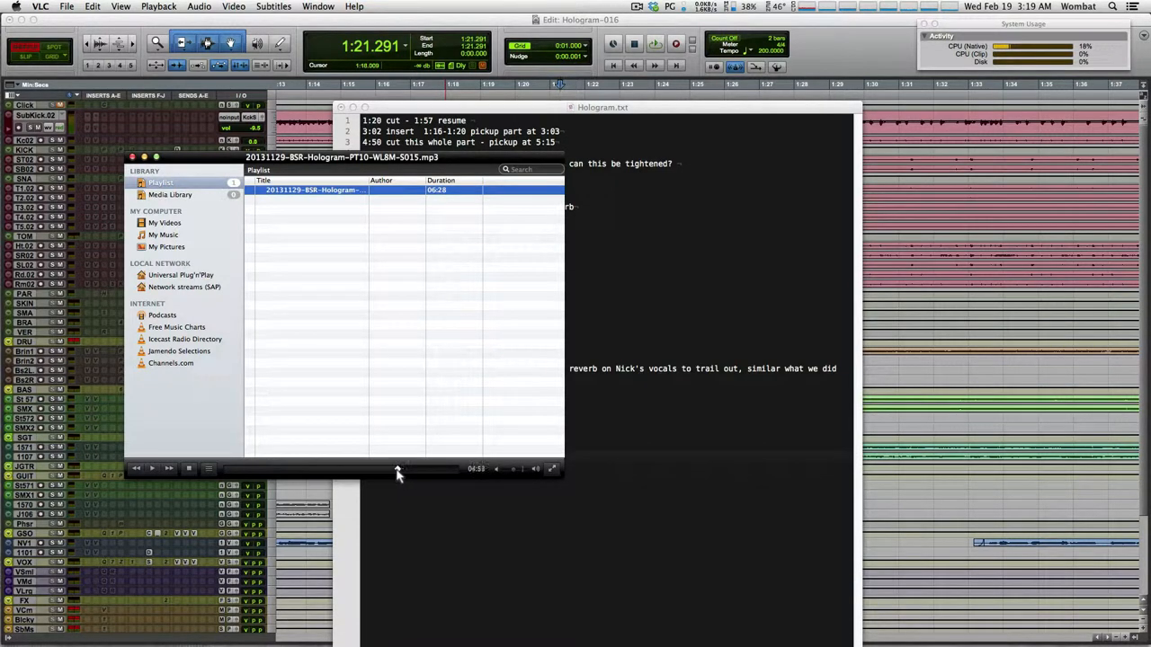
drag(397, 468, 392, 468)
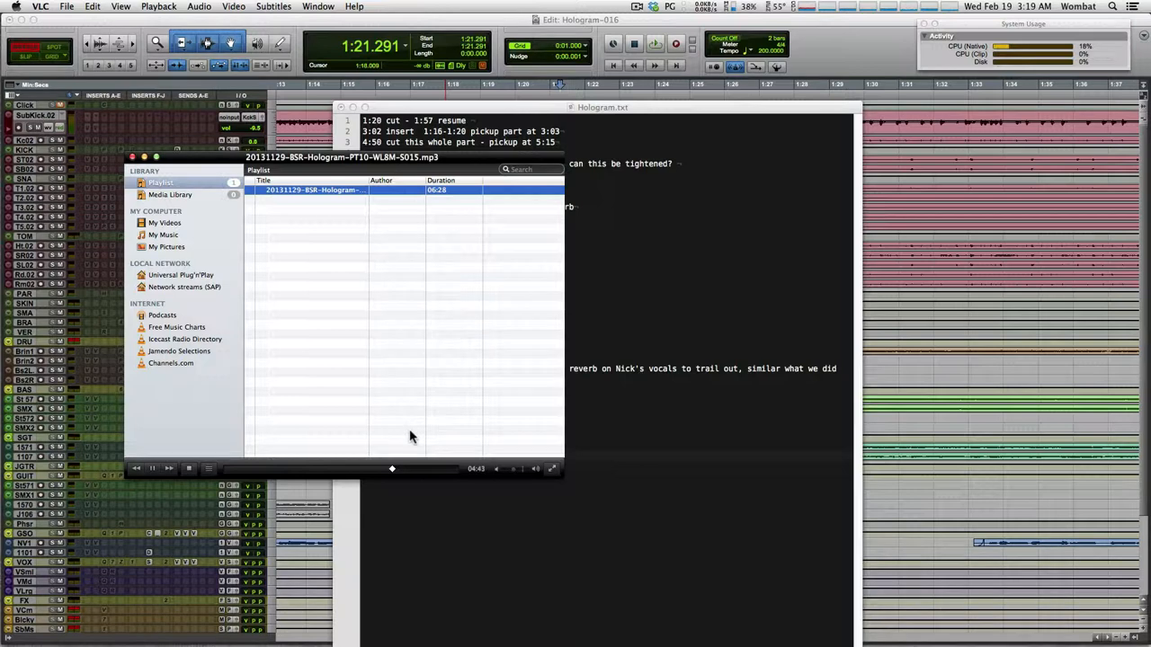
mouse_move(405, 382)
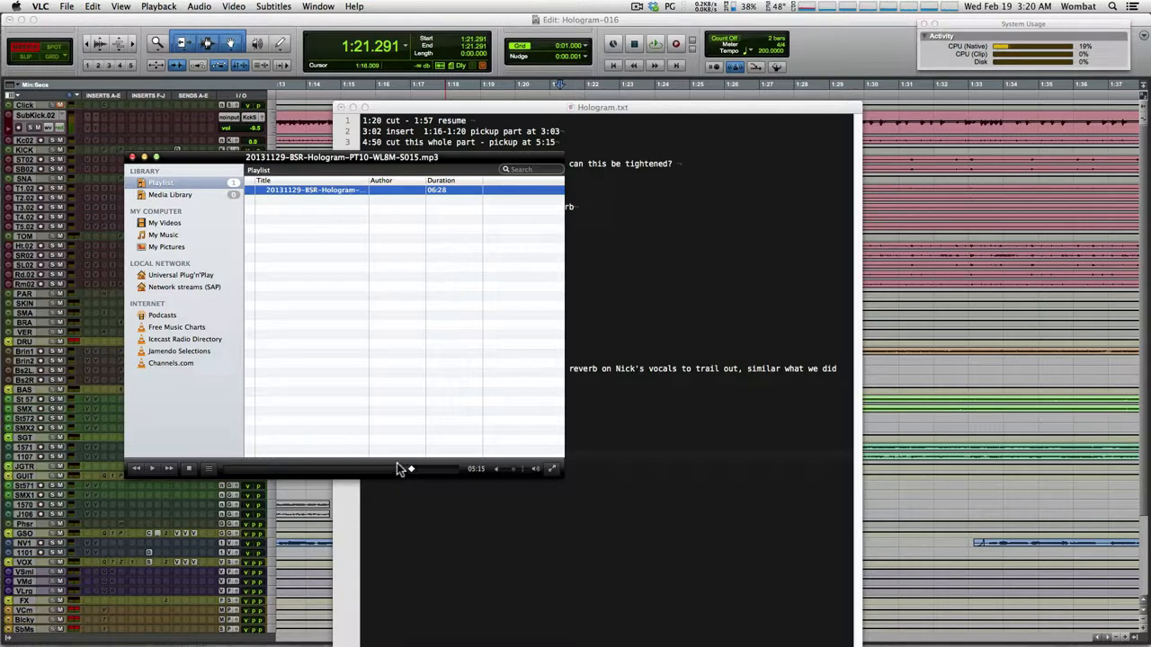
click(151, 467)
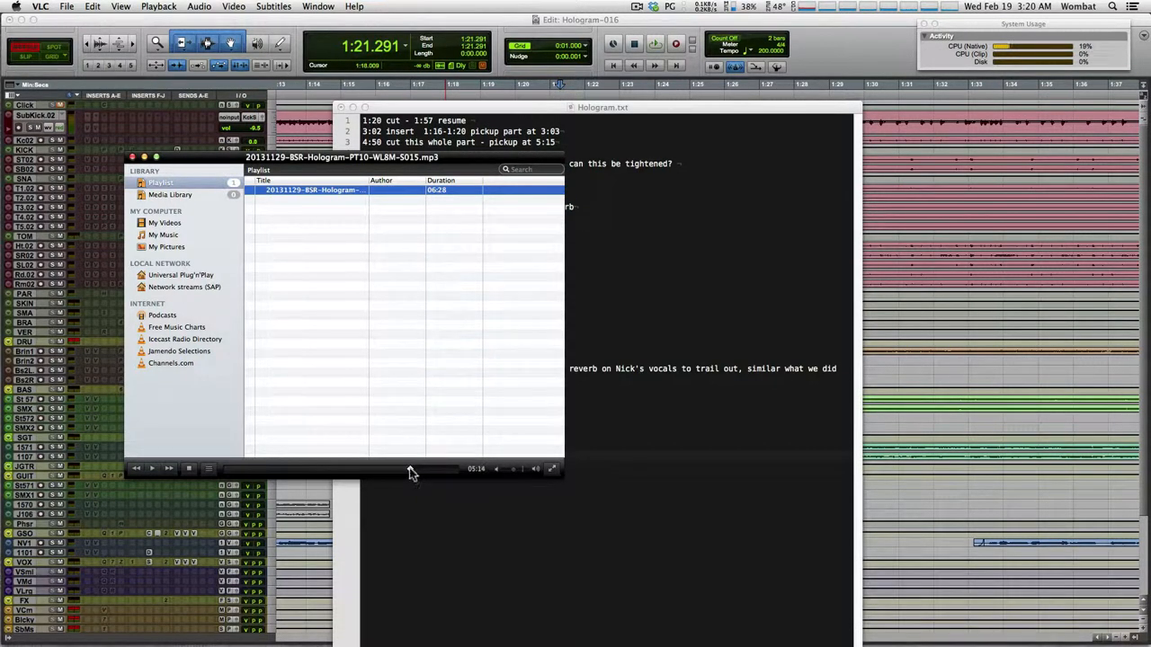
click(152, 468)
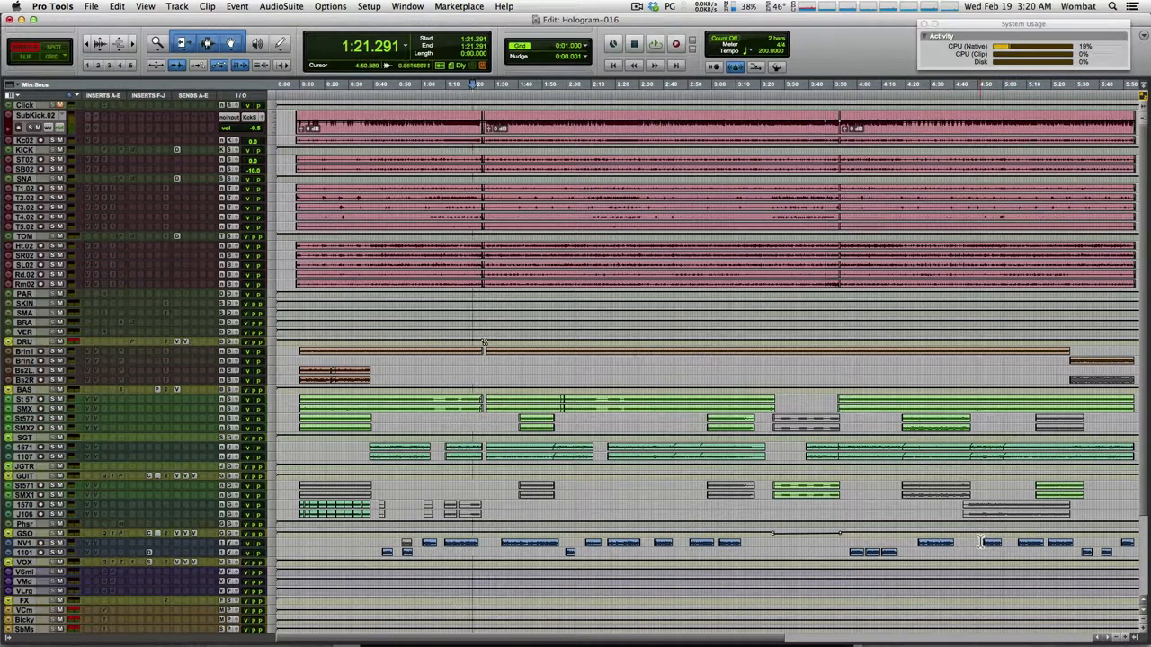
Put the cursor near 4:46 and zoom in on the Kick.02 waveform
click(654, 43)
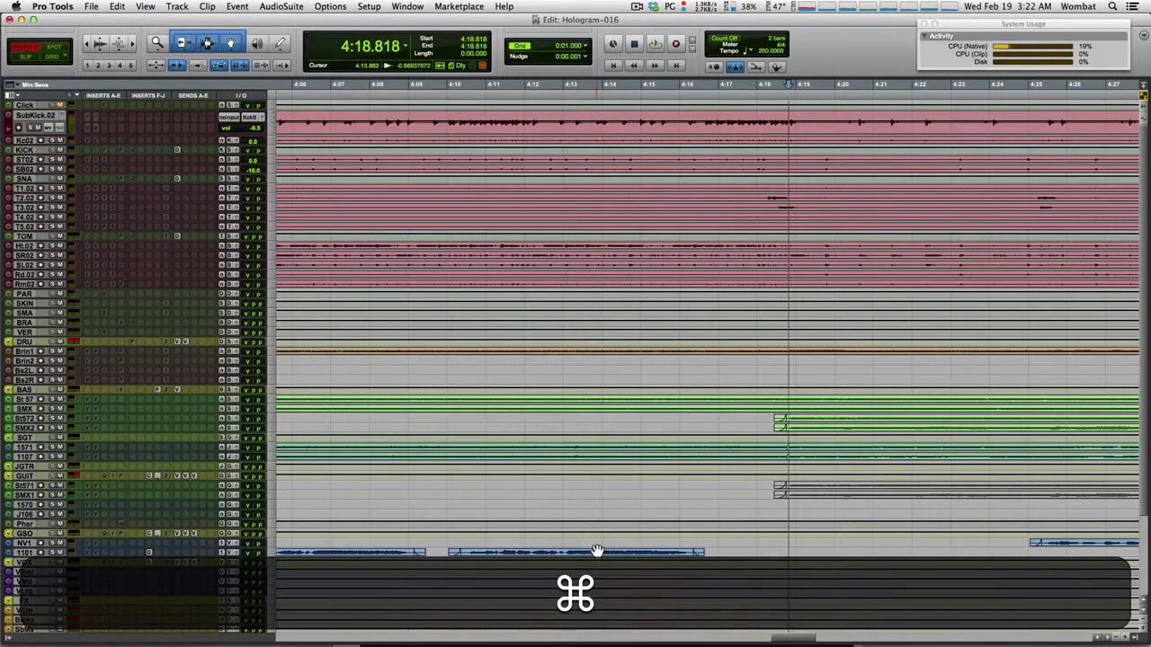
key(cmd+=)
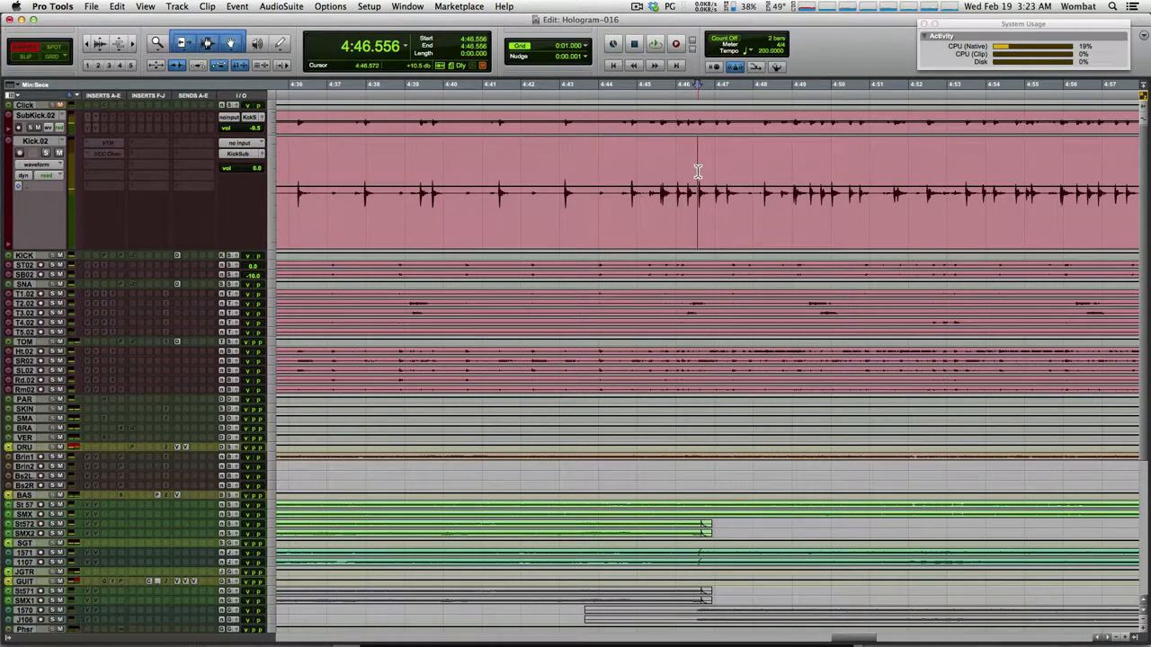
Set the edit point at 4:46.6 on Kick.02, then show the Mix window
click(654, 43)
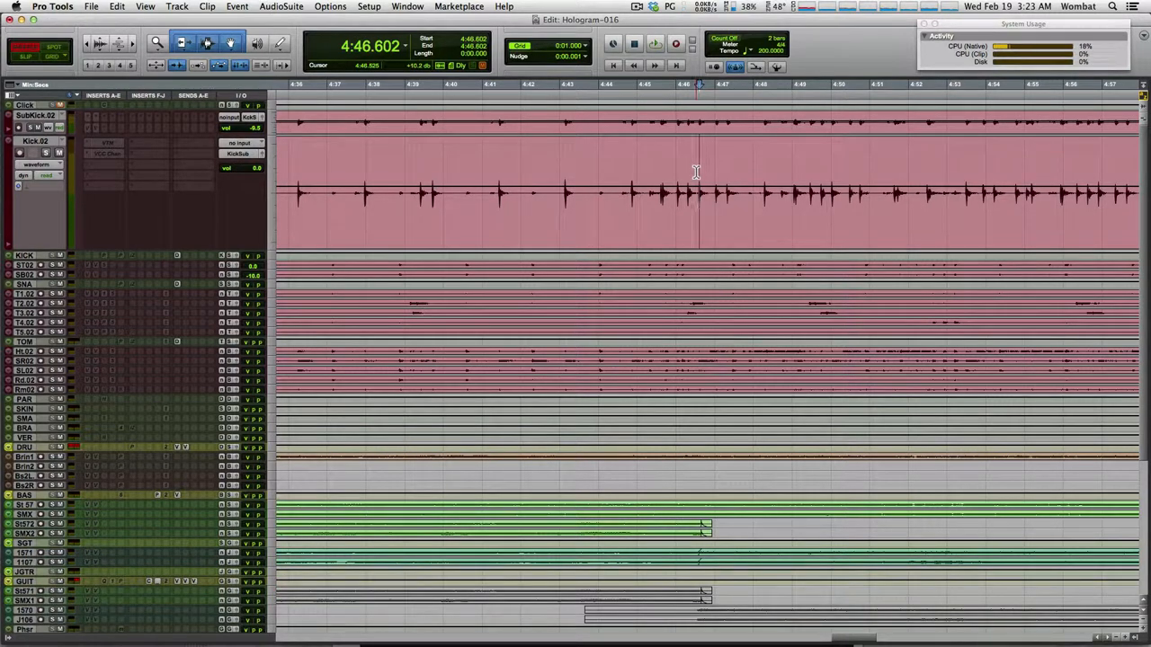
key(cmd+=)
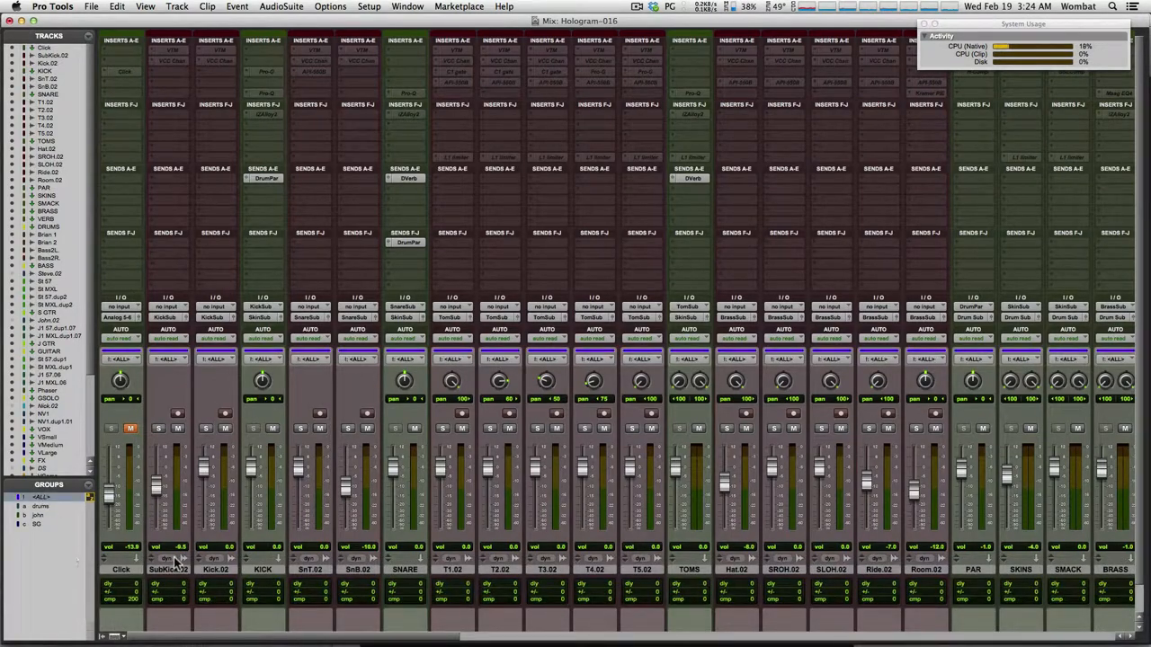
Switch back to the Edit window to place the cursor near 4:16
key(cmd+=)
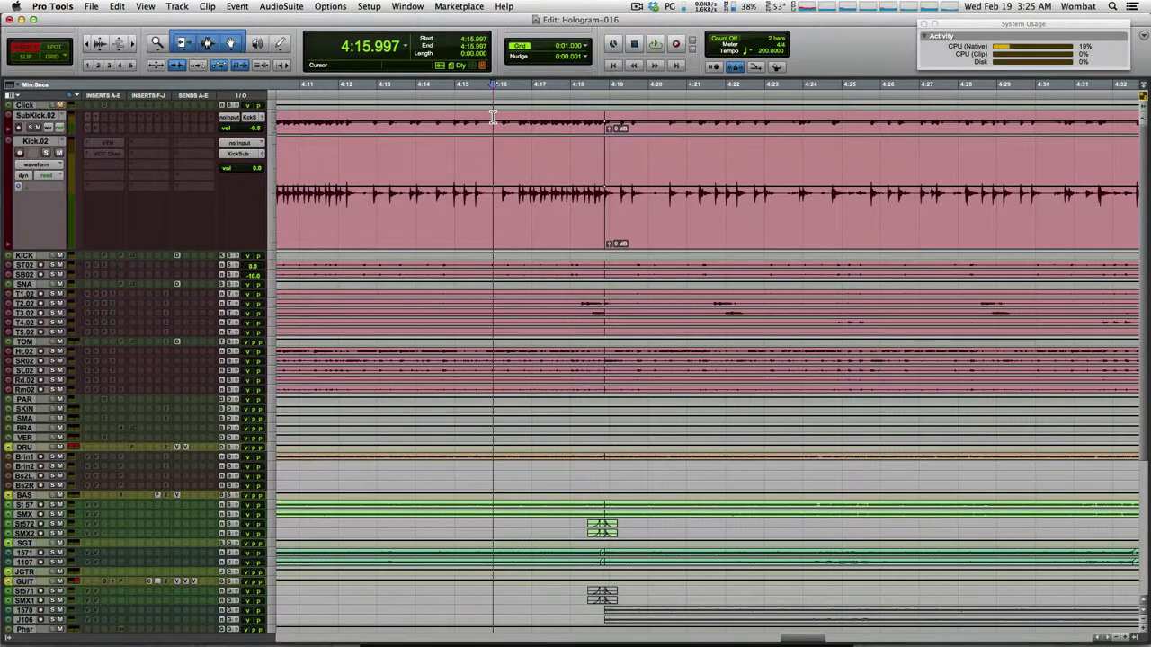
Delete the 4:18 guitar clip fragments, disable the ALL group, and reposition near 4:14
click(654, 44)
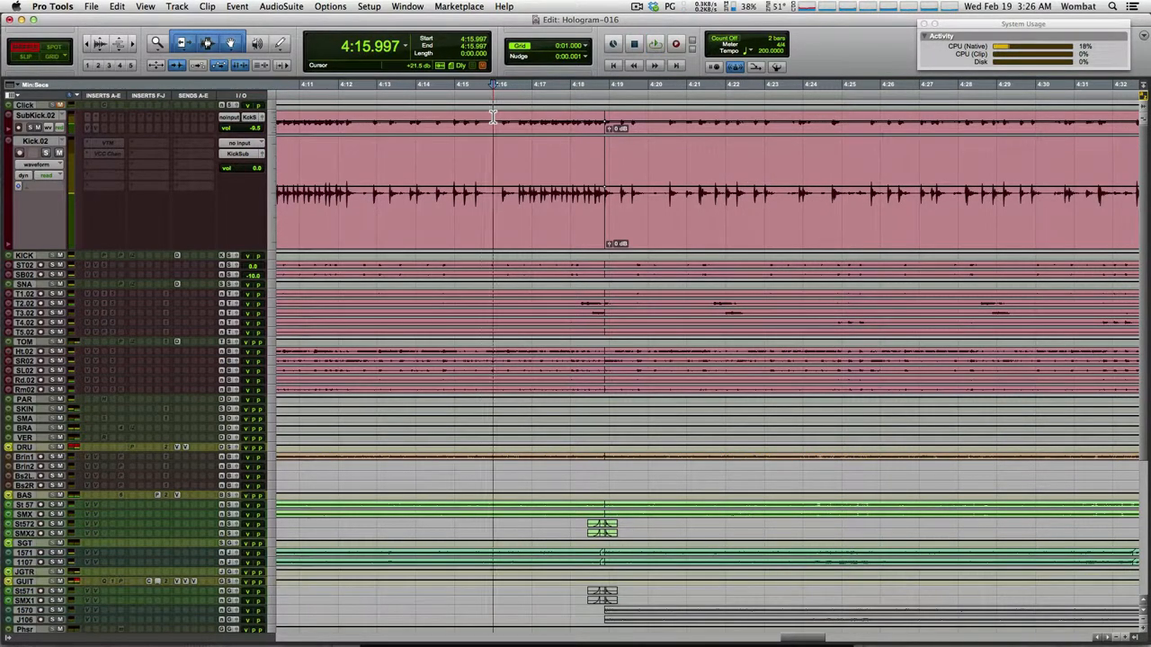
click(654, 44)
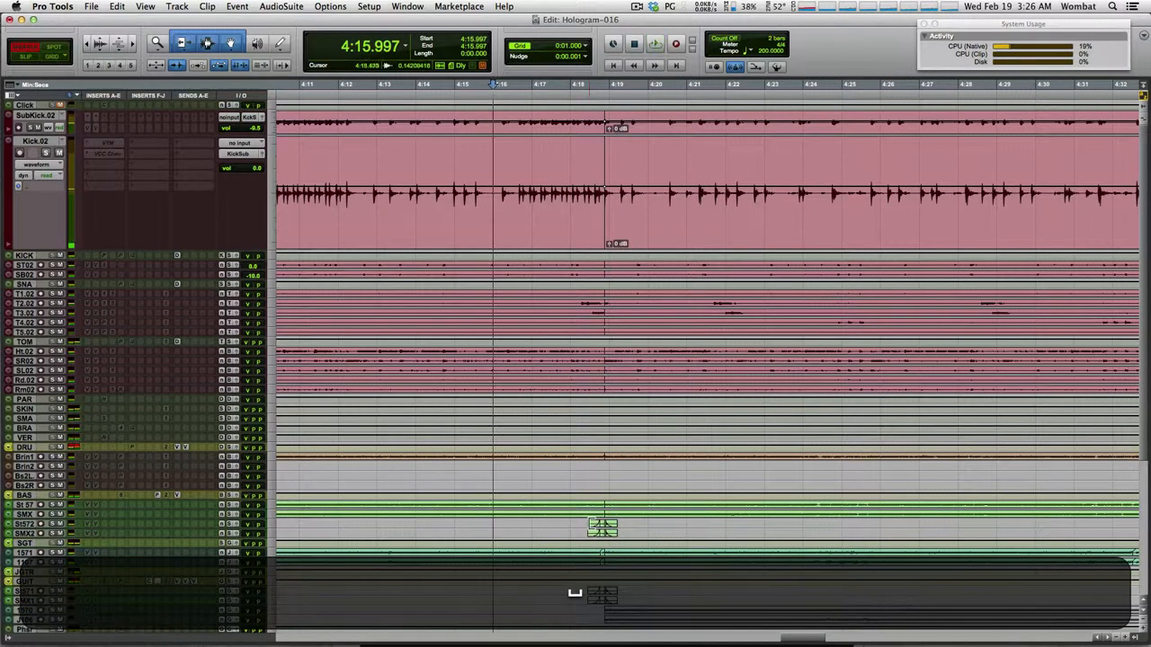
key(cmd+=)
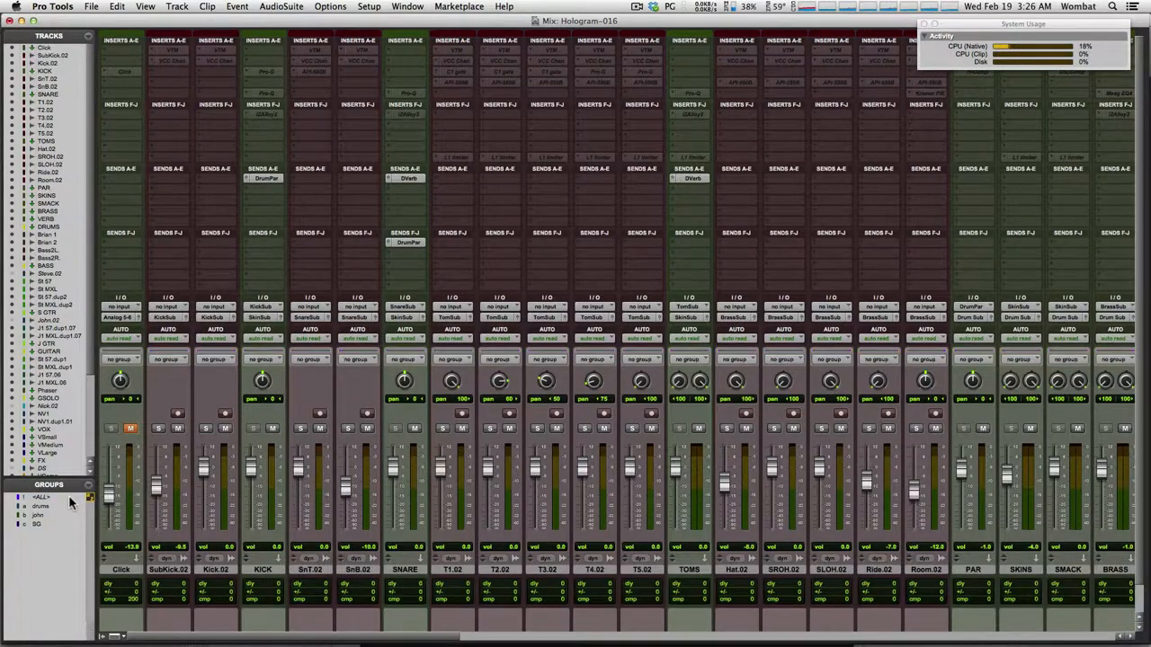
key(cmd+=)
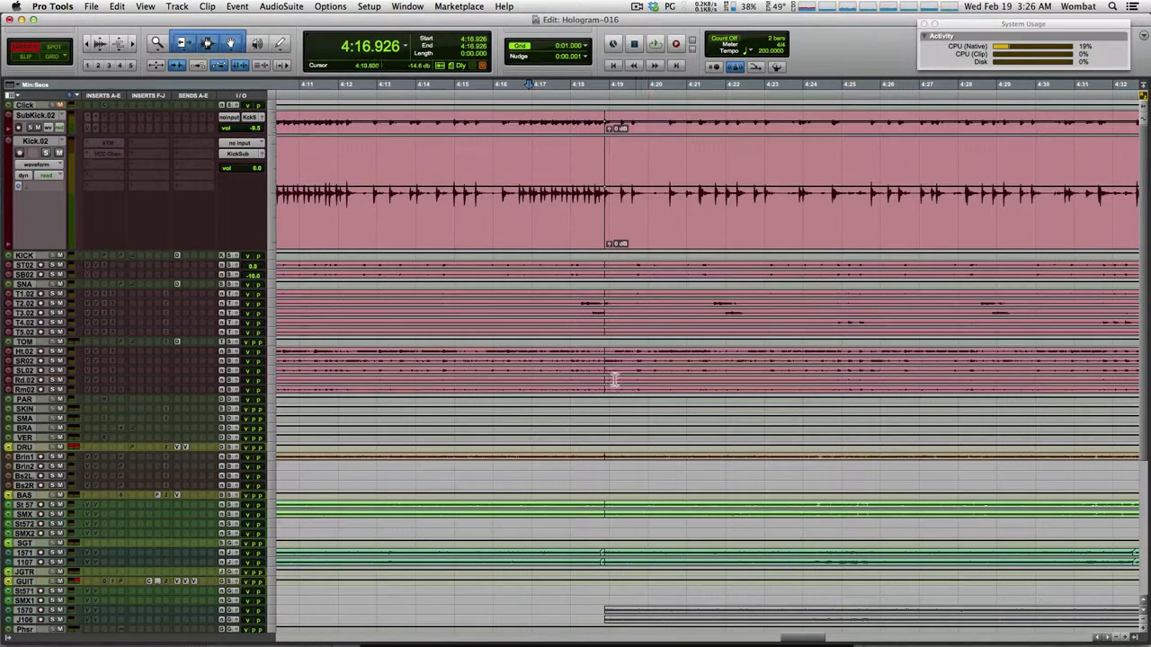
mouse_move(432, 256)
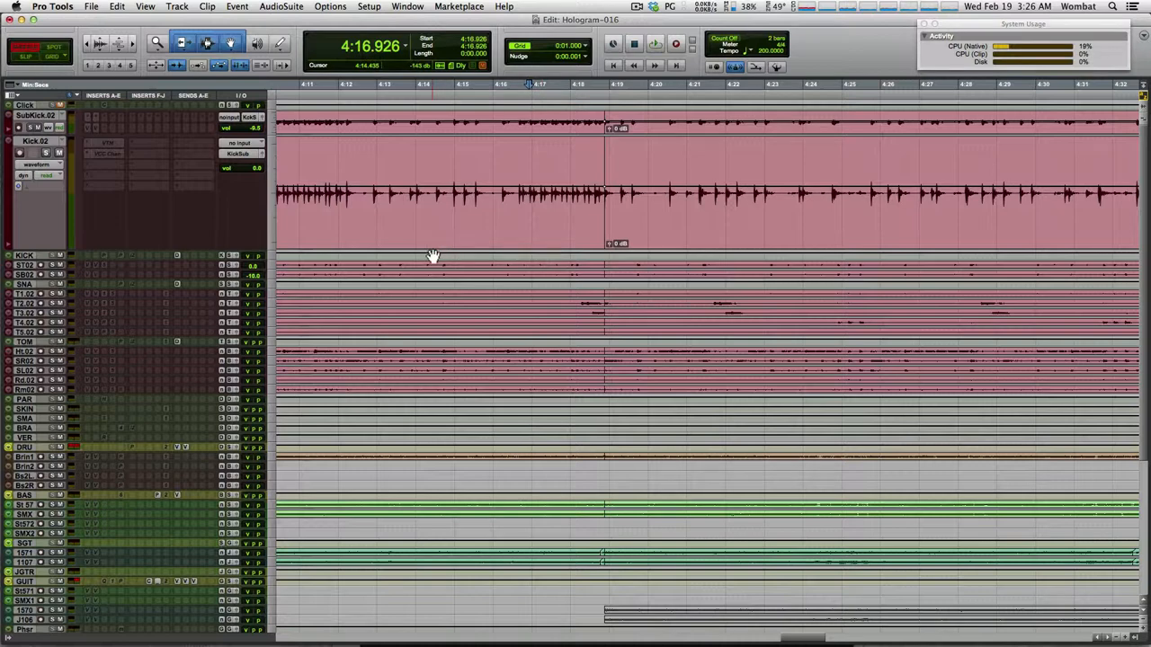
click(655, 43)
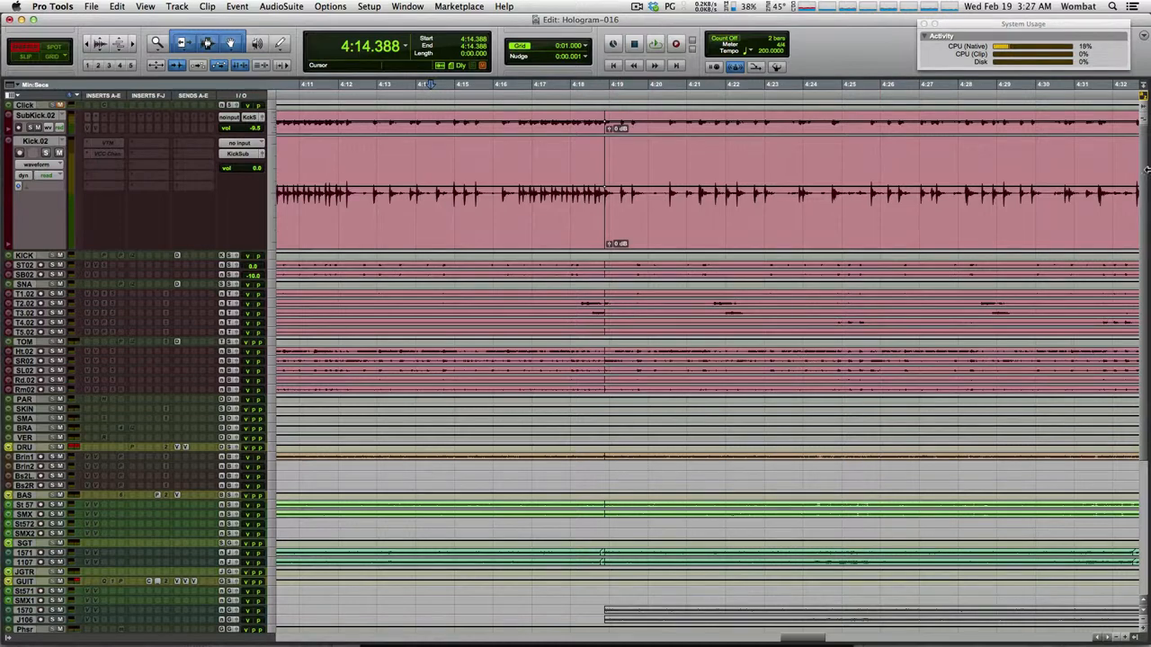
scroll(down, 3)
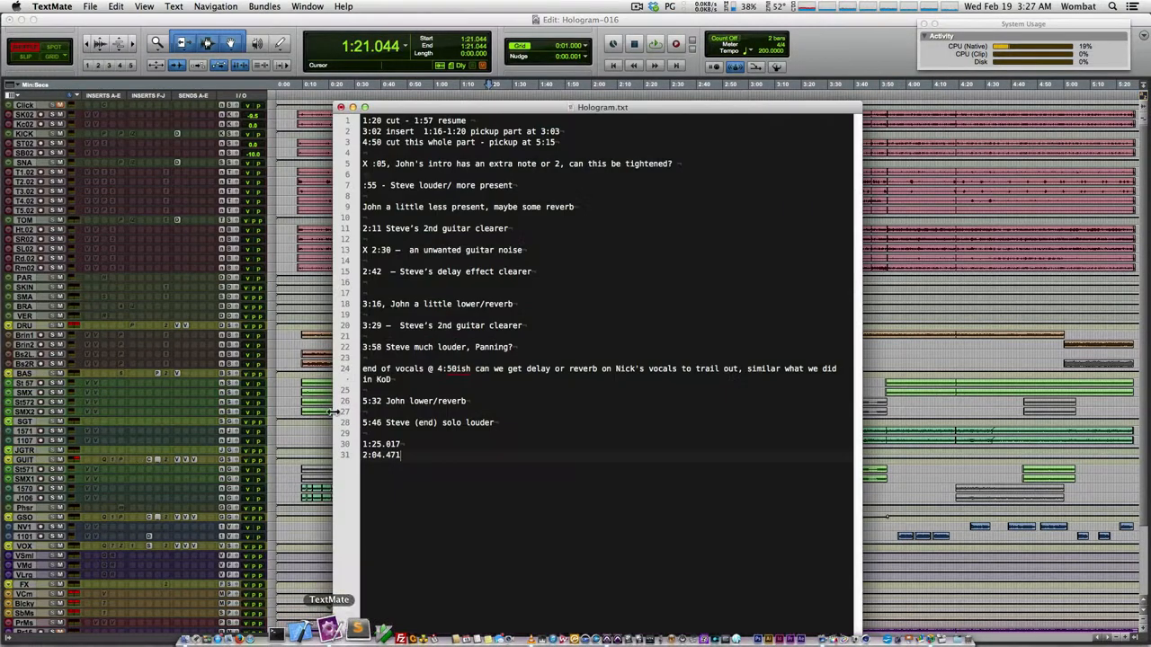
mouse_move(392, 584)
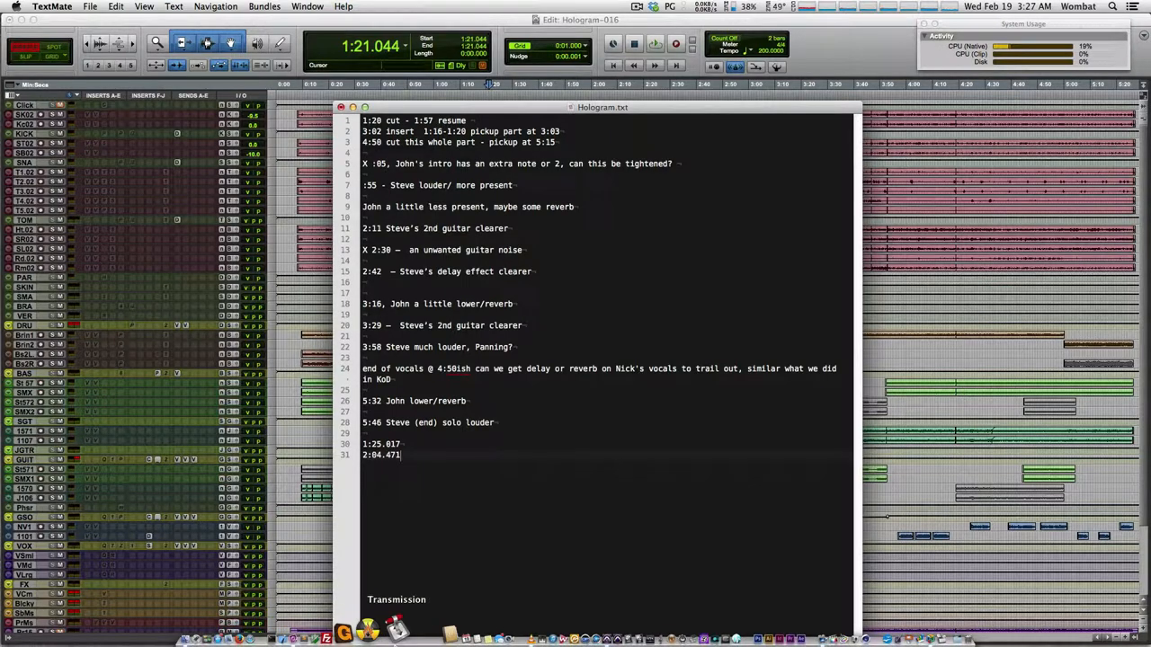
Bring VLC forward and move the reference playback to about 2:52
click(490, 629)
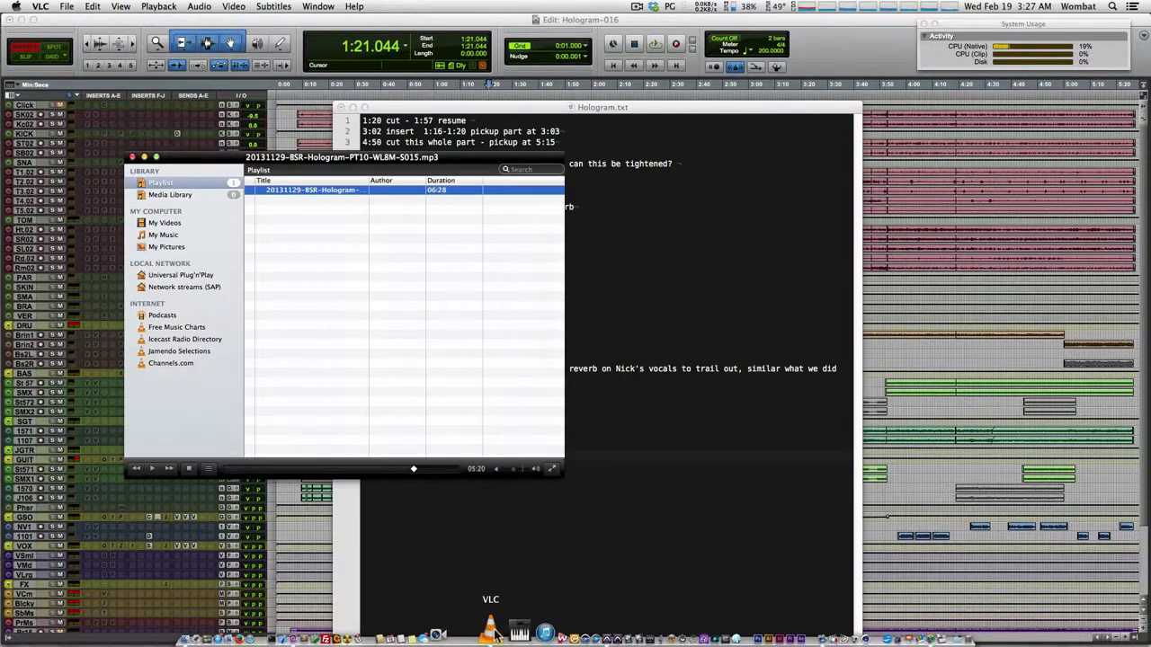
drag(414, 468, 346, 468)
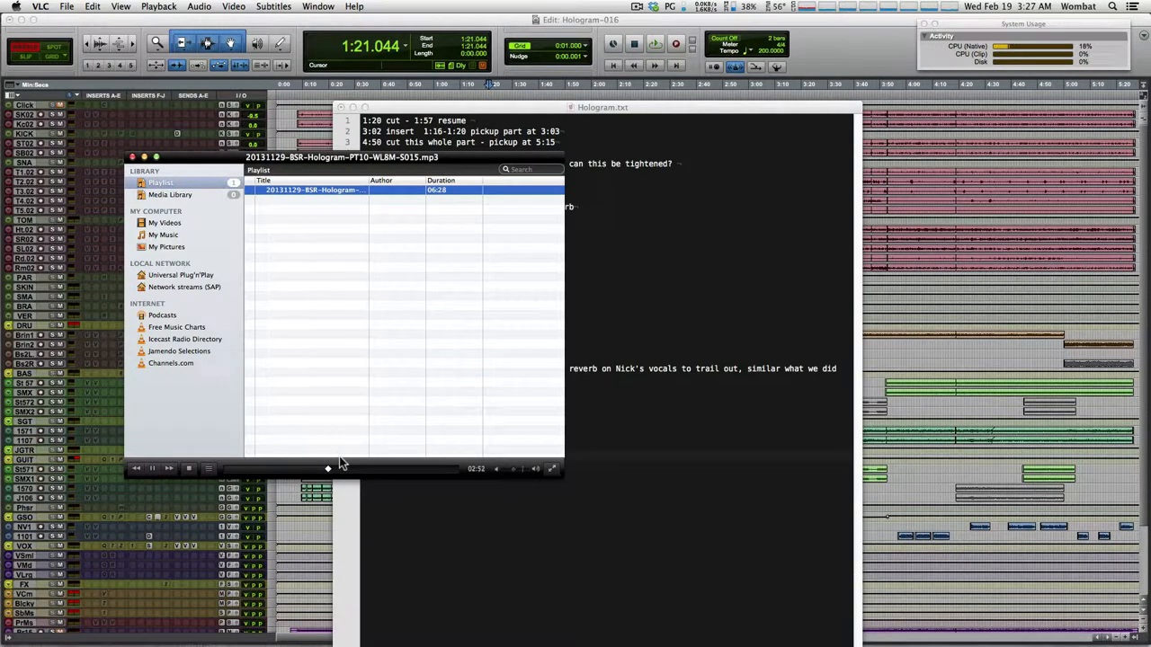
mouse_move(374, 234)
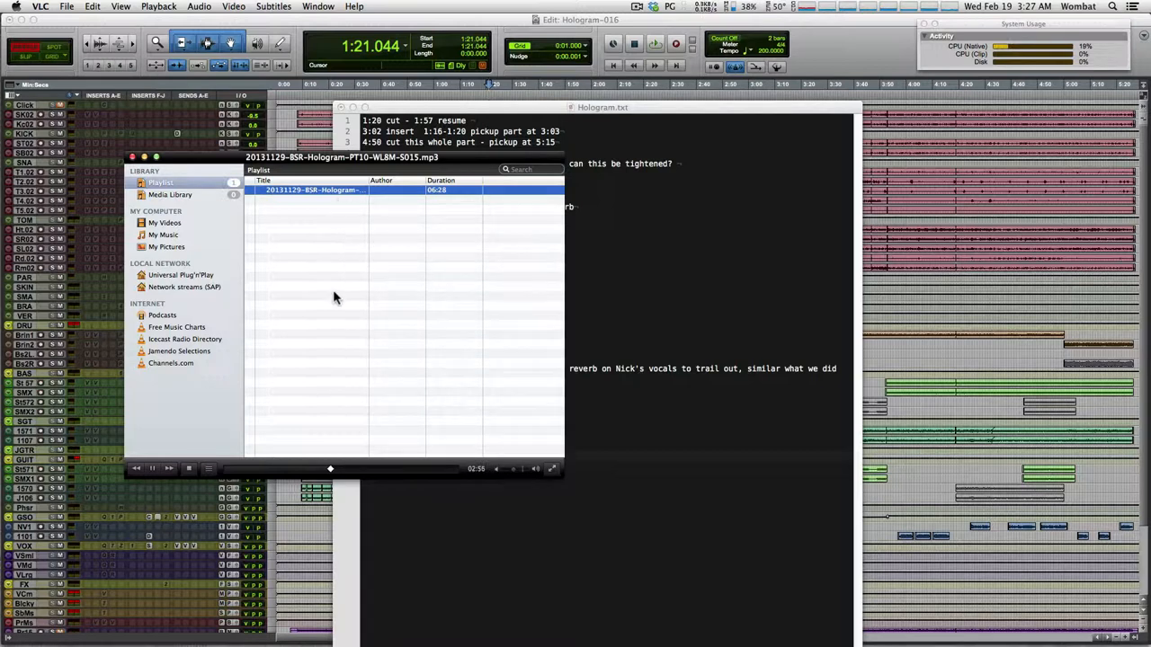
mouse_move(357, 212)
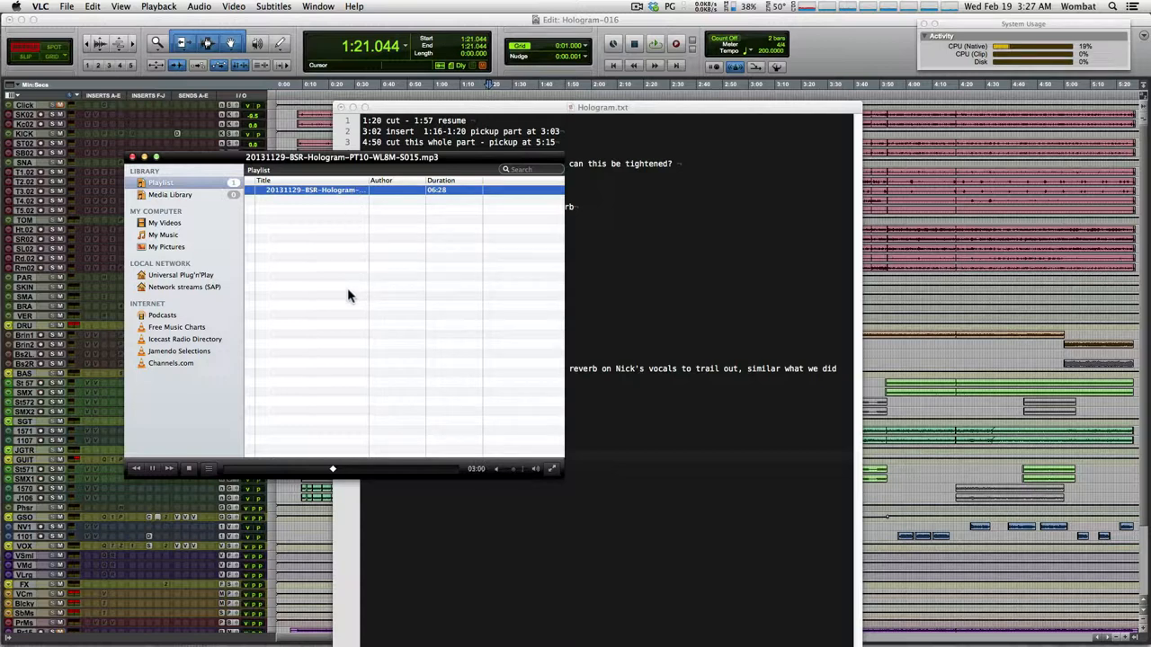
mouse_move(364, 274)
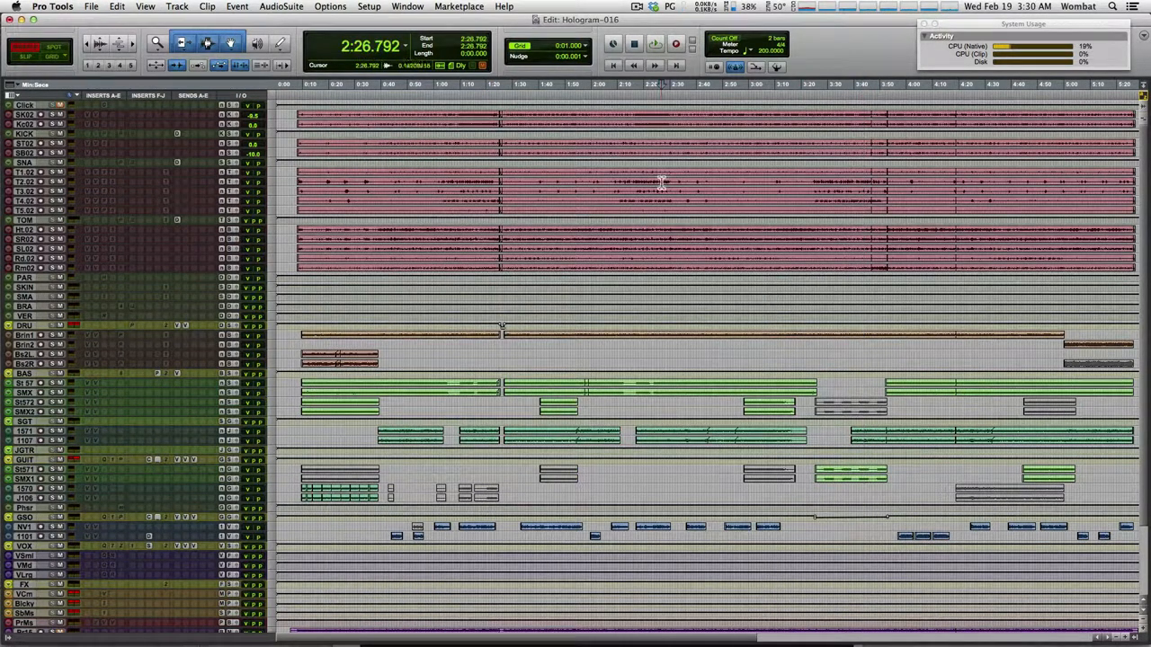
Place the edit cursor at about 2:26 in the zoomed-out arrangement
click(655, 43)
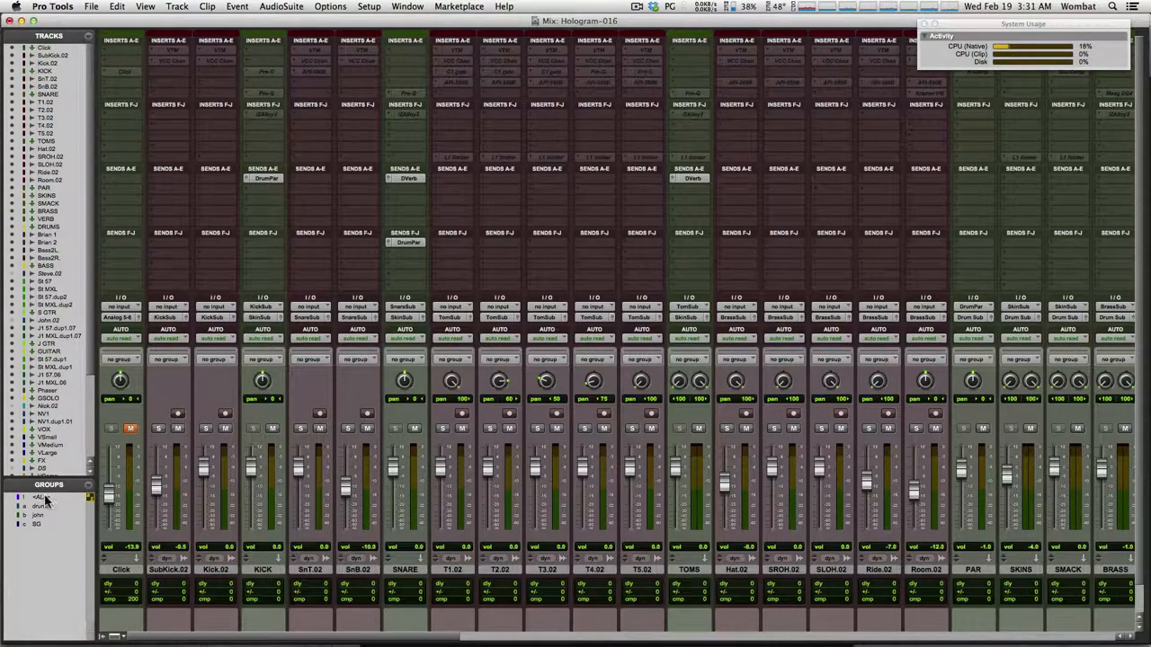
Return to the Edit window and undo the Kick.02 split at 2:30.705
key(cmd+=)
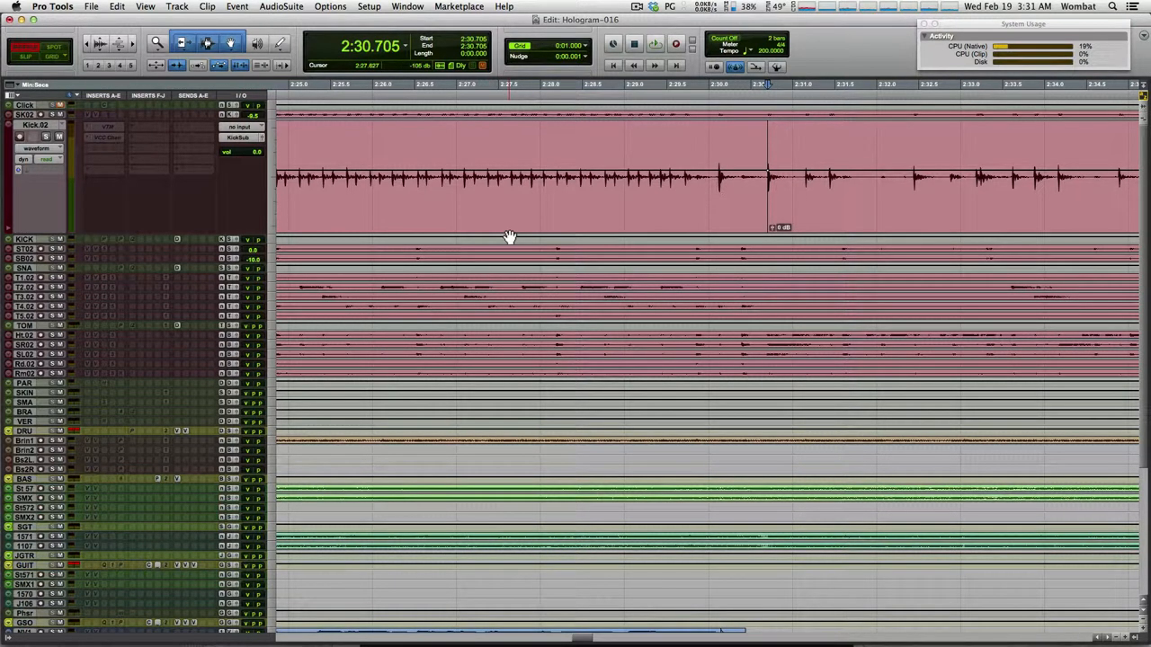
key(cmd+z)
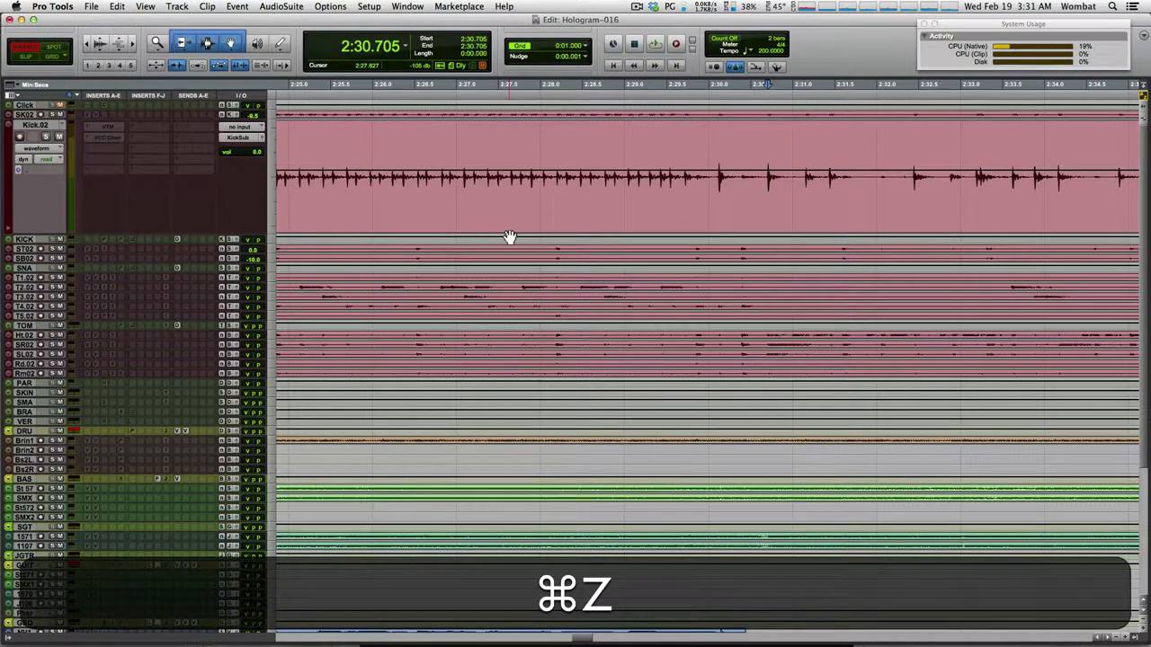
key(cmd+z)
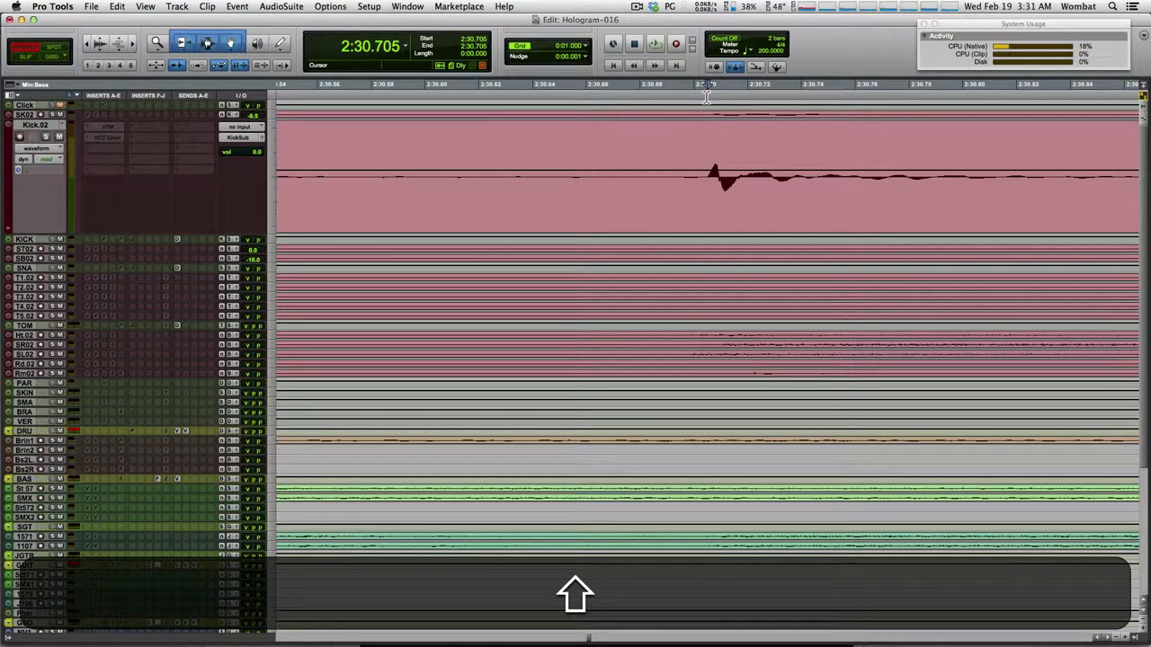
scroll(down, 3)
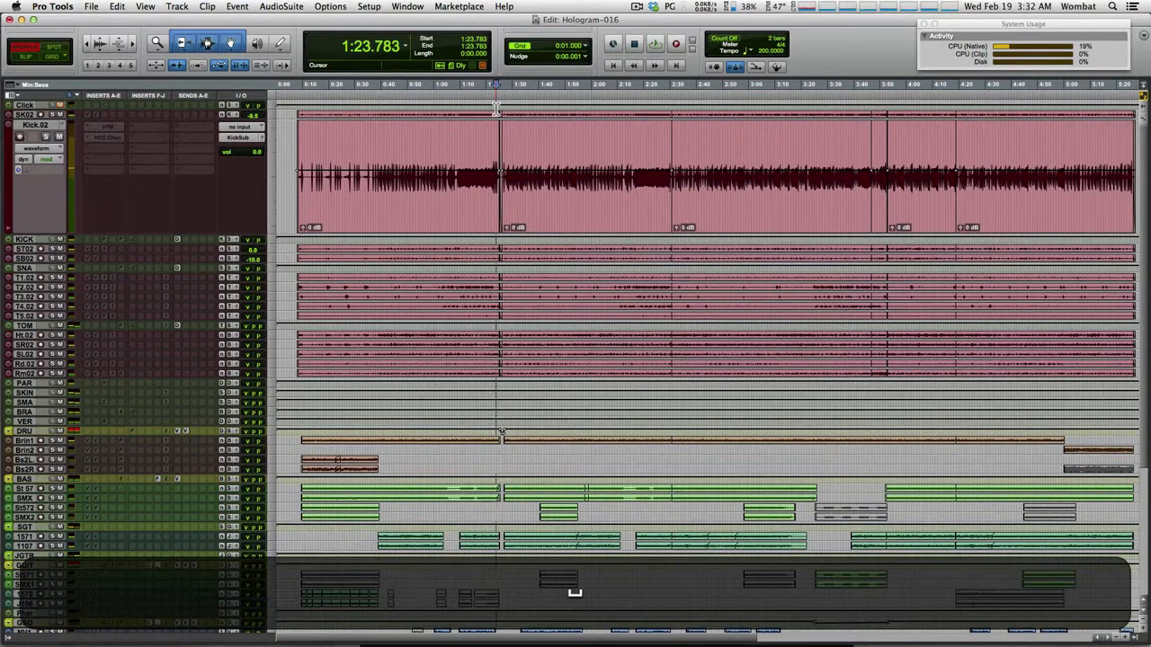
Zoom in and place the edit point on the Kick.02 hit at 1:23.651
key(t)
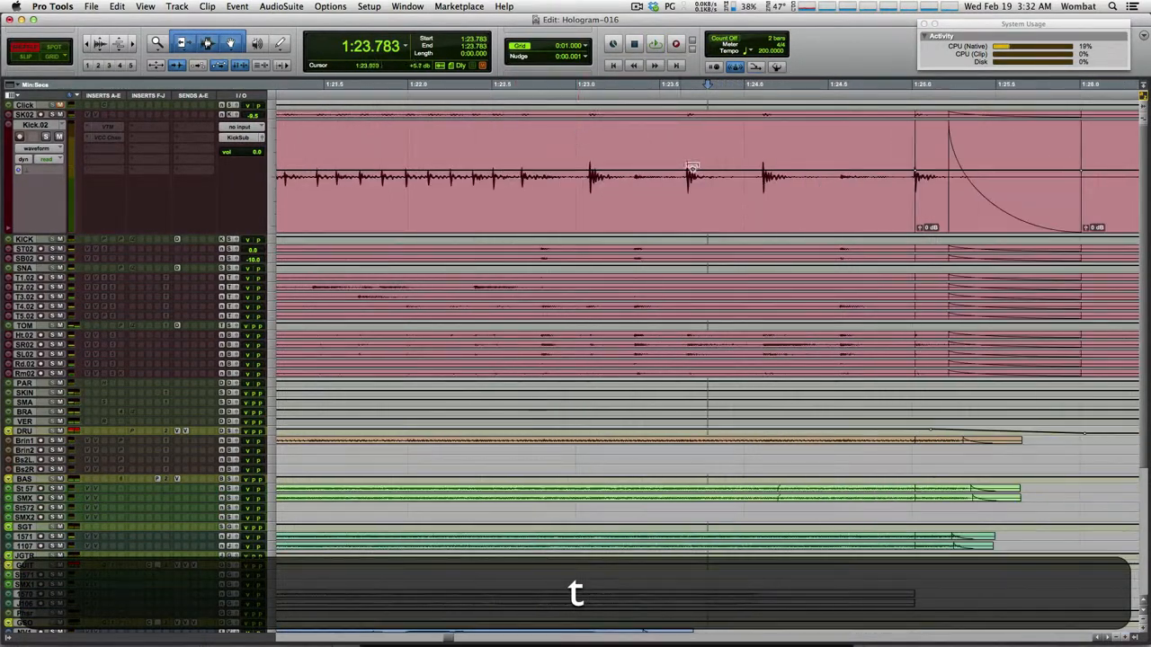
click(654, 43)
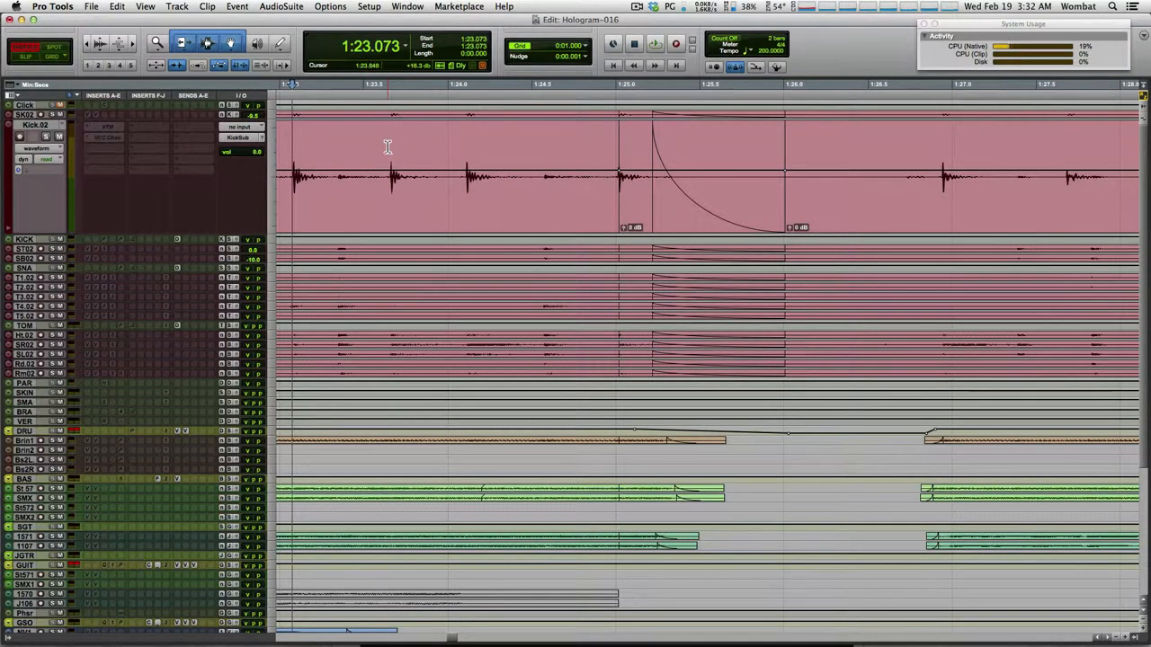
click(654, 43)
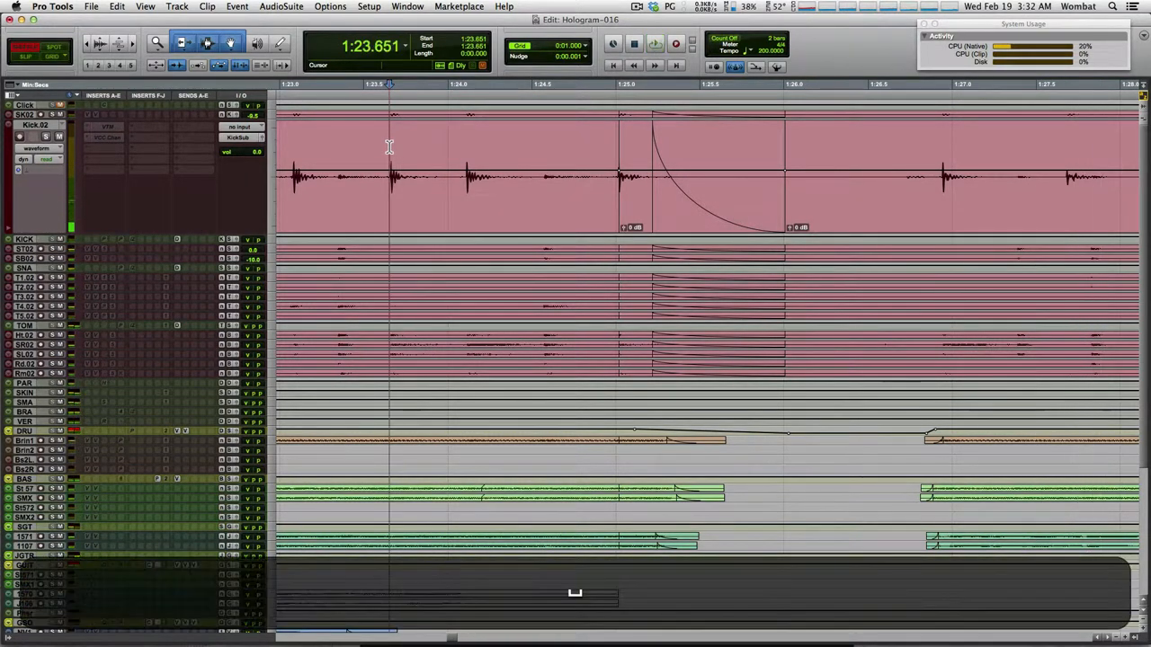
click(654, 43)
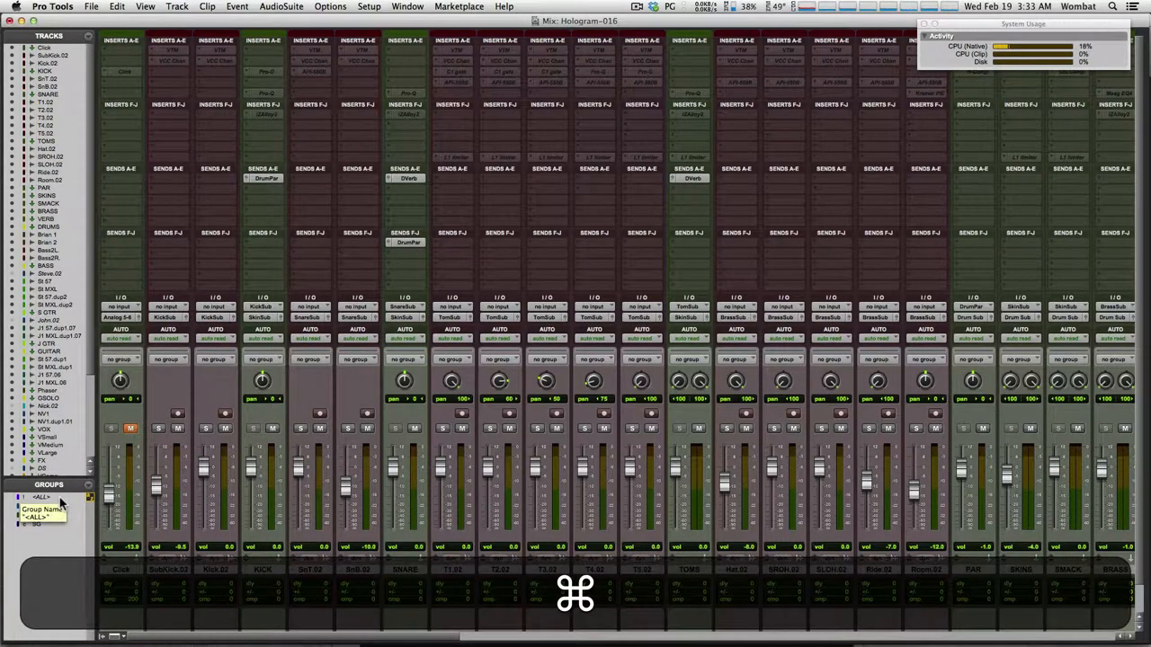
Snap the edit point to 1:23.661 and return to the mixer showing ALL group membership
key(cmd+=)
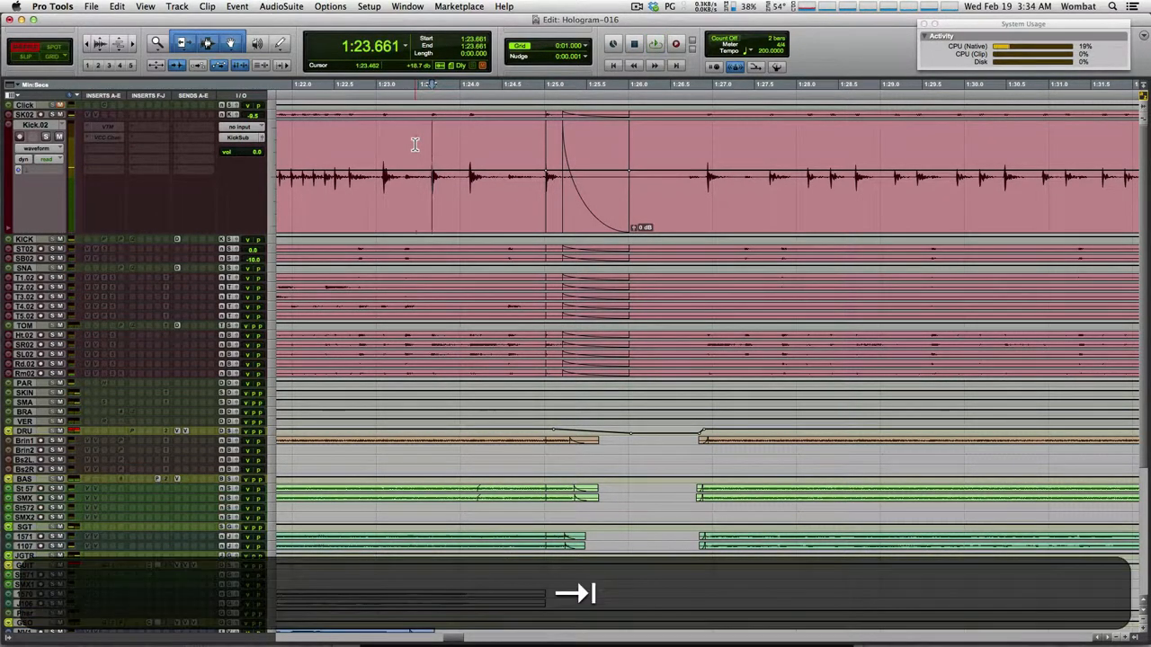
scroll(down, 3)
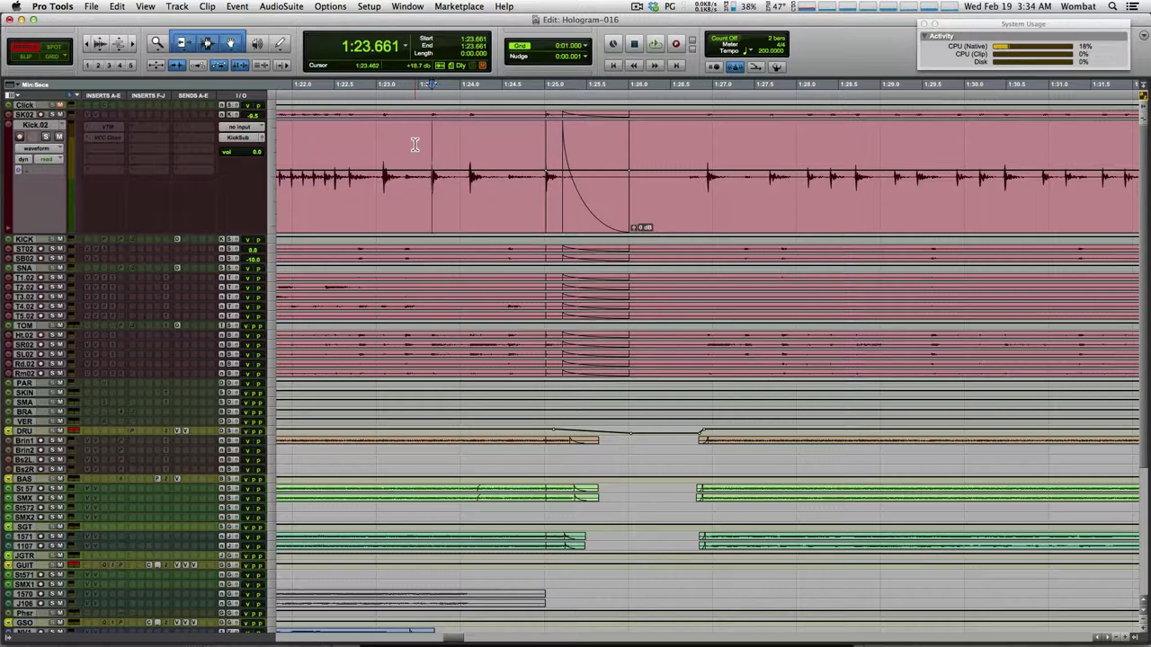
key(cmd+=)
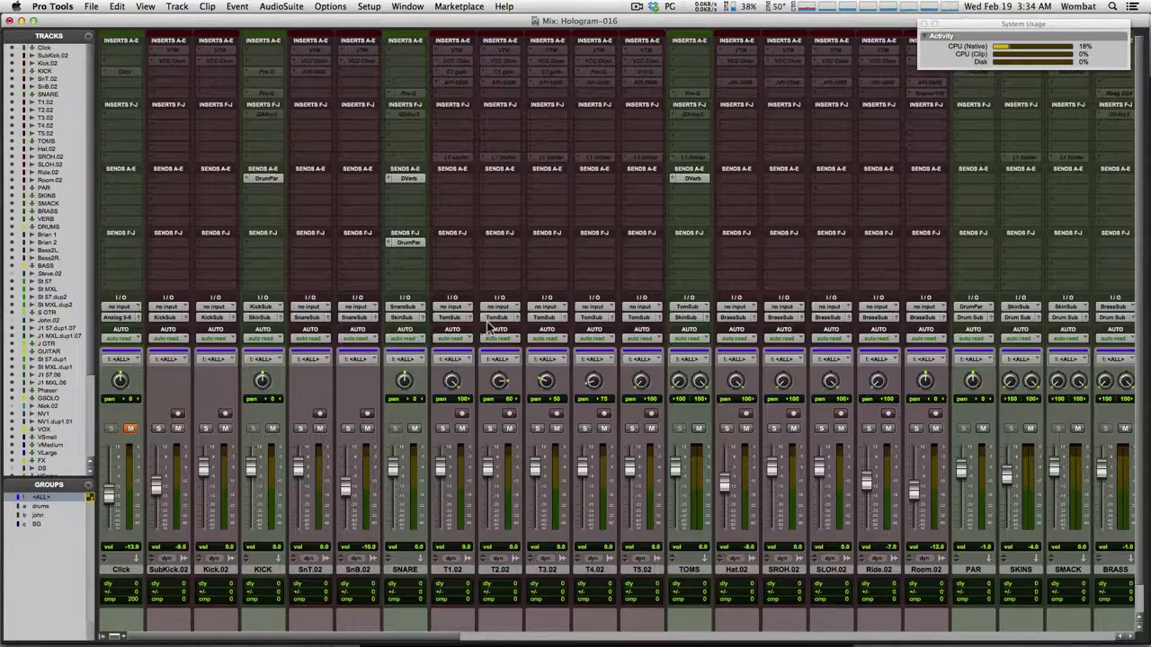
Return to the Edit window and scroll right to the Kick.02 clip boundary at 2:30.705
key(cmd+=)
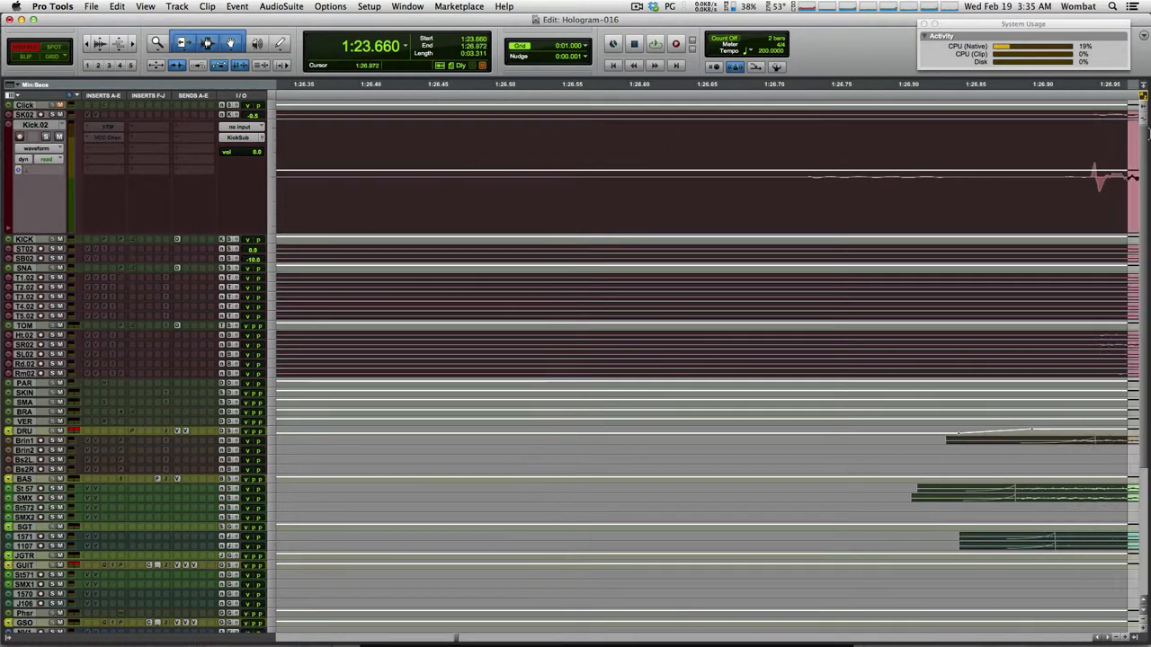
scroll(right, 3)
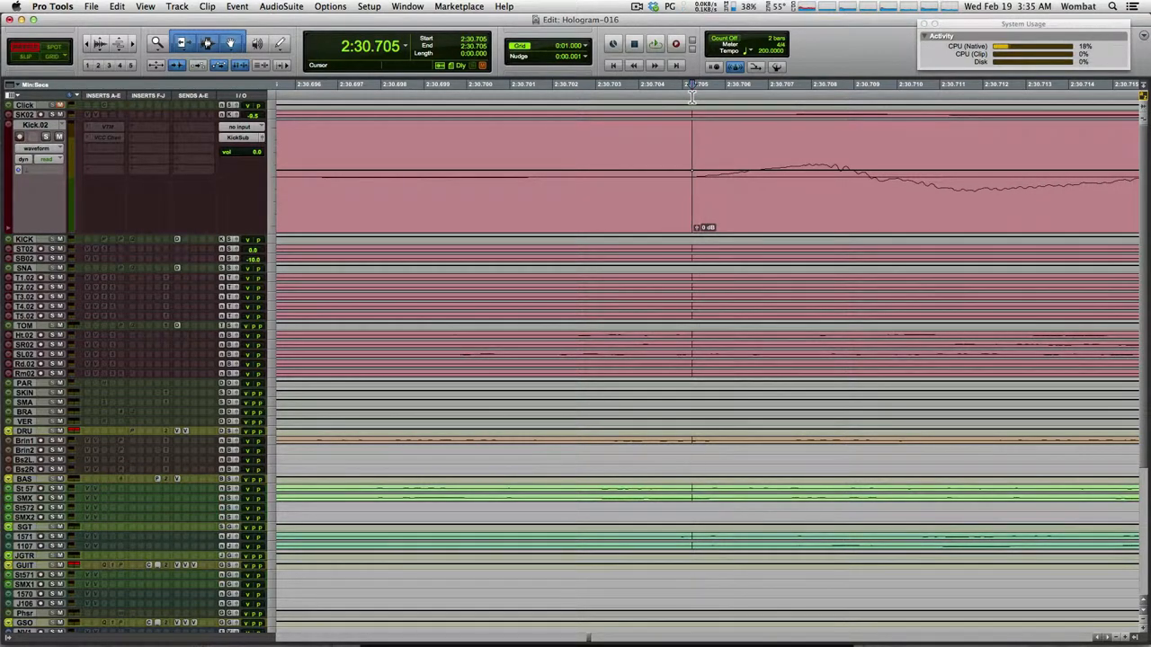
Zoom out and move the Kick.02 edit cursor back to 2:29.375
key(cmd)
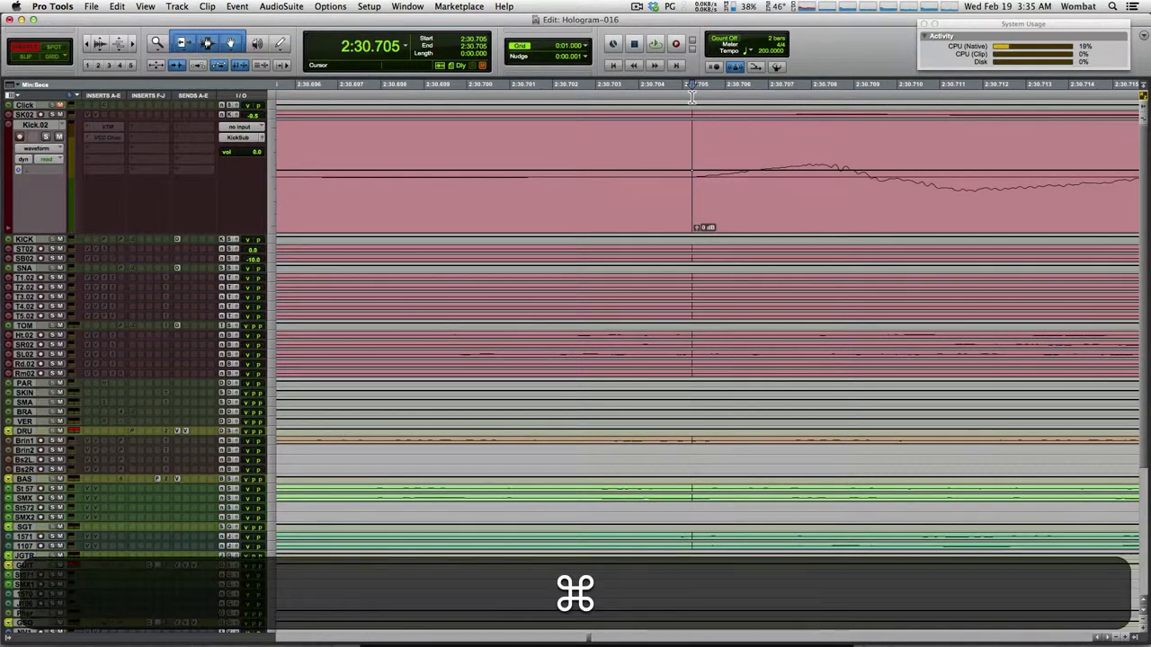
key(cmd+v)
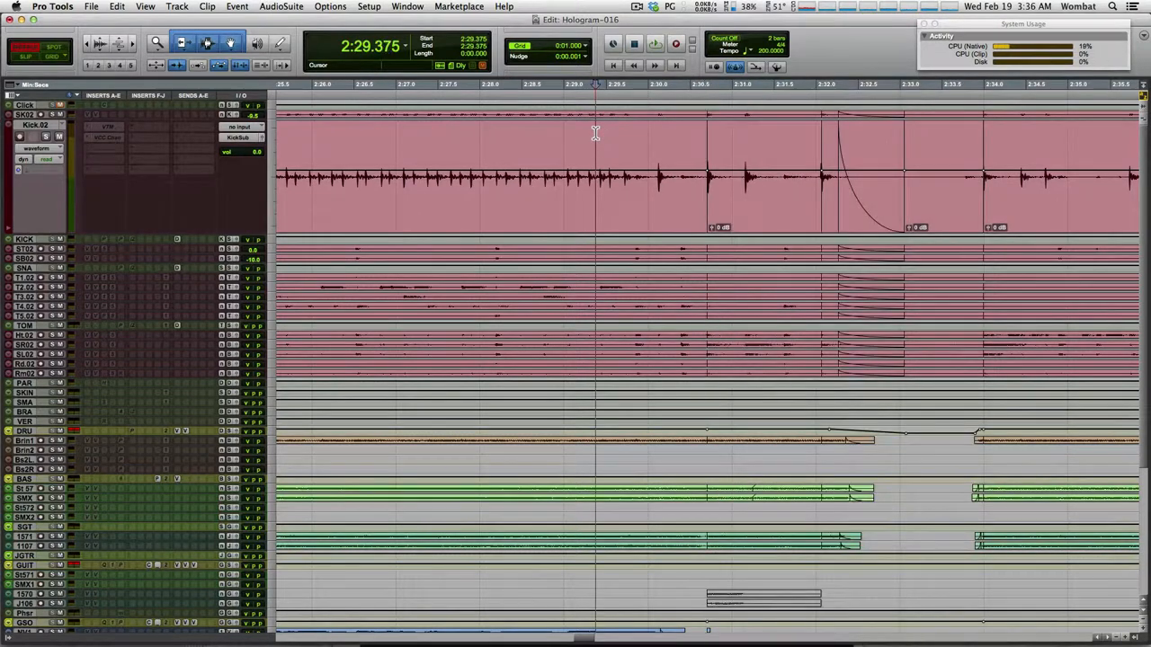
click(655, 43)
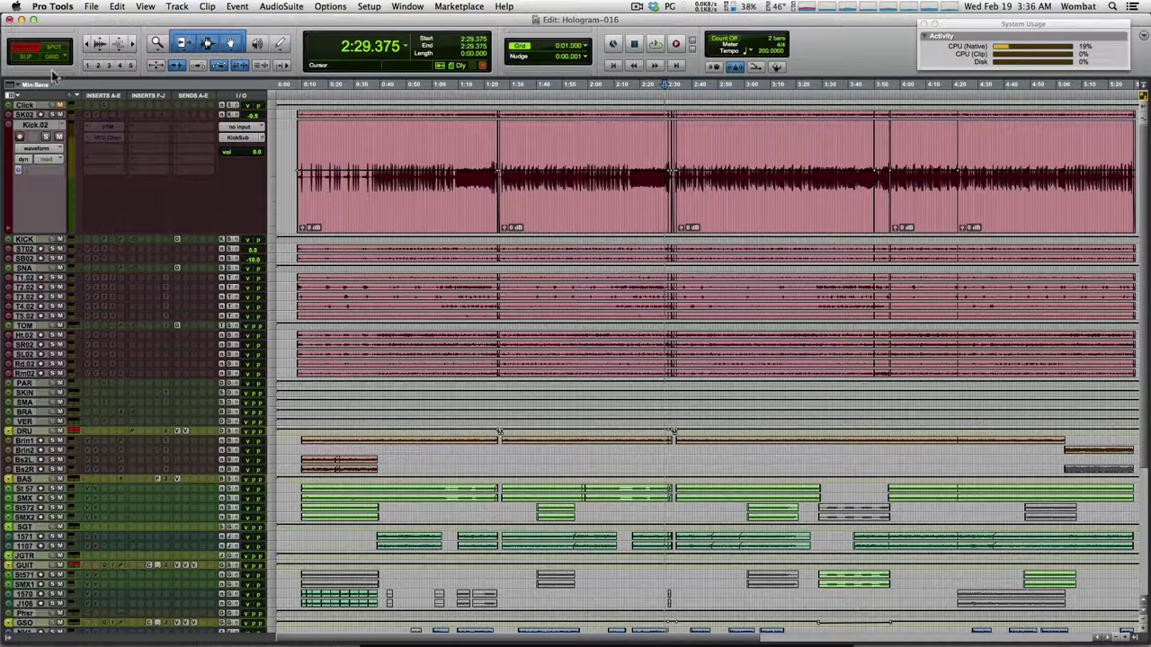
Enable Shuffle mode, enlarge the tracks, then undo back to the full arrangement view
click(25, 56)
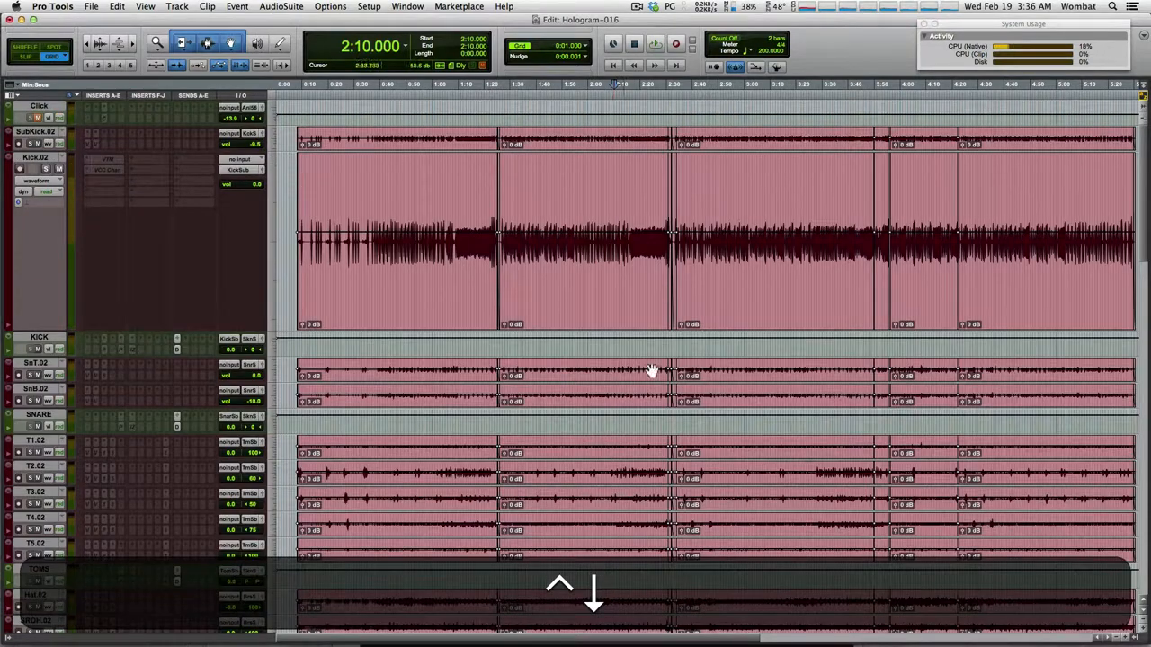
key(cmd+=)
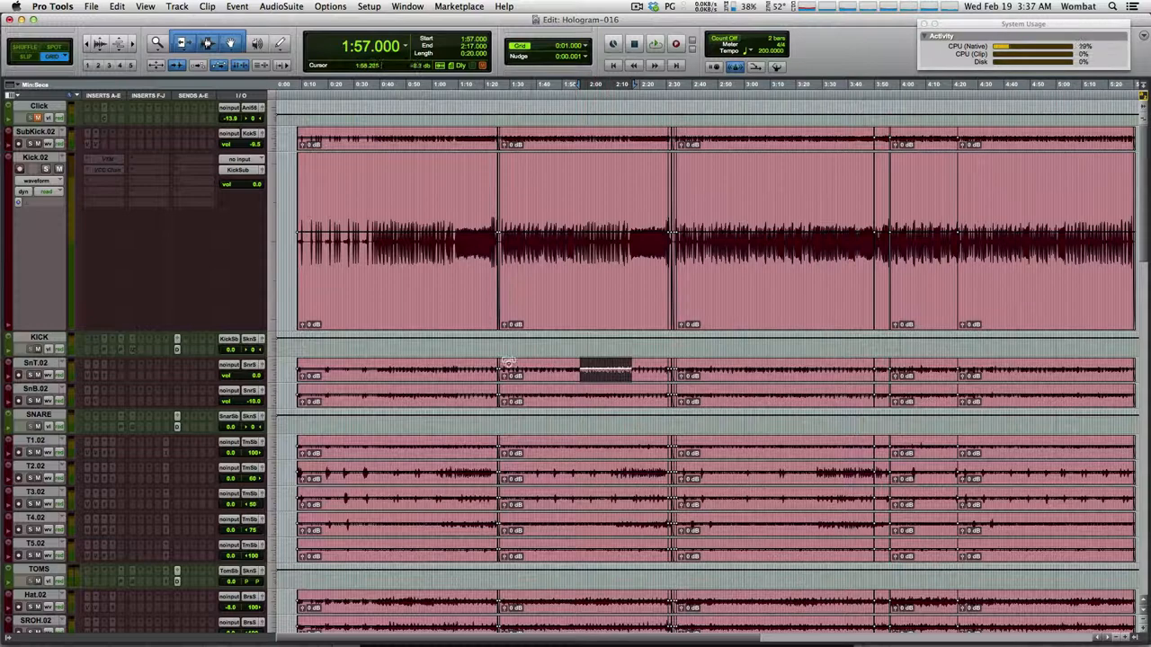
mouse_move(572, 326)
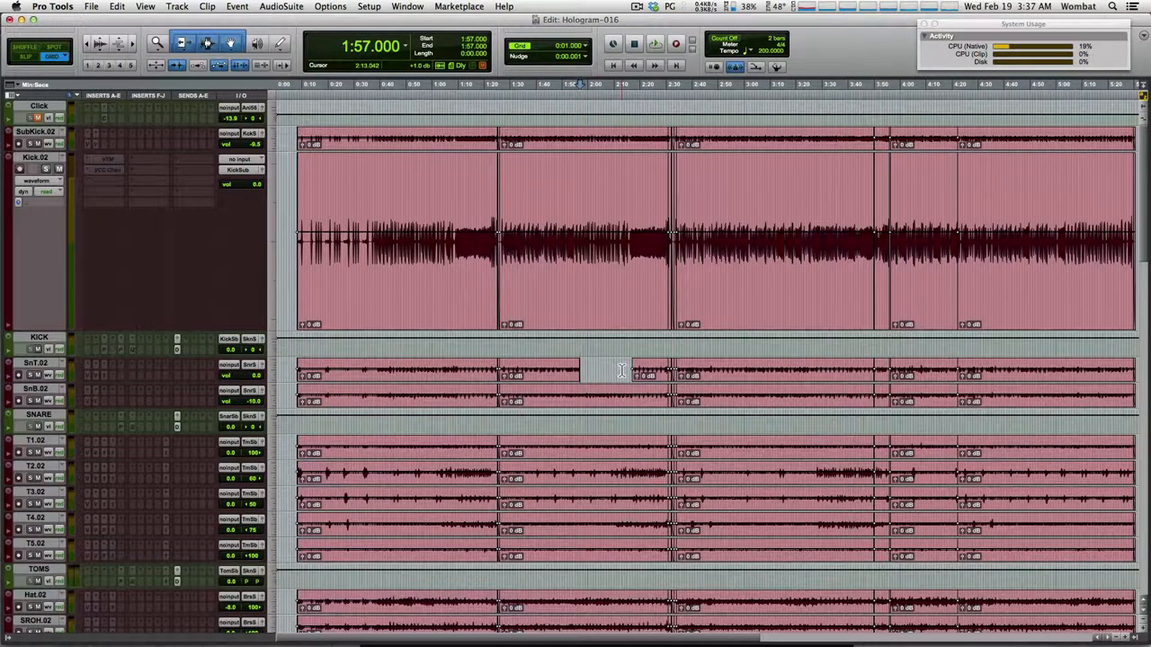
key(cmd+z)
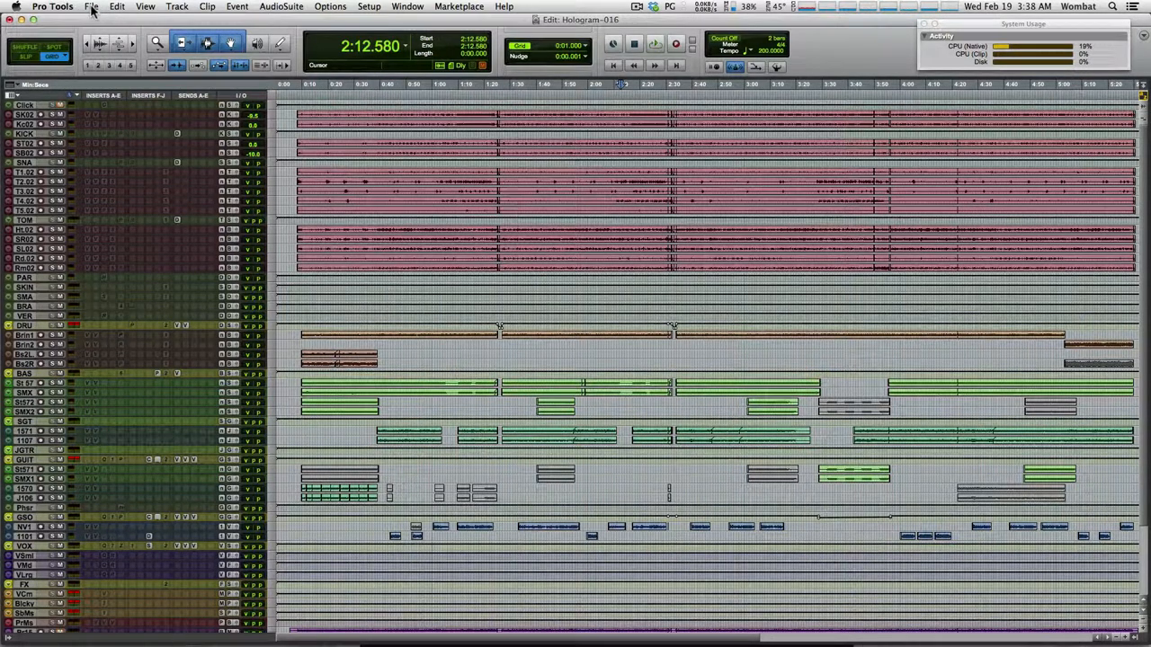
Save the rearranged session from the File menu as Hologram-017
click(91, 7)
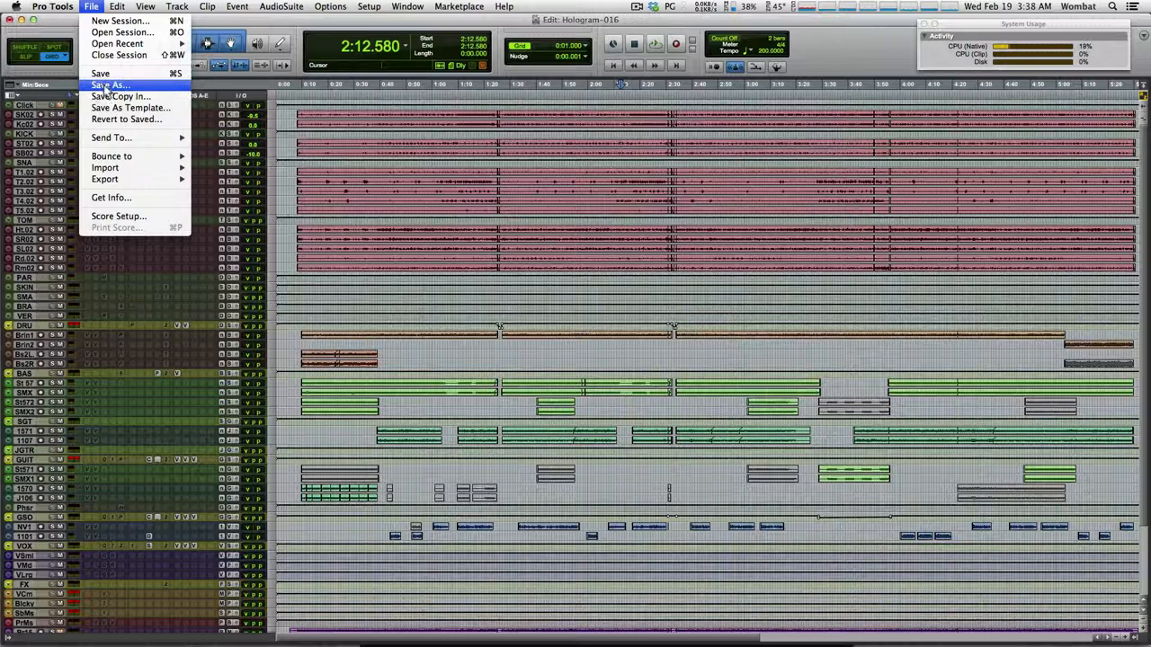
click(109, 85)
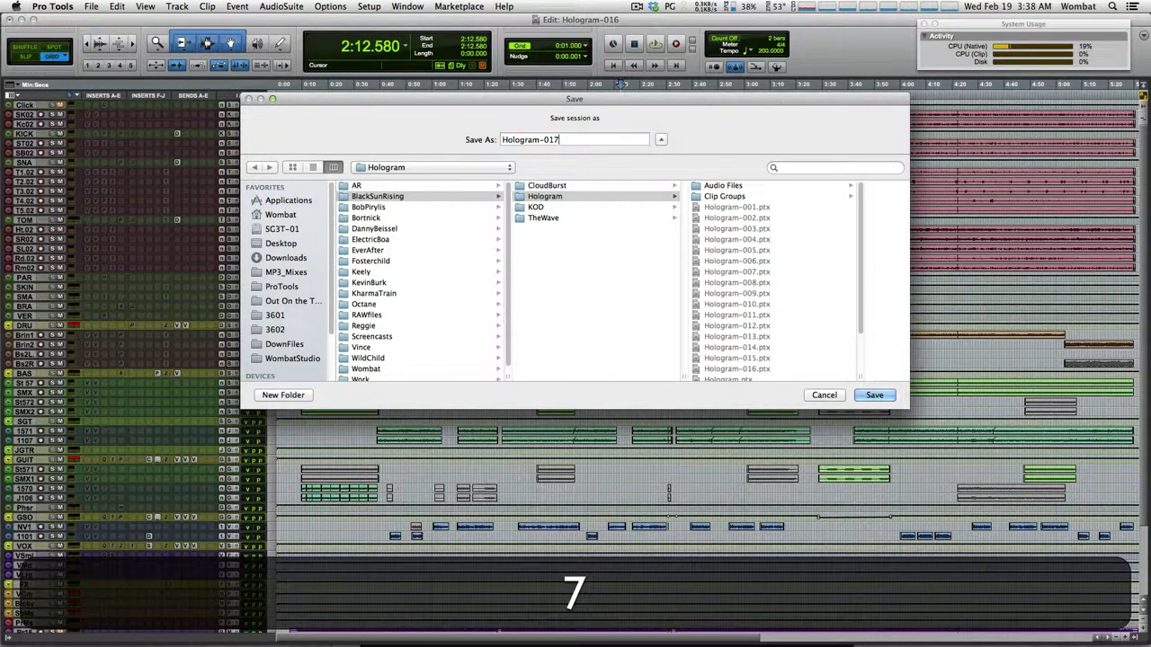
click(873, 395)
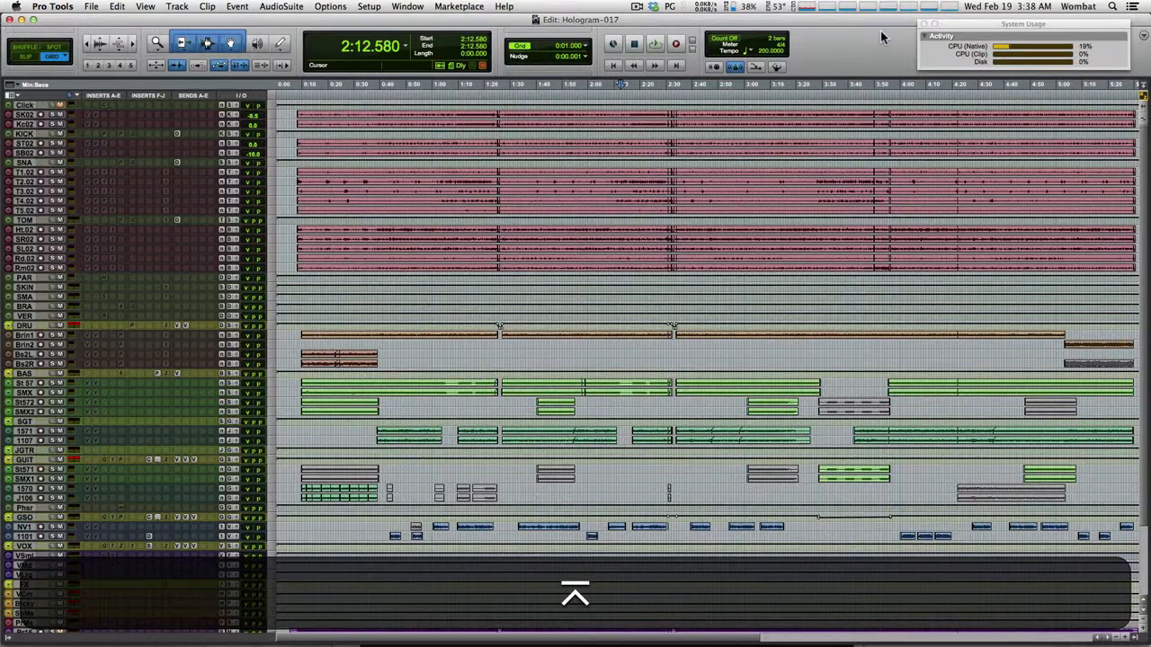